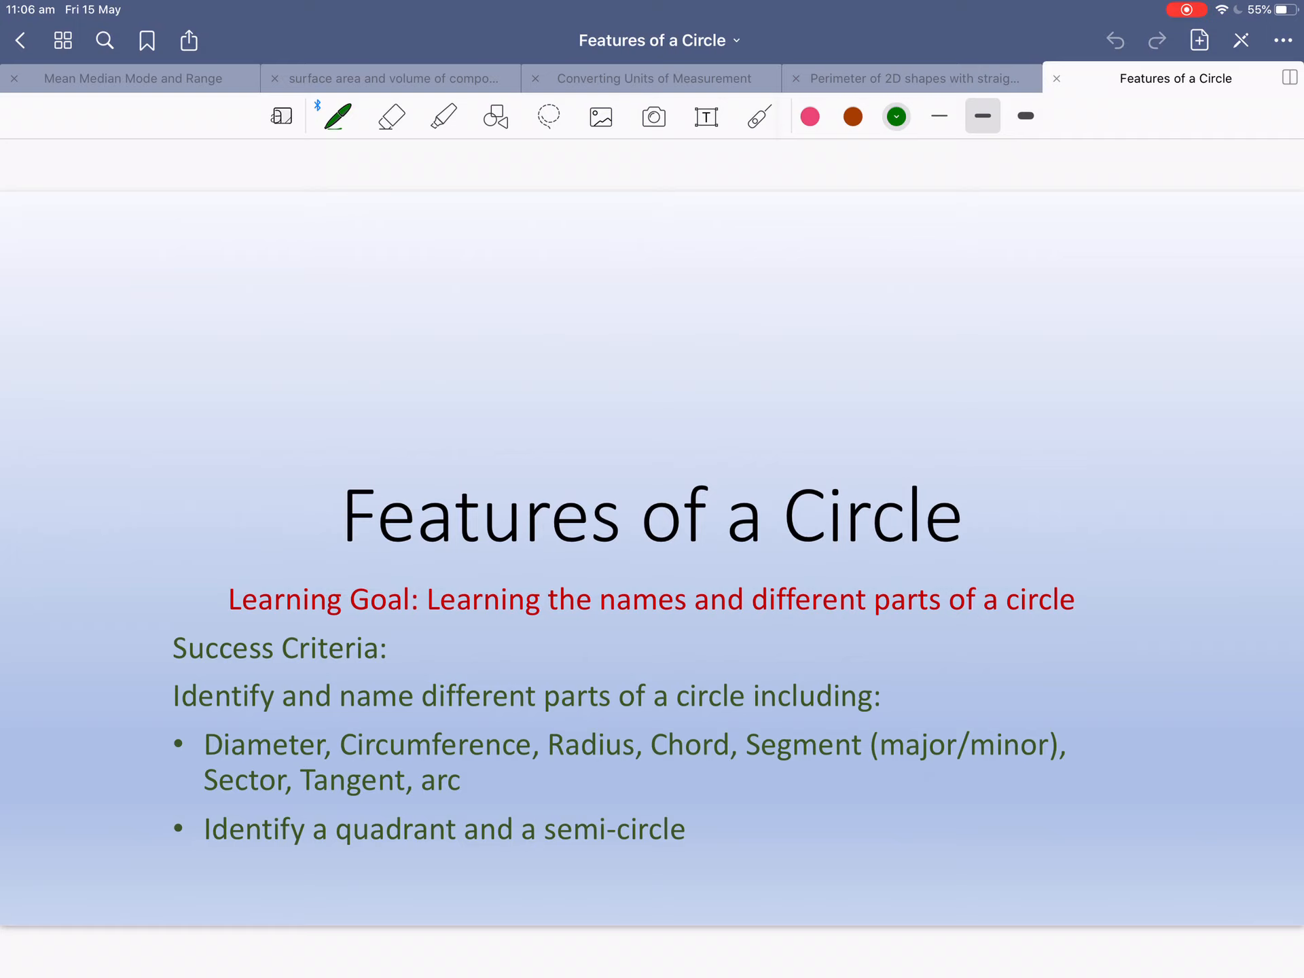
Underline the learning goal's key words and tick the listed circle parts, including arc, in green.
{"action": "left_click_drag", "start_coordinate": [429, 619], "coordinate": [678, 619]}
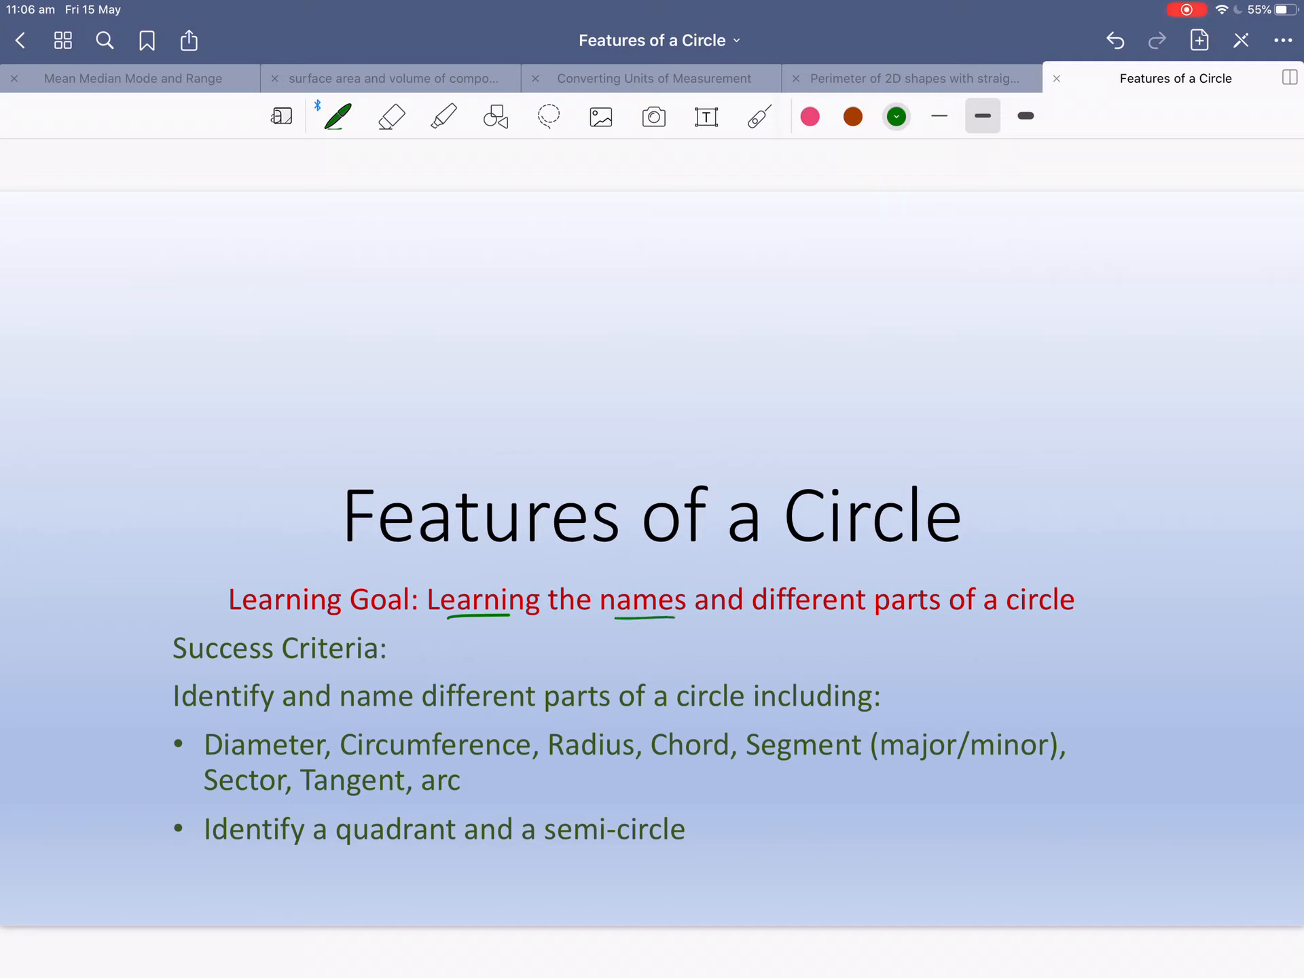
{"action": "left_click_drag", "start_coordinate": [804, 624], "coordinate": [1128, 627]}
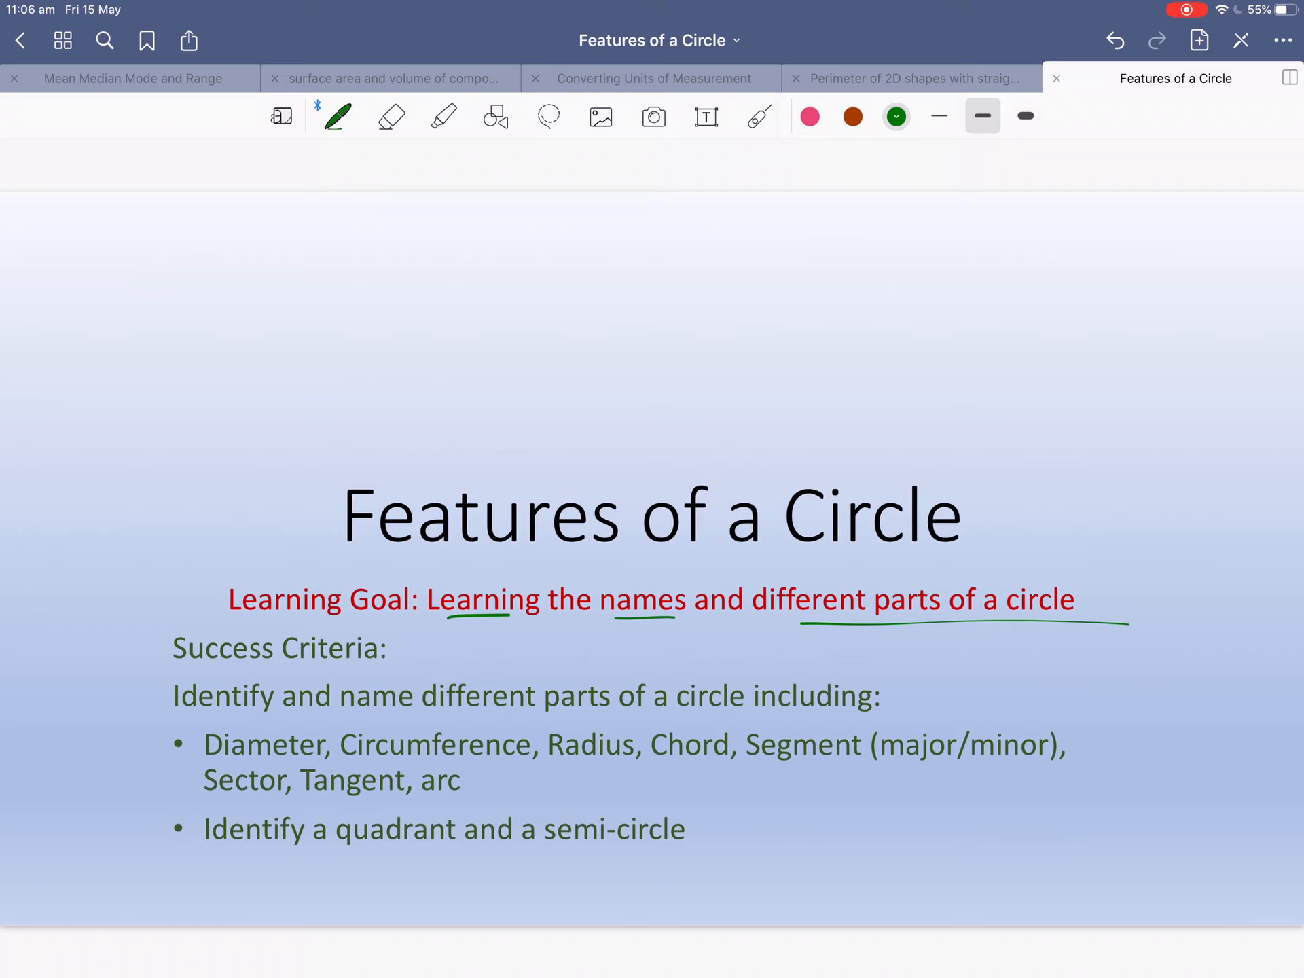
{"action": "left_click_drag", "start_coordinate": [456, 717], "coordinate": [589, 712]}
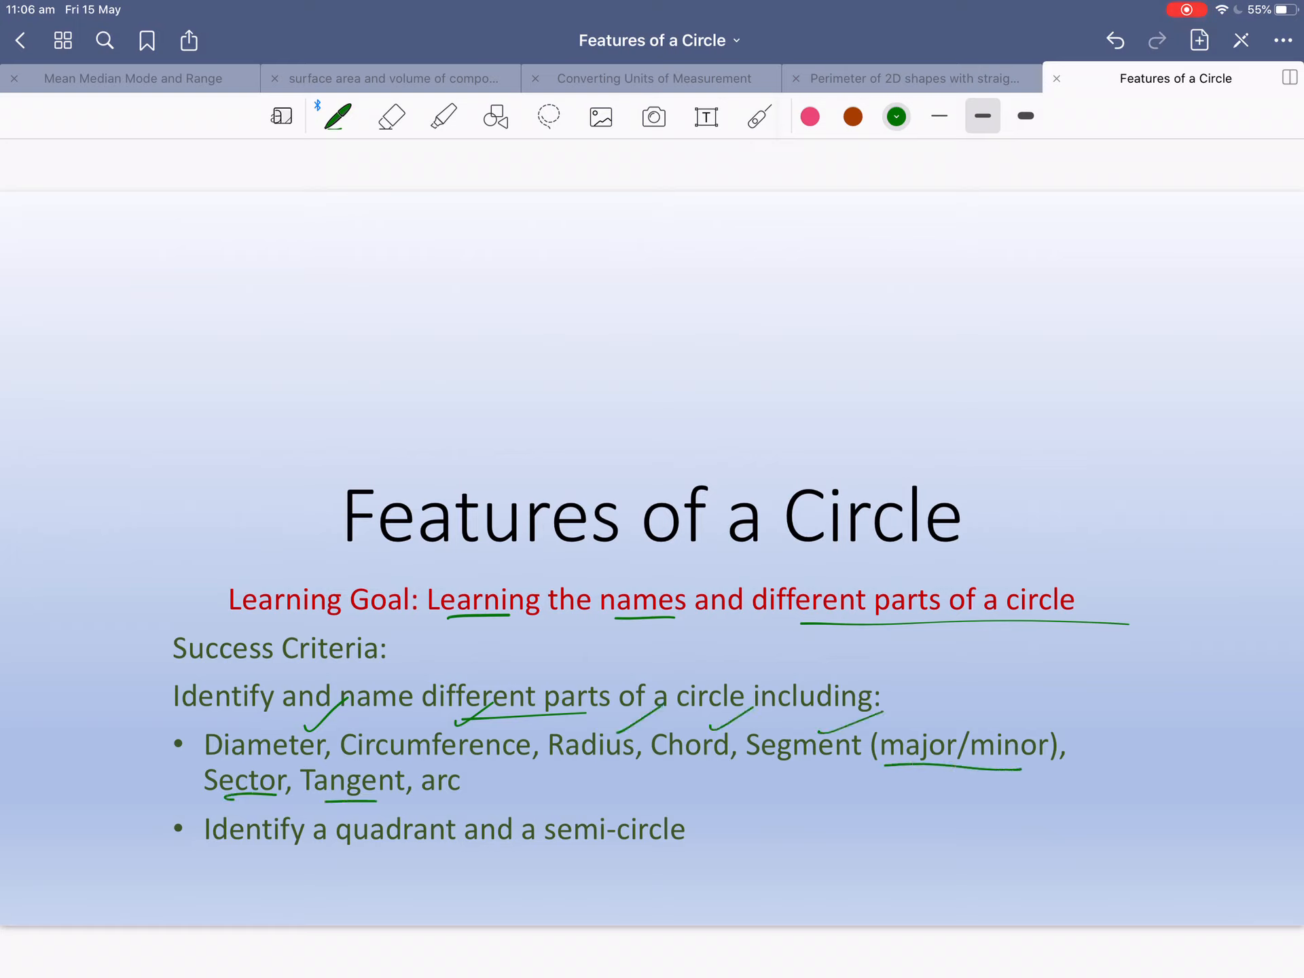
{"action": "left_click_drag", "start_coordinate": [420, 794], "coordinate": [457, 793]}
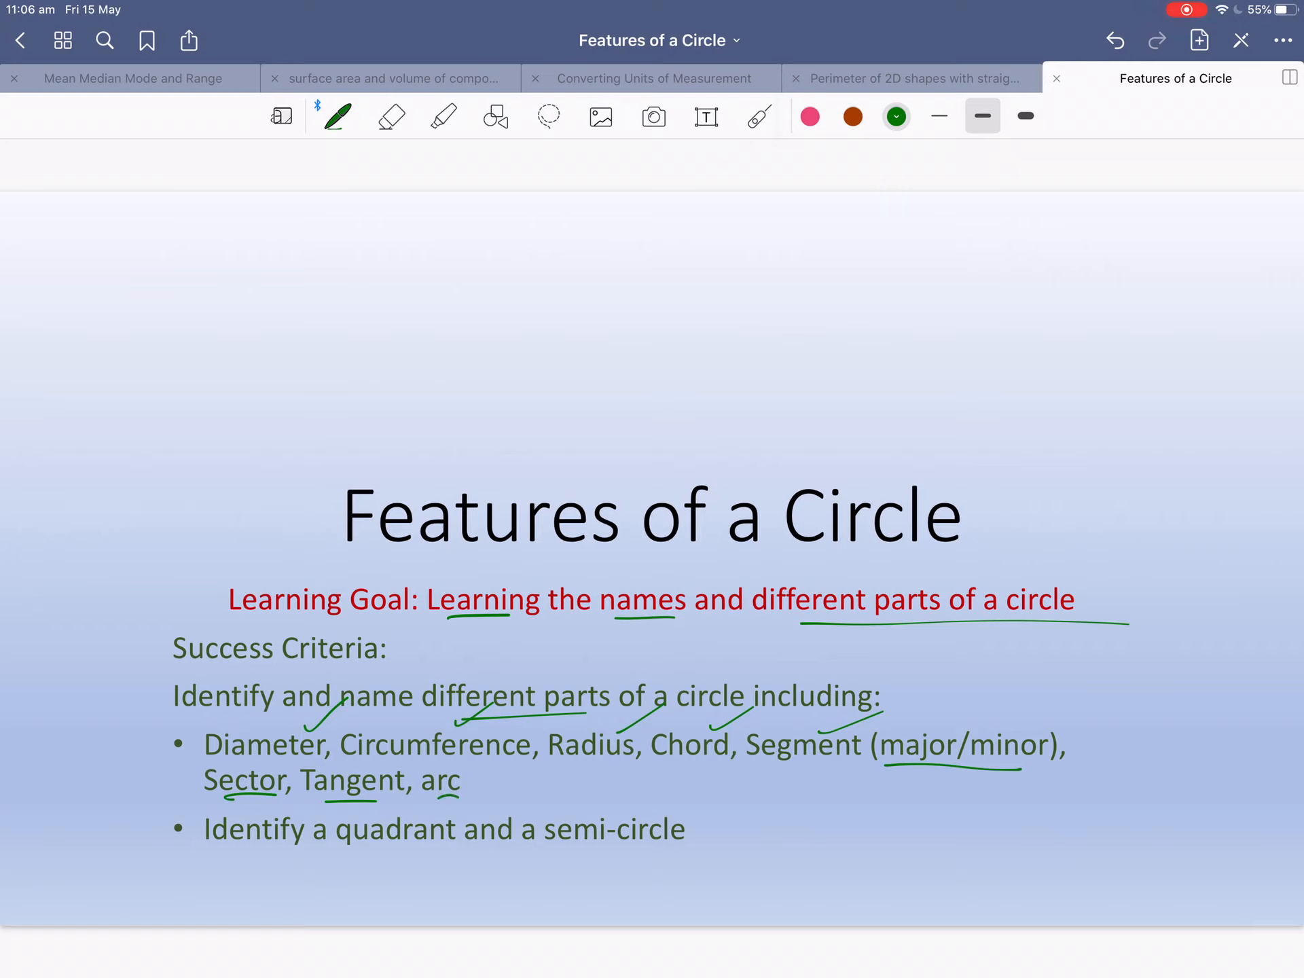
{"action": "left_click_drag", "start_coordinate": [374, 856], "coordinate": [455, 855]}
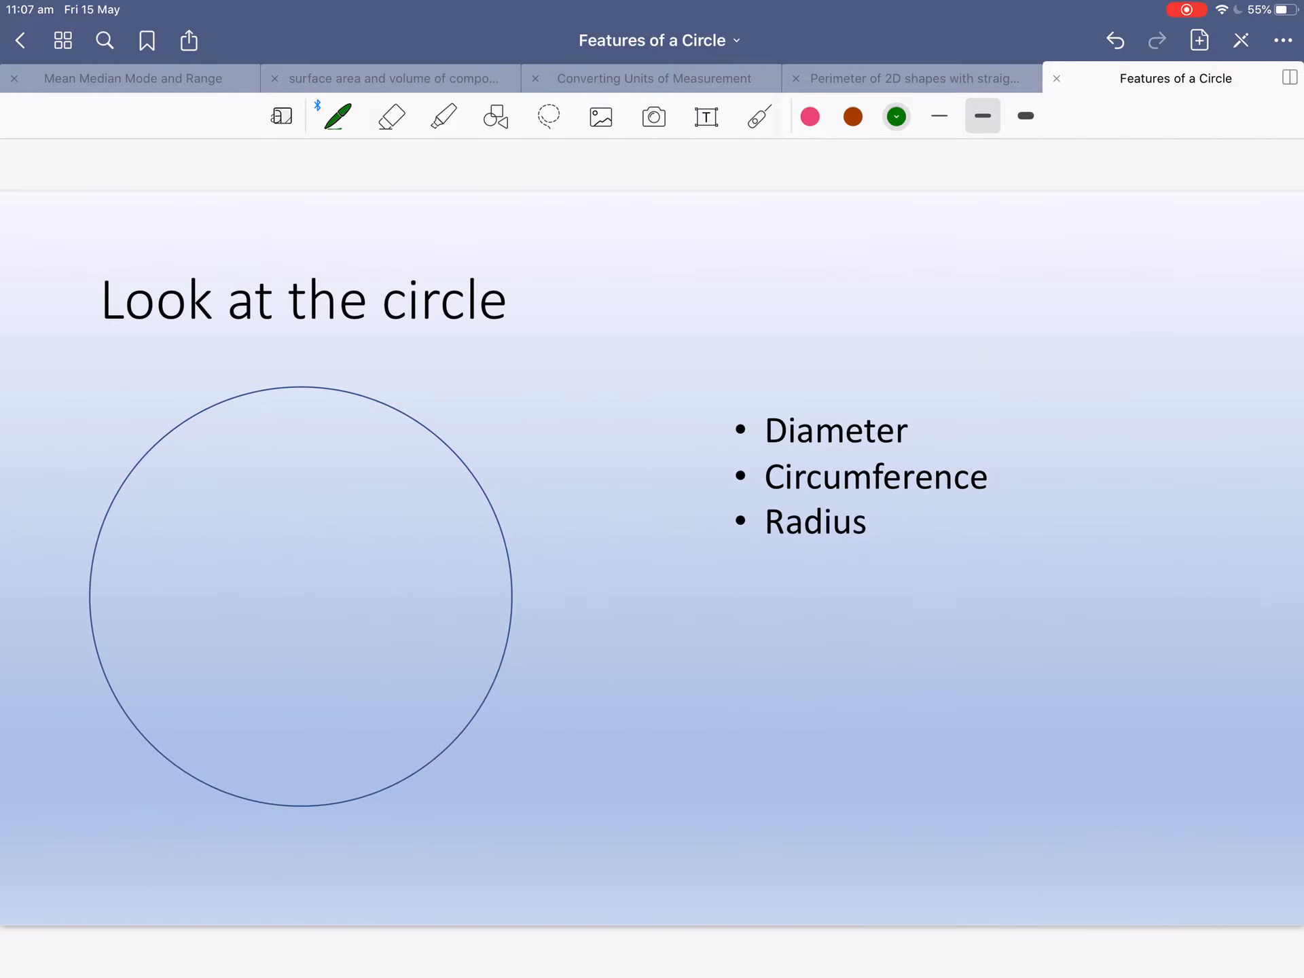
Mark the circle's centre dot and draw a straight green diameter through it.
{"action": "left_click", "coordinate": [288, 604]}
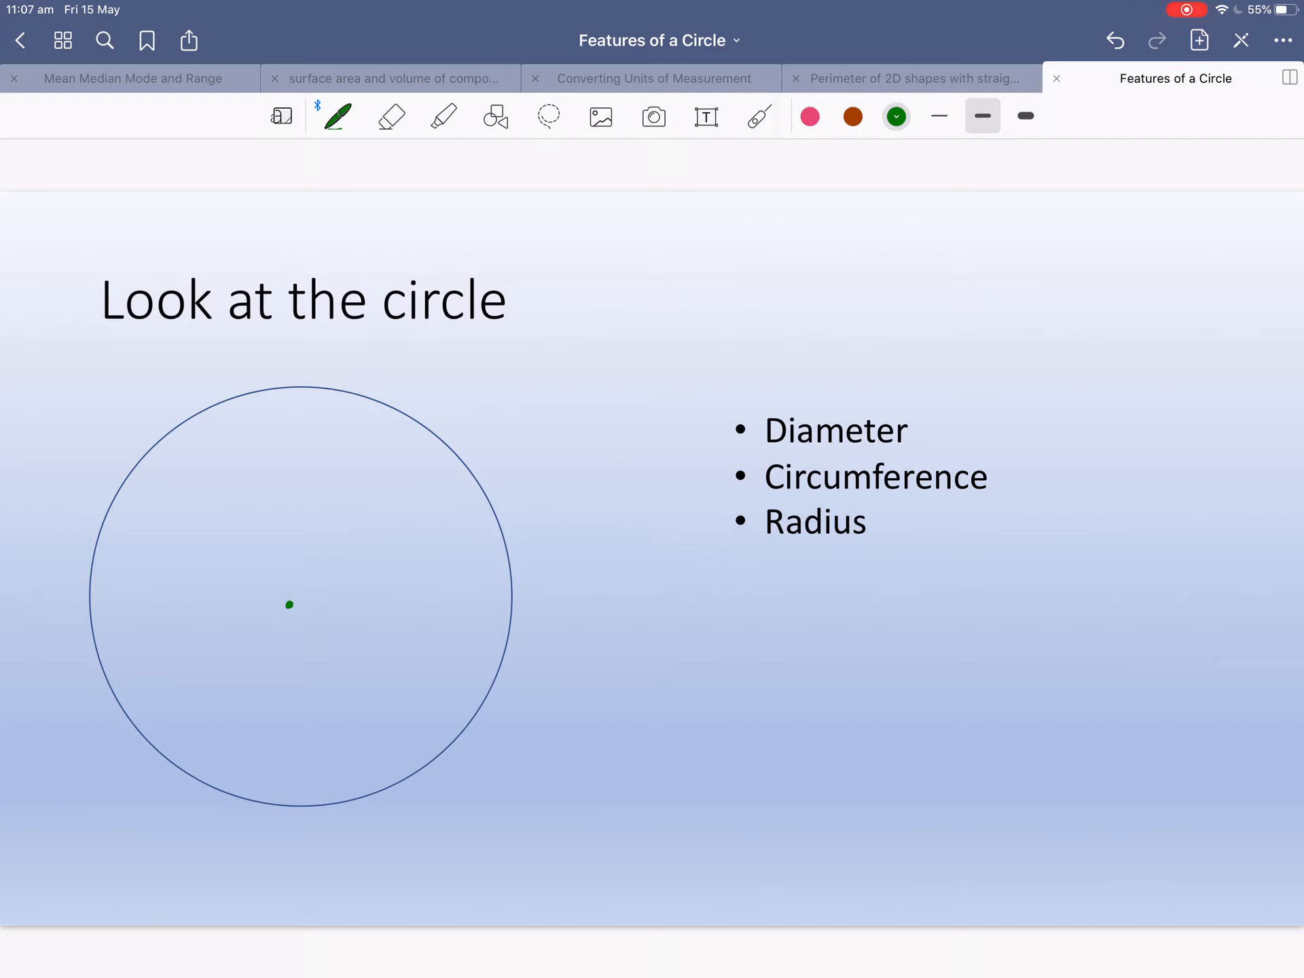
{"action": "left_click", "coordinate": [495, 115]}
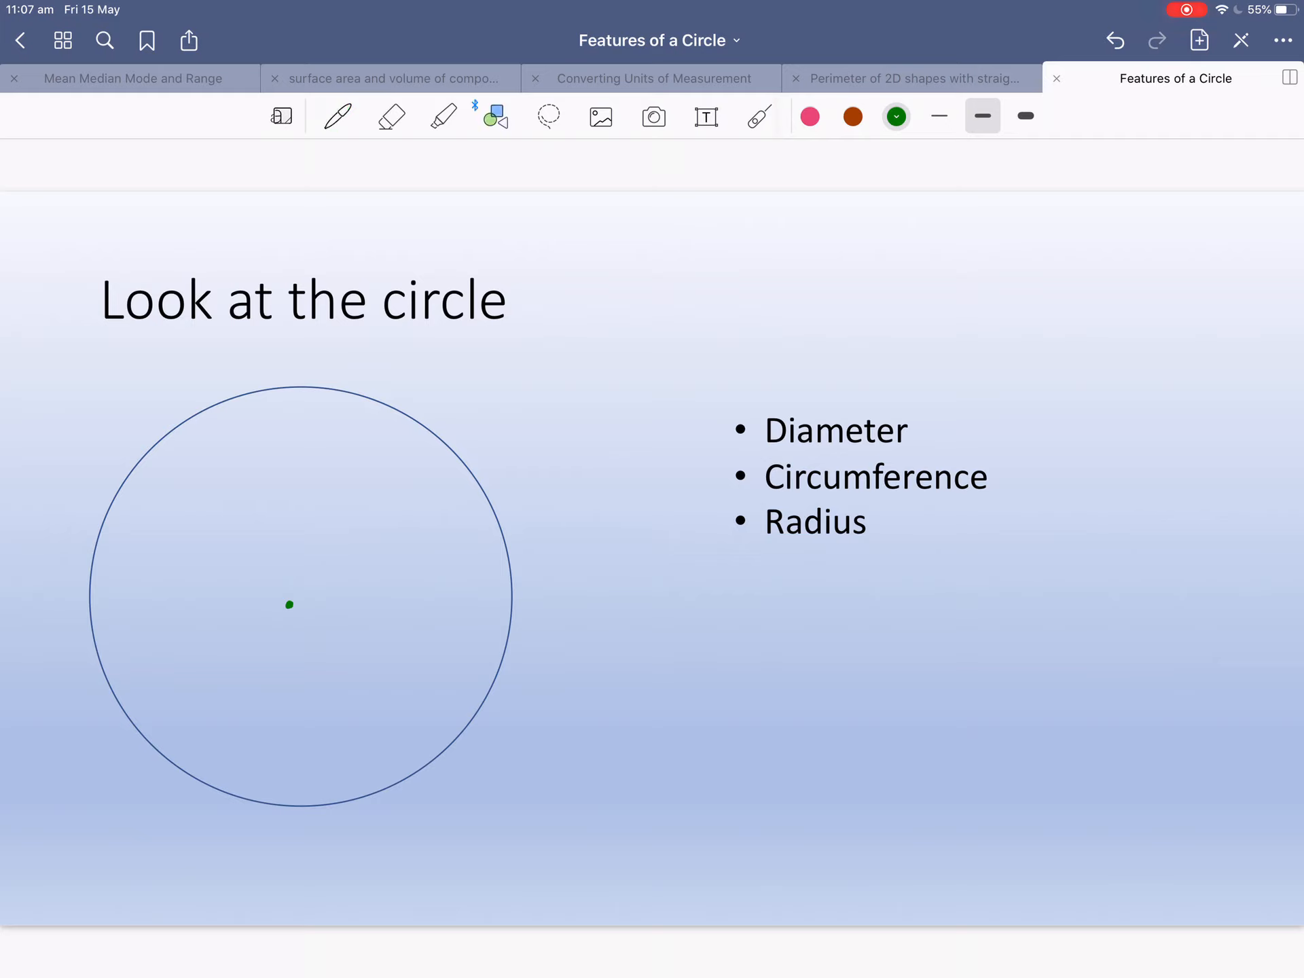
{"action": "left_click_drag", "start_coordinate": [178, 767], "coordinate": [349, 513]}
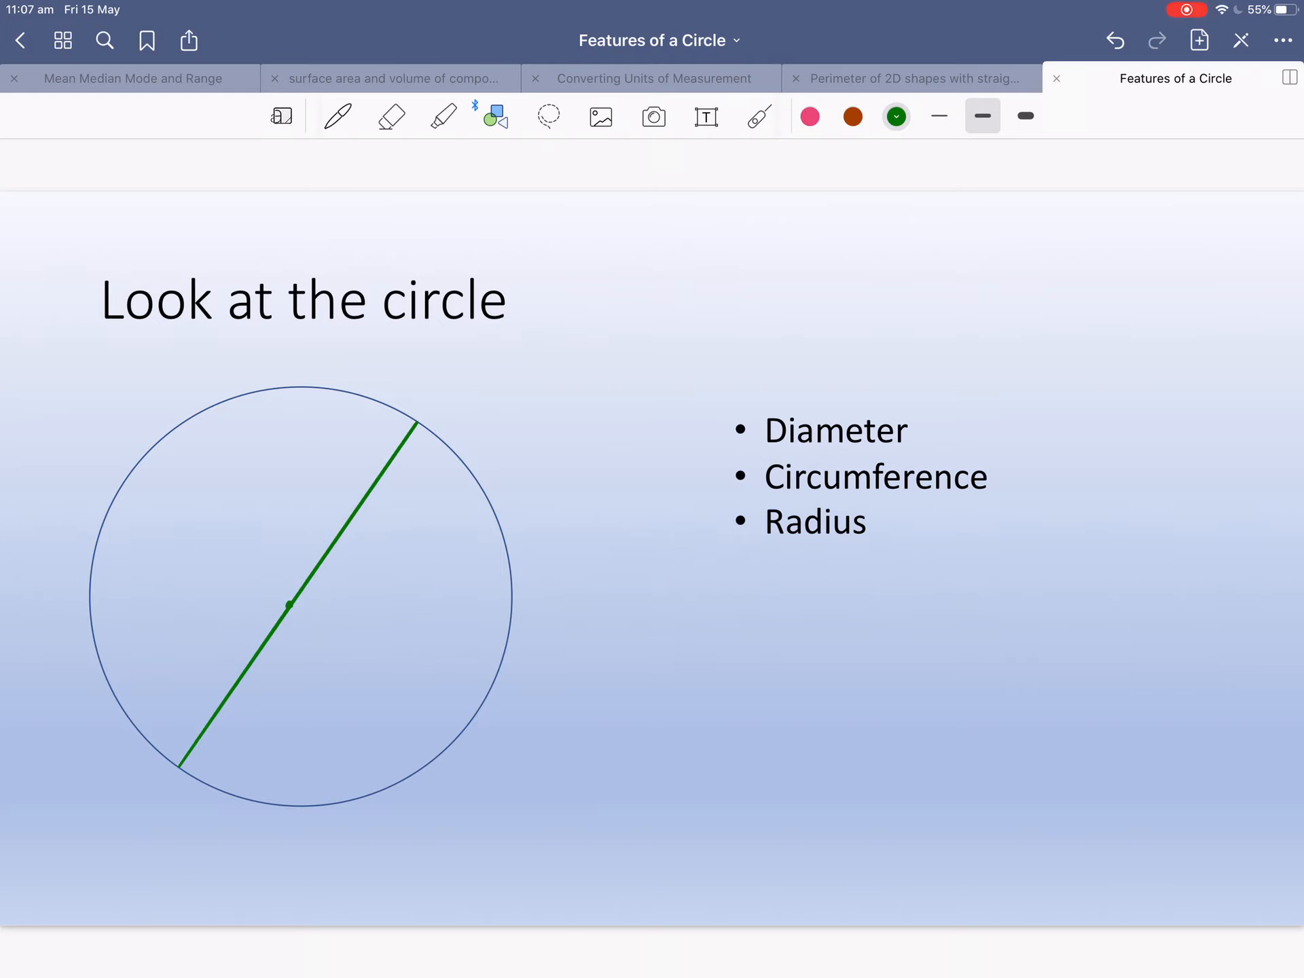
Handwrite the label DIAMETER along the diameter line.
{"action": "left_click", "coordinate": [336, 115]}
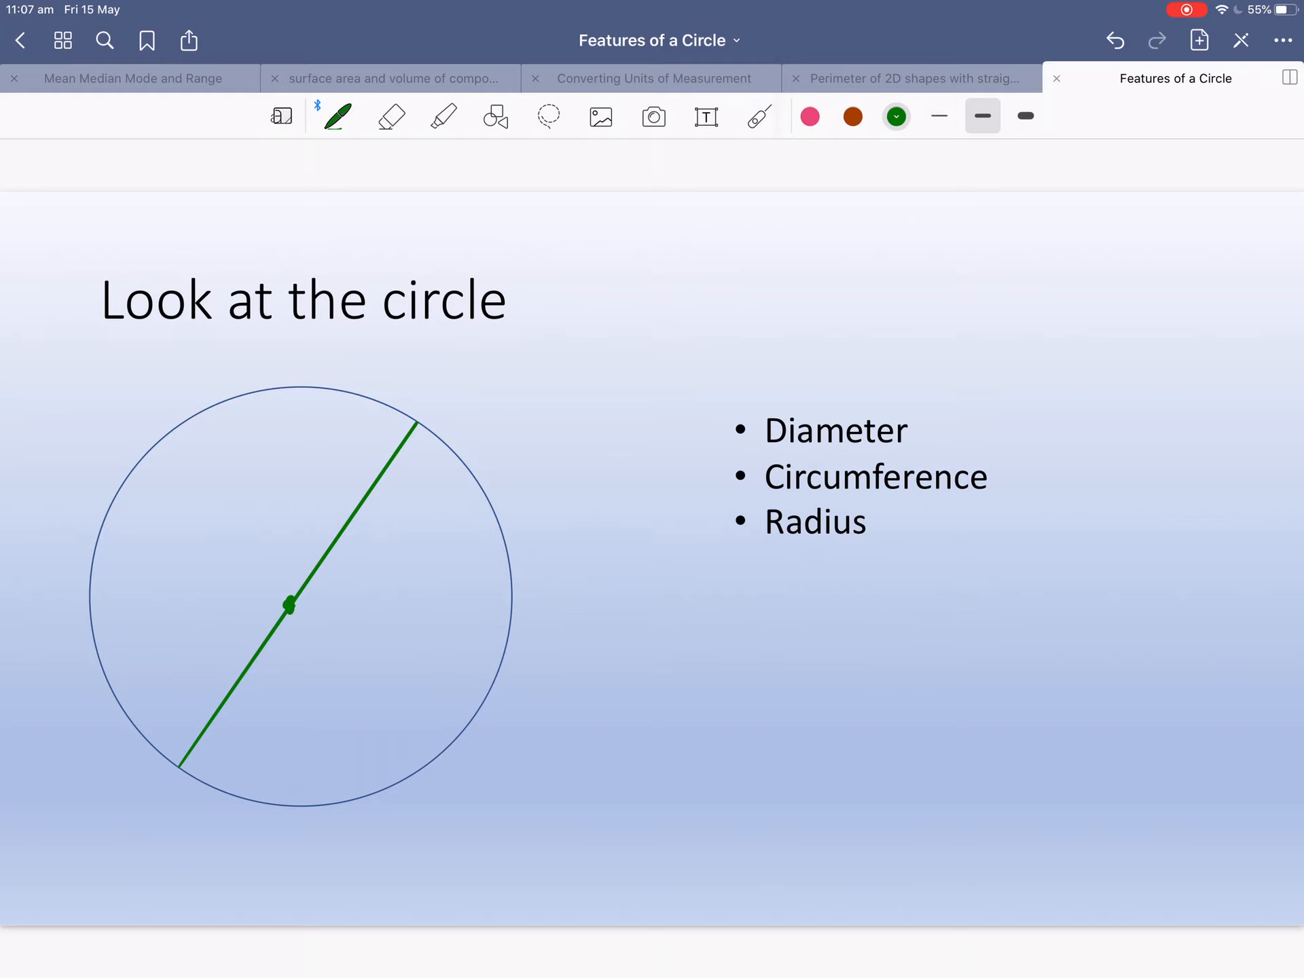
{"action": "left_click_drag", "start_coordinate": [203, 682], "coordinate": [242, 657]}
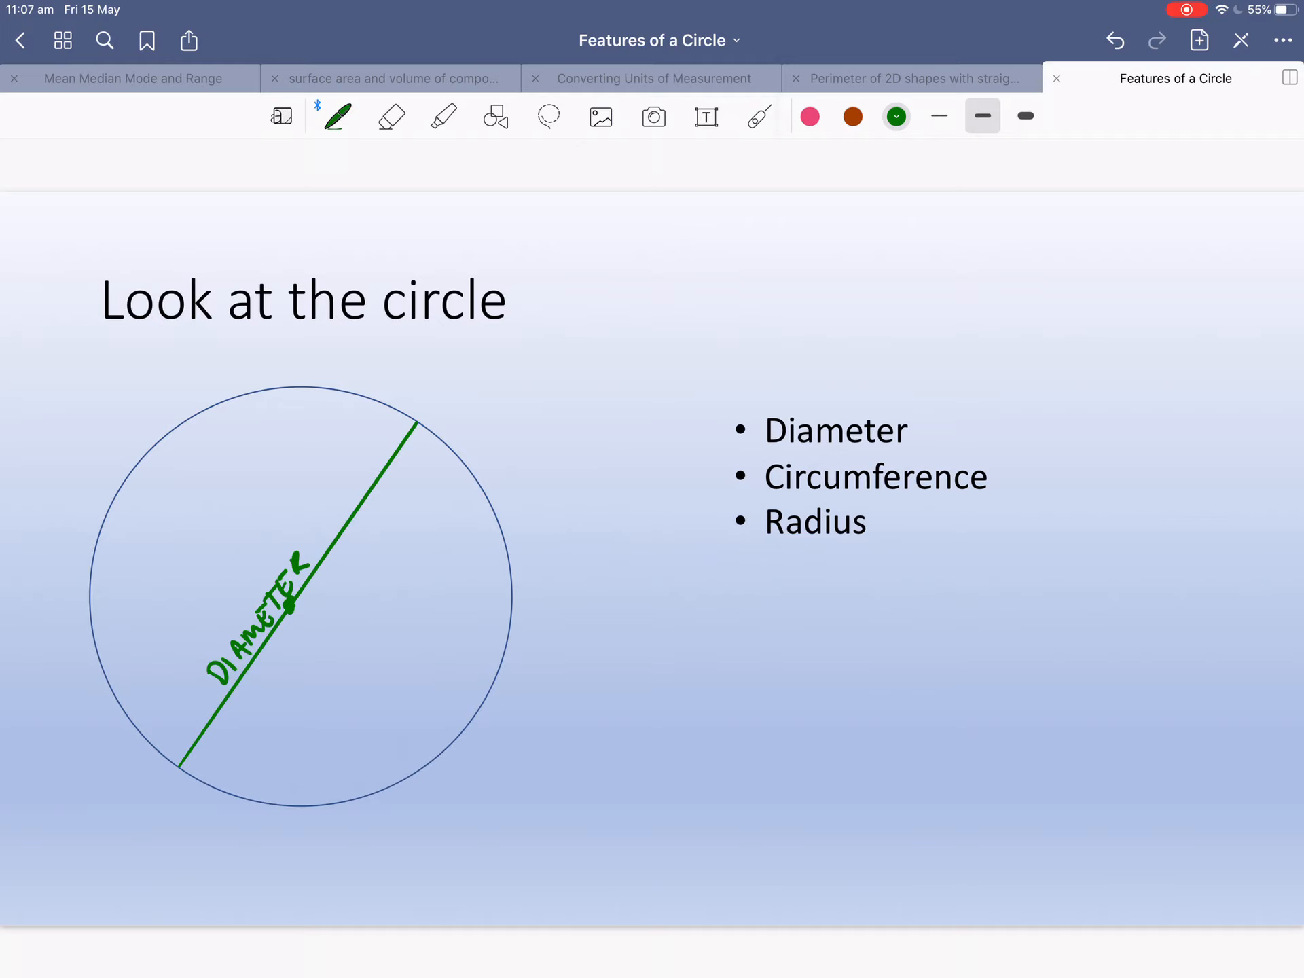
{"action": "left_click", "coordinate": [810, 116]}
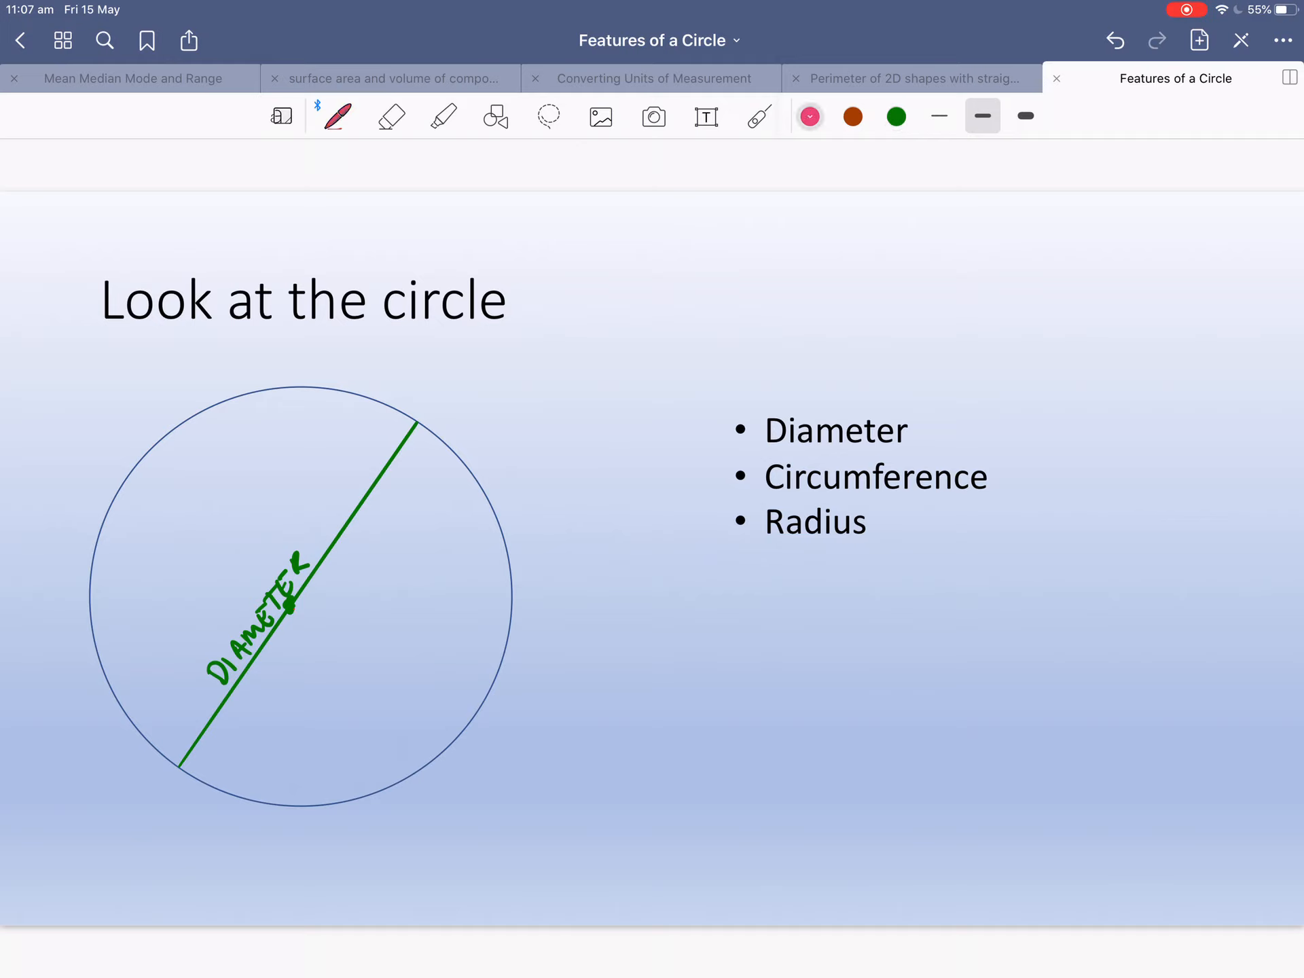
Draw a straight pink radius from the centre dot to the edge and write RADIUS above it.
{"action": "left_click_drag", "start_coordinate": [294, 607], "coordinate": [510, 549]}
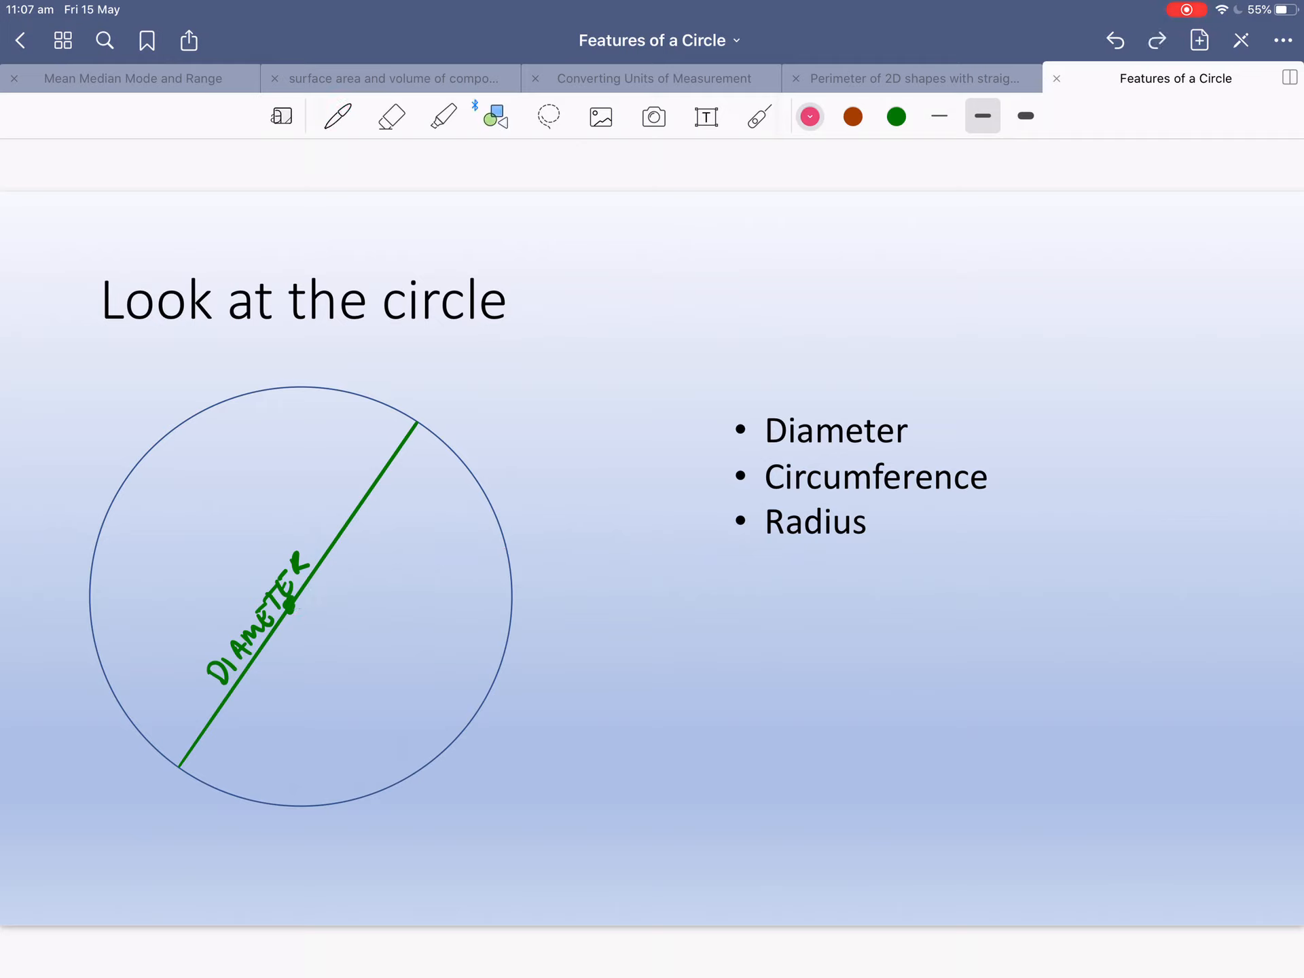
{"action": "left_click_drag", "start_coordinate": [296, 608], "coordinate": [510, 572]}
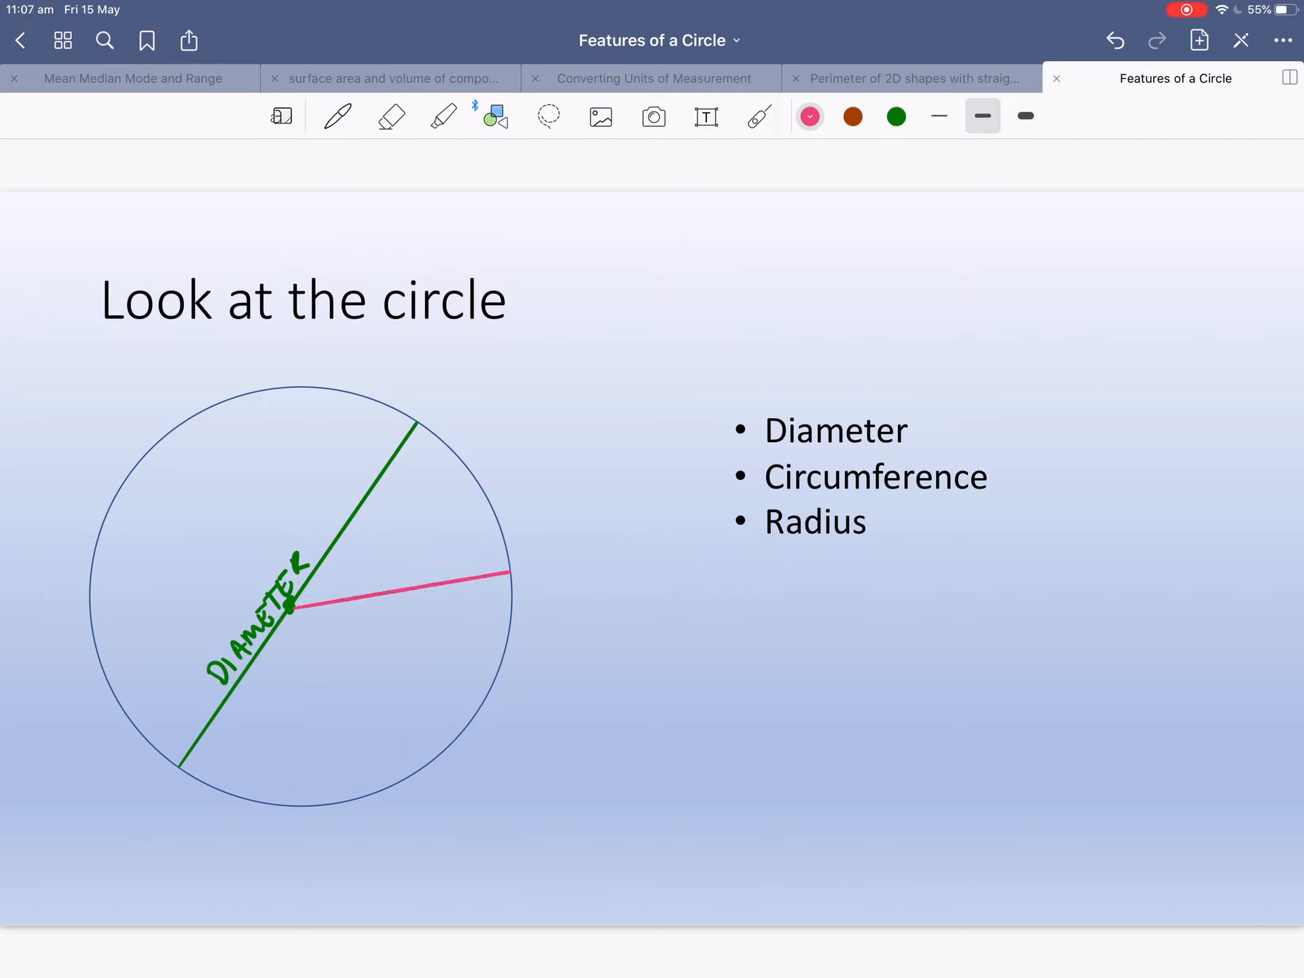
{"action": "left_click", "coordinate": [337, 115]}
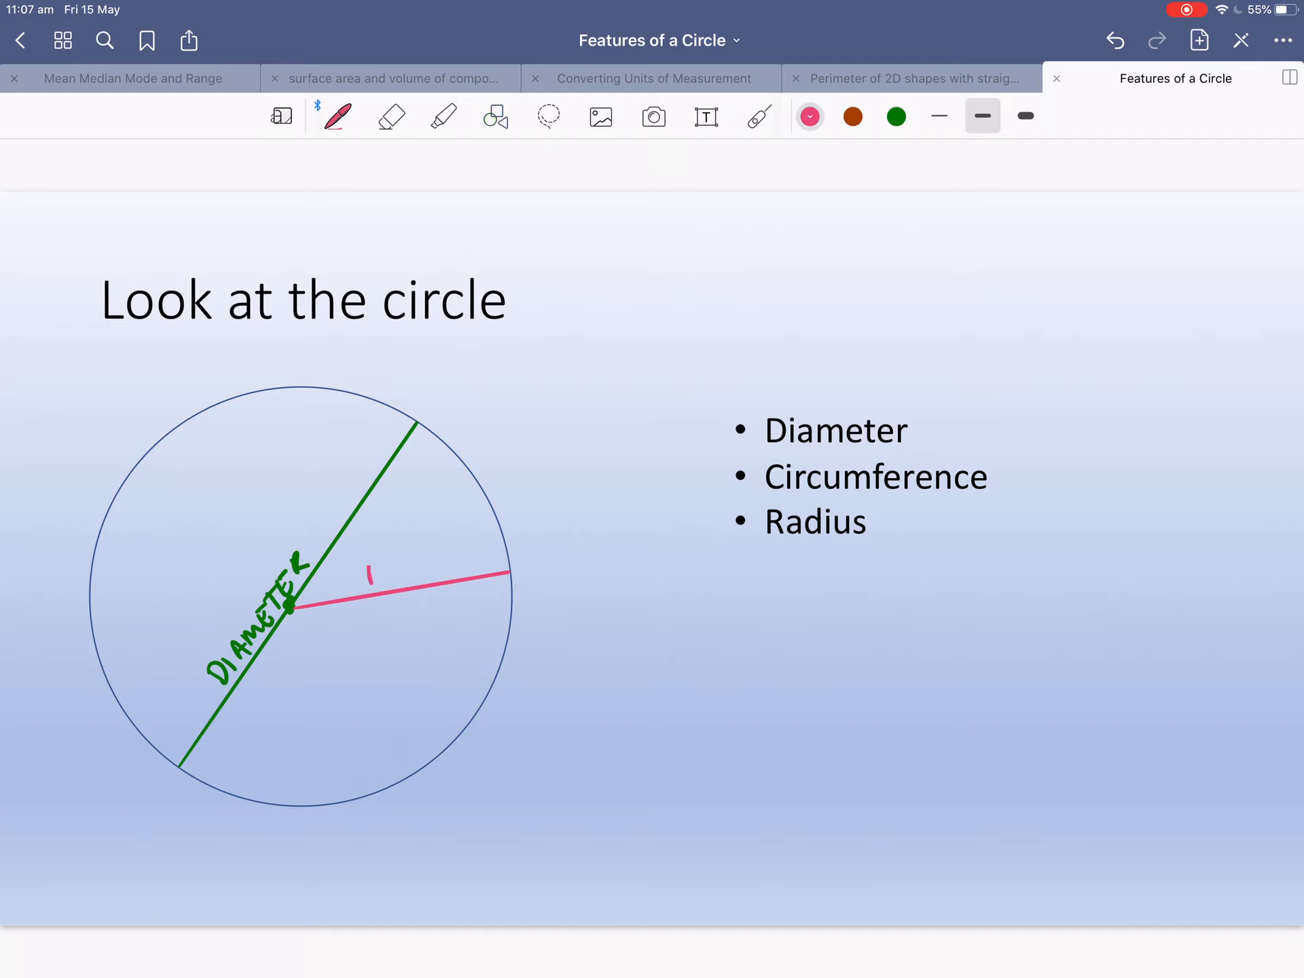
{"action": "left_click_drag", "start_coordinate": [367, 574], "coordinate": [449, 557]}
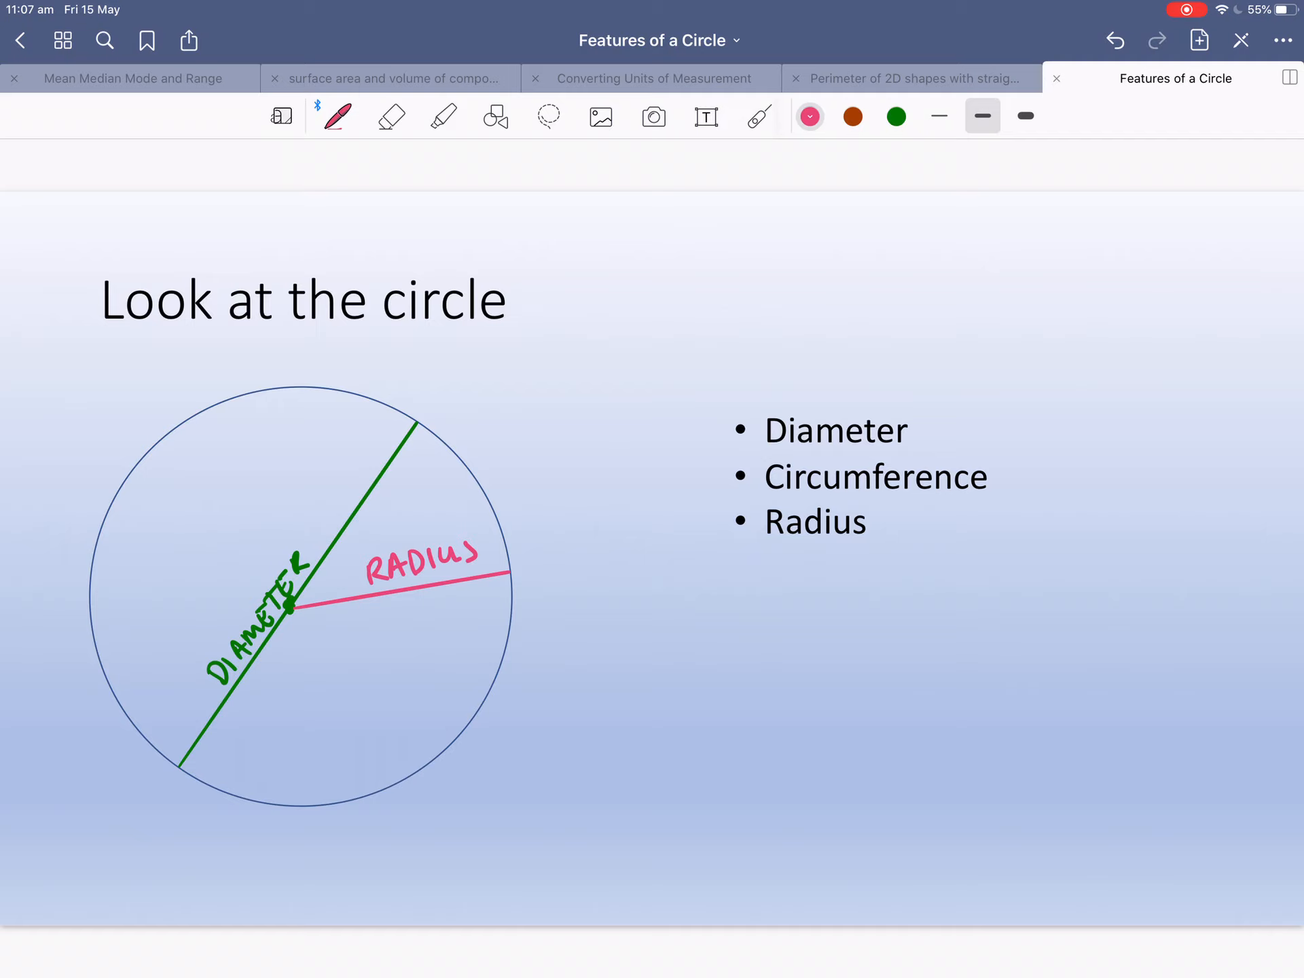
{"action": "left_click", "coordinate": [444, 115]}
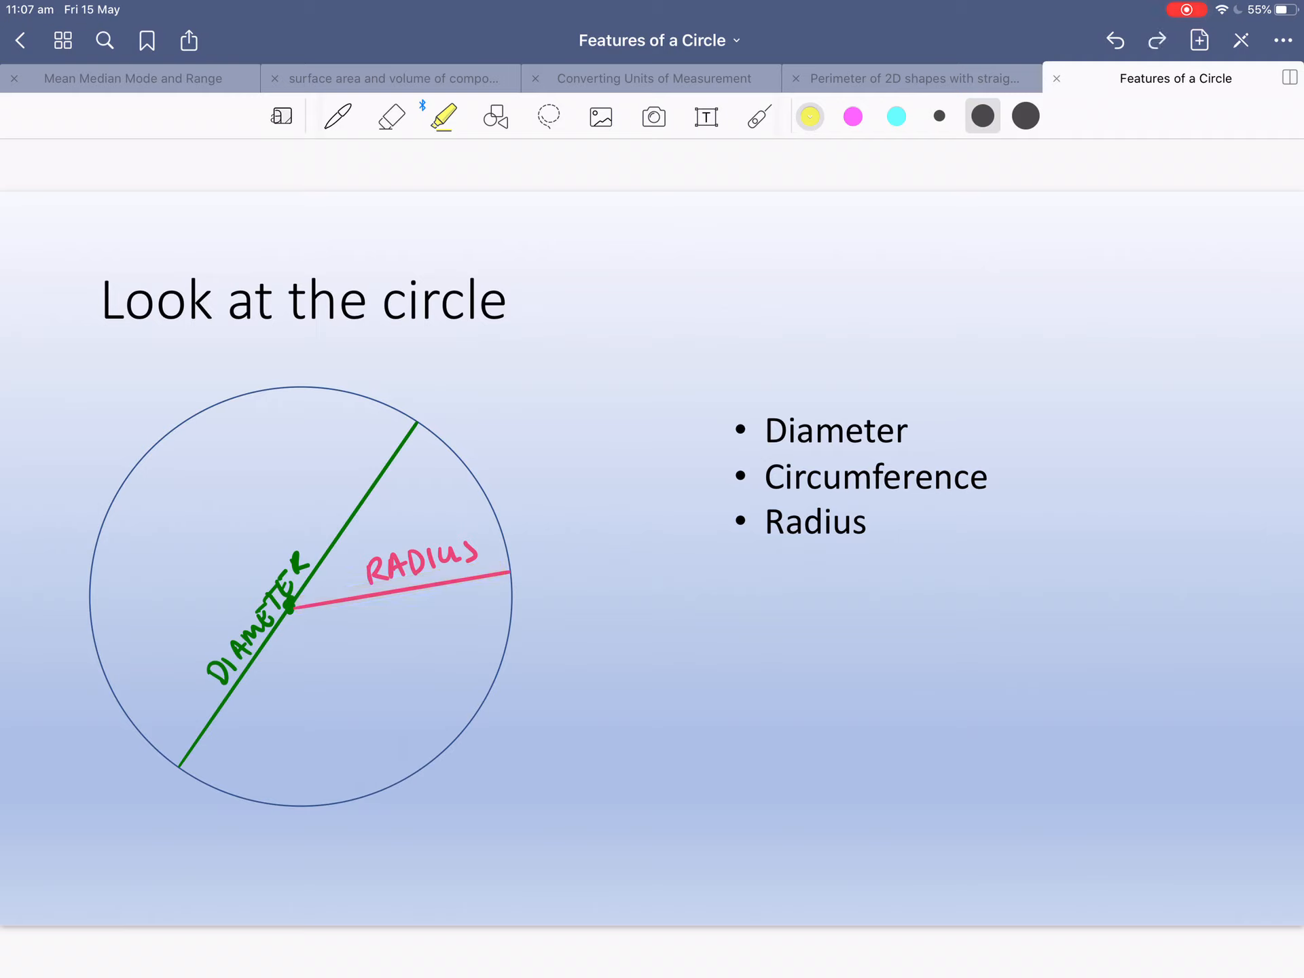
{"action": "left_click", "coordinate": [548, 115]}
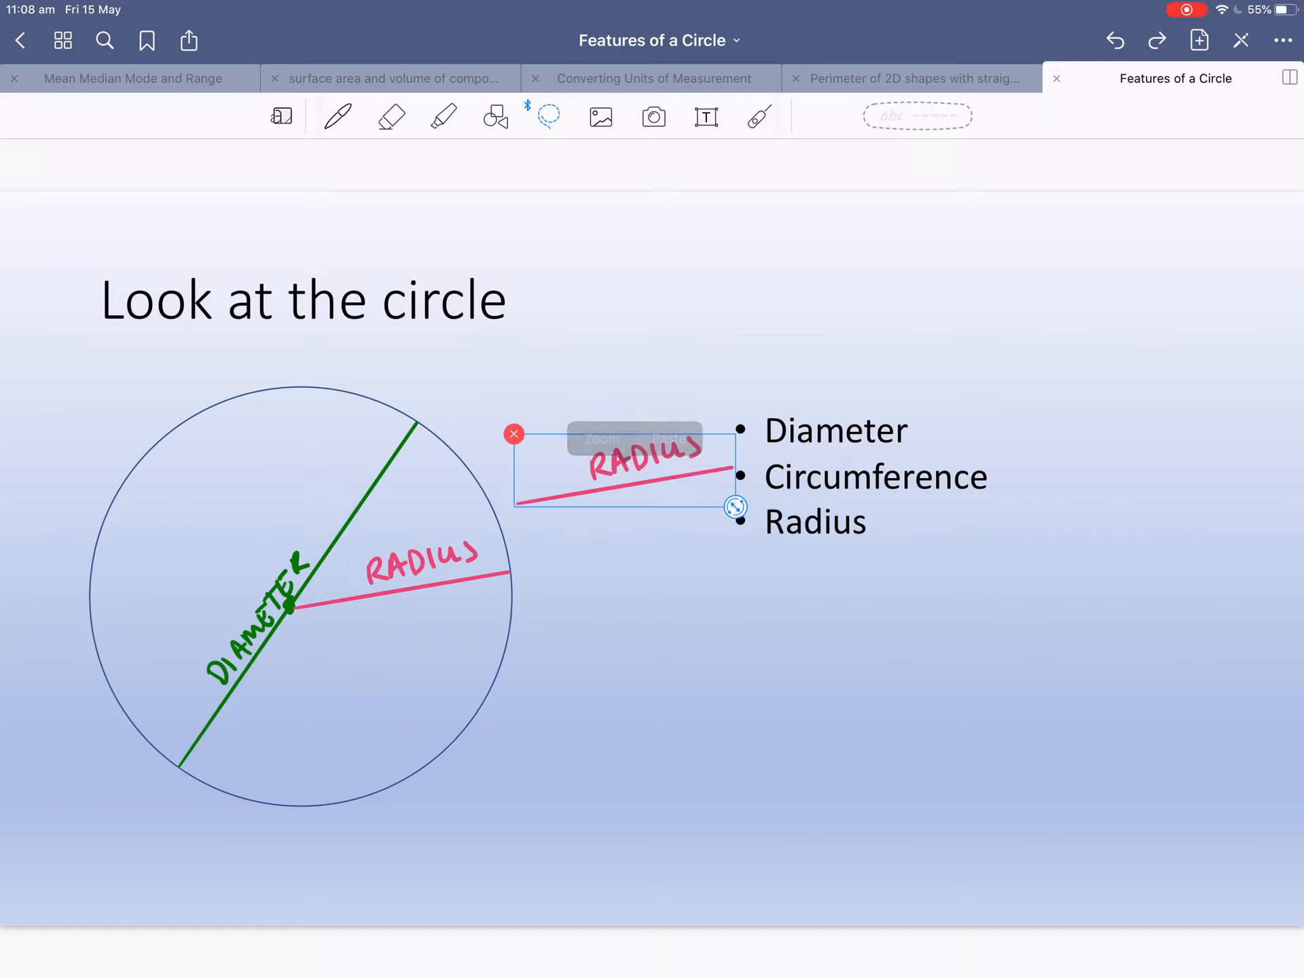
{"action": "left_click_drag", "start_coordinate": [620, 471], "coordinate": [275, 666]}
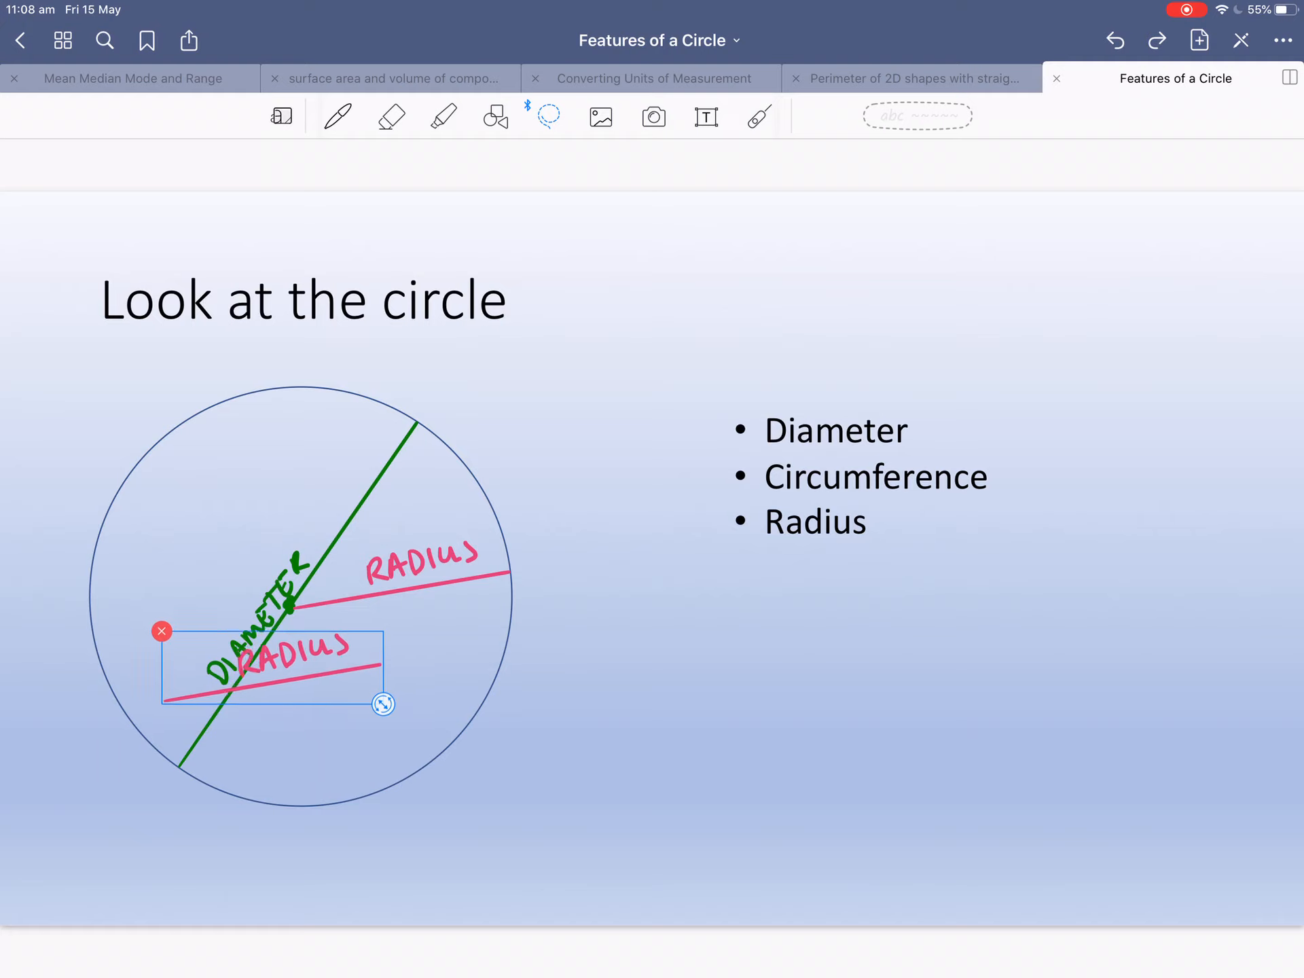
{"action": "left_click_drag", "start_coordinate": [274, 666], "coordinate": [300, 690]}
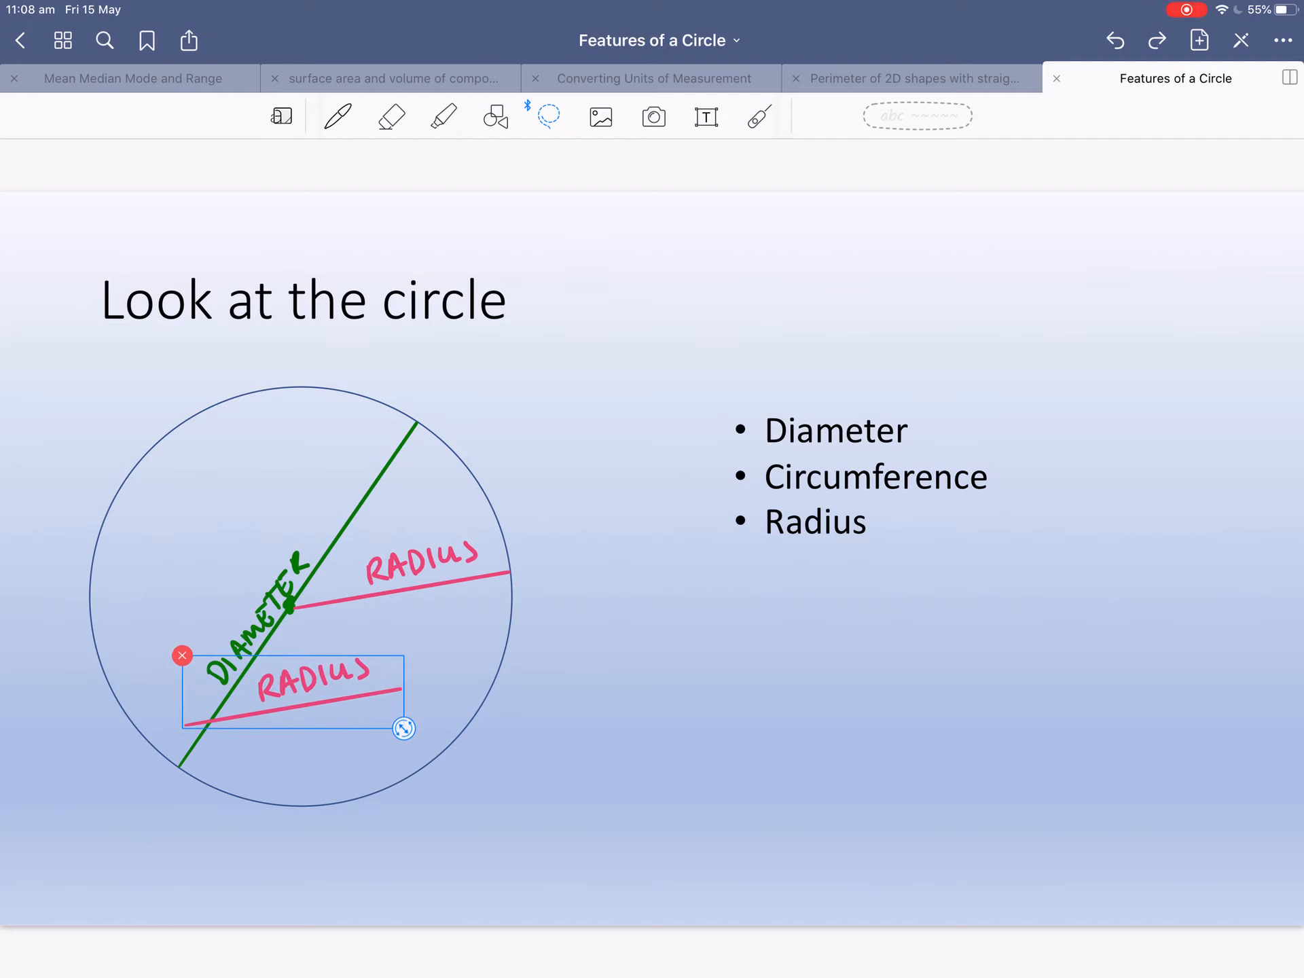
{"action": "left_click_drag", "start_coordinate": [405, 729], "coordinate": [407, 670]}
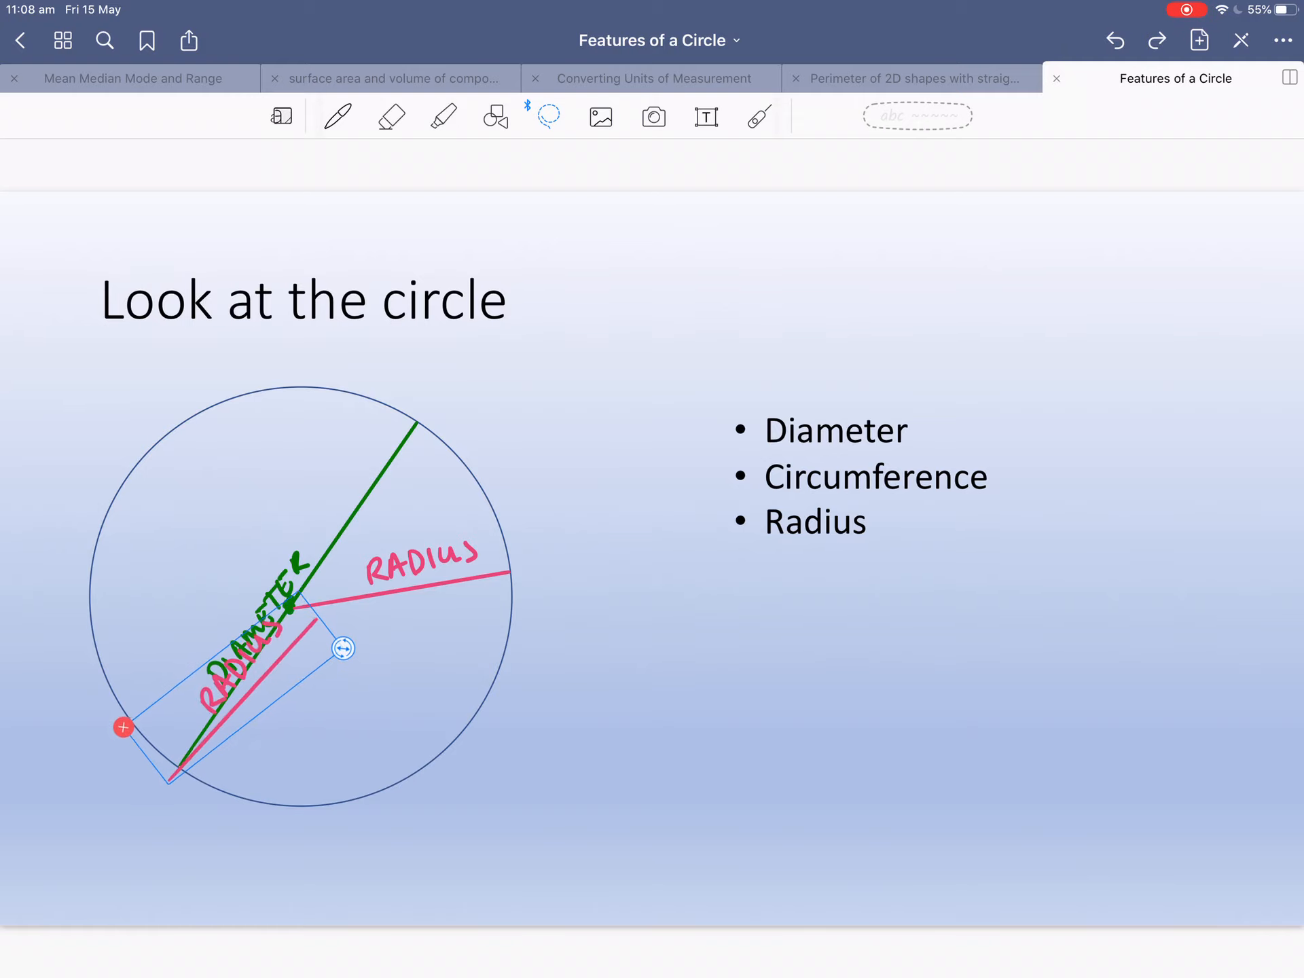
{"action": "left_click_drag", "start_coordinate": [342, 648], "coordinate": [326, 627]}
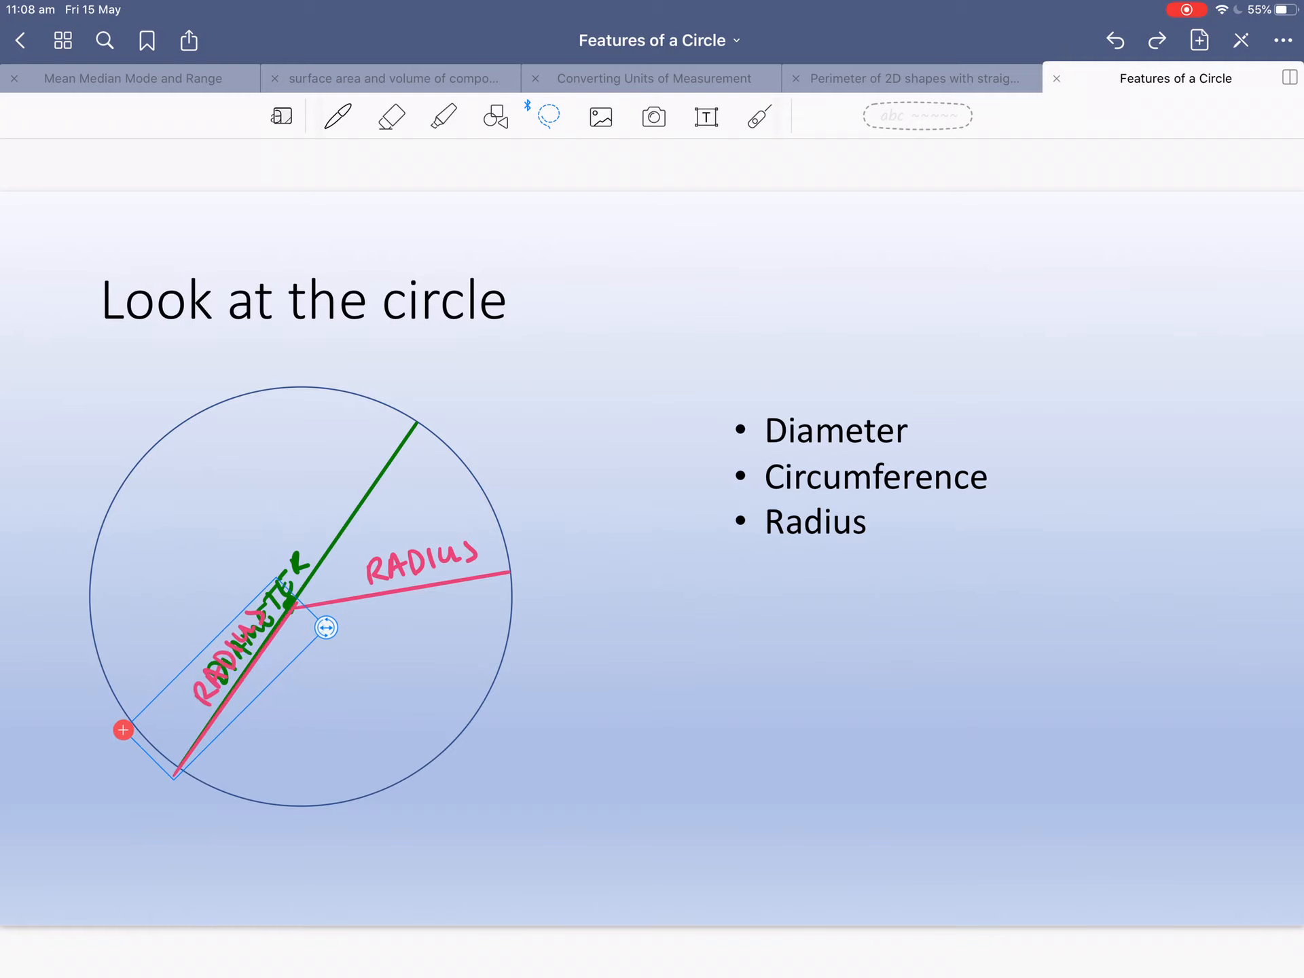
{"action": "left_click_drag", "start_coordinate": [326, 627], "coordinate": [317, 633]}
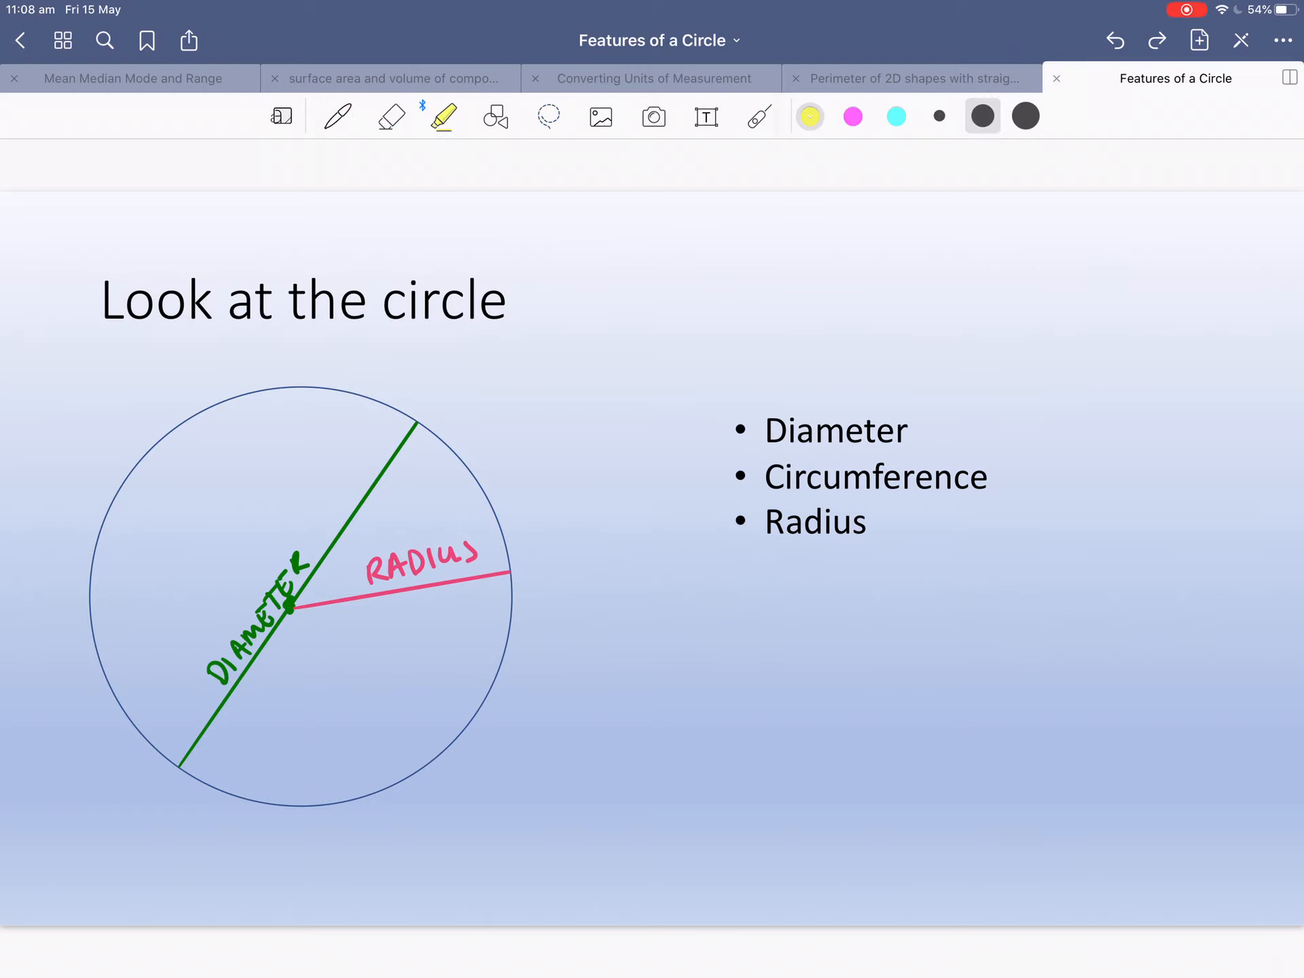
Highlight the circle outline and the word Circumference yellow, then go to the chord slide.
{"action": "left_click_drag", "start_coordinate": [325, 378], "coordinate": [171, 760]}
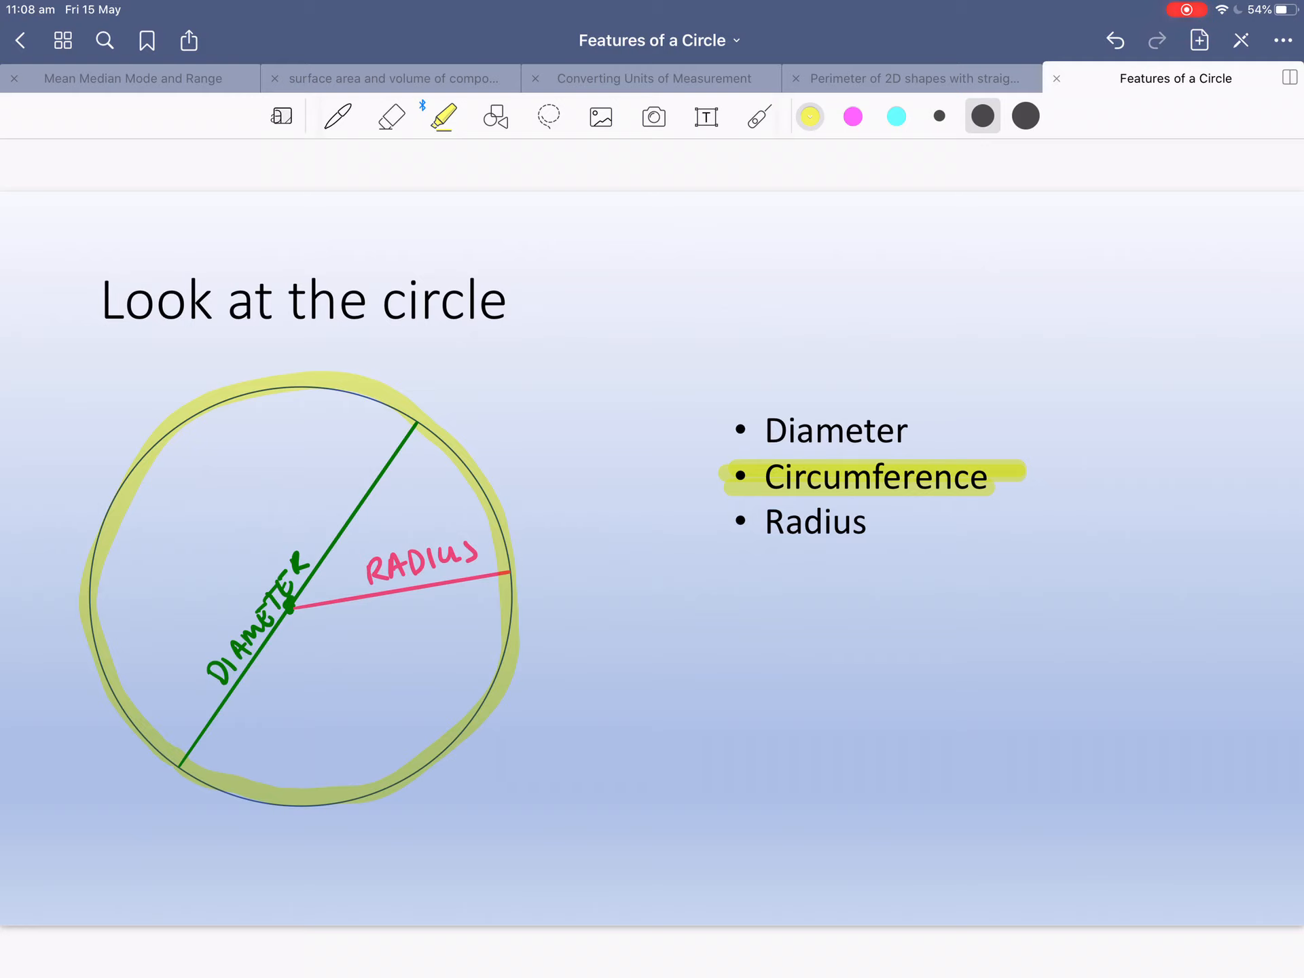
{"action": "left_click", "coordinate": [337, 115]}
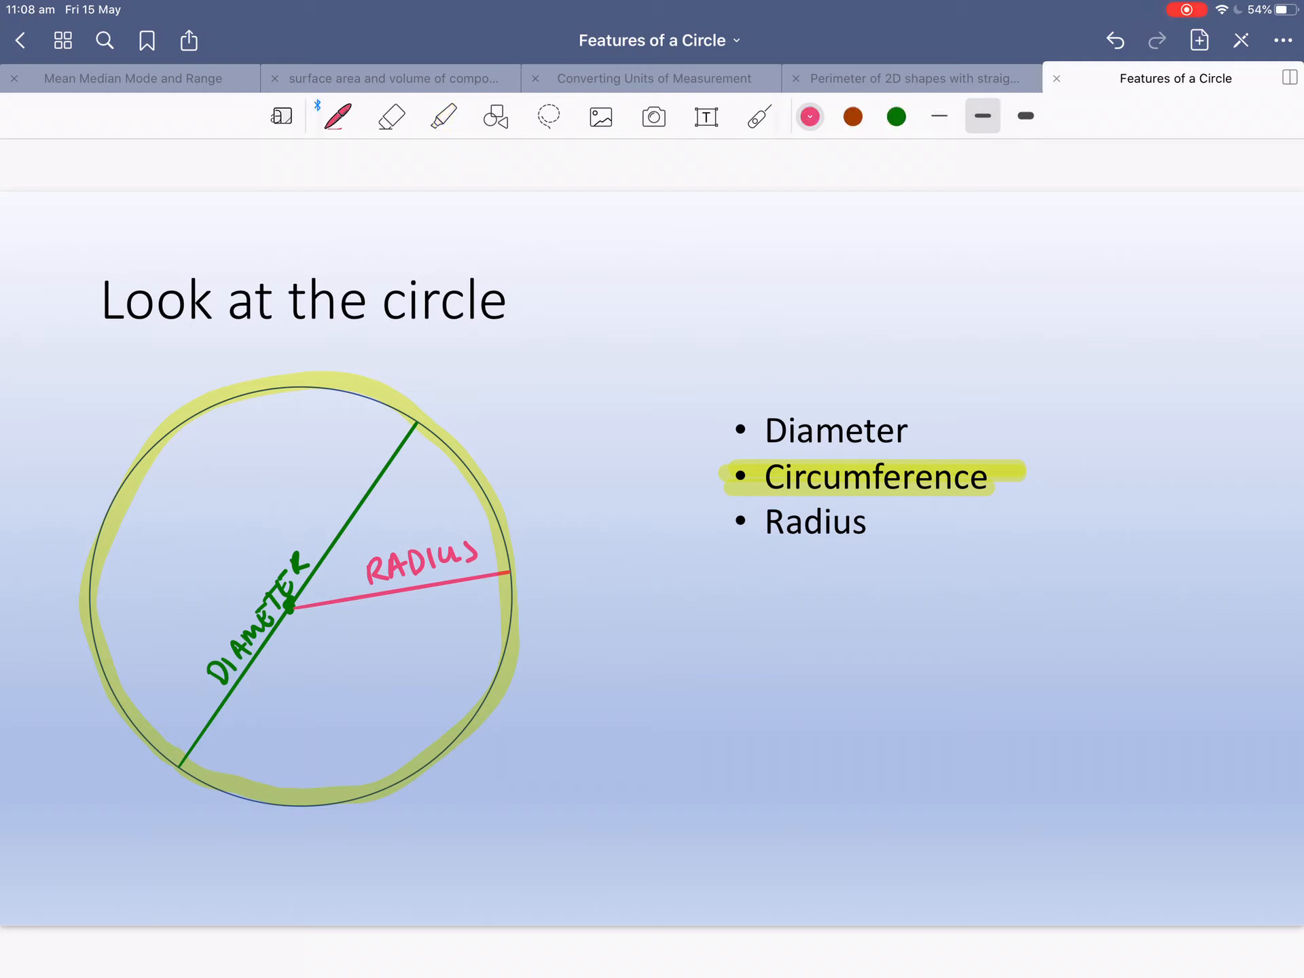
{"action": "left_click_drag", "start_coordinate": [1048, 407], "coordinate": [978, 462]}
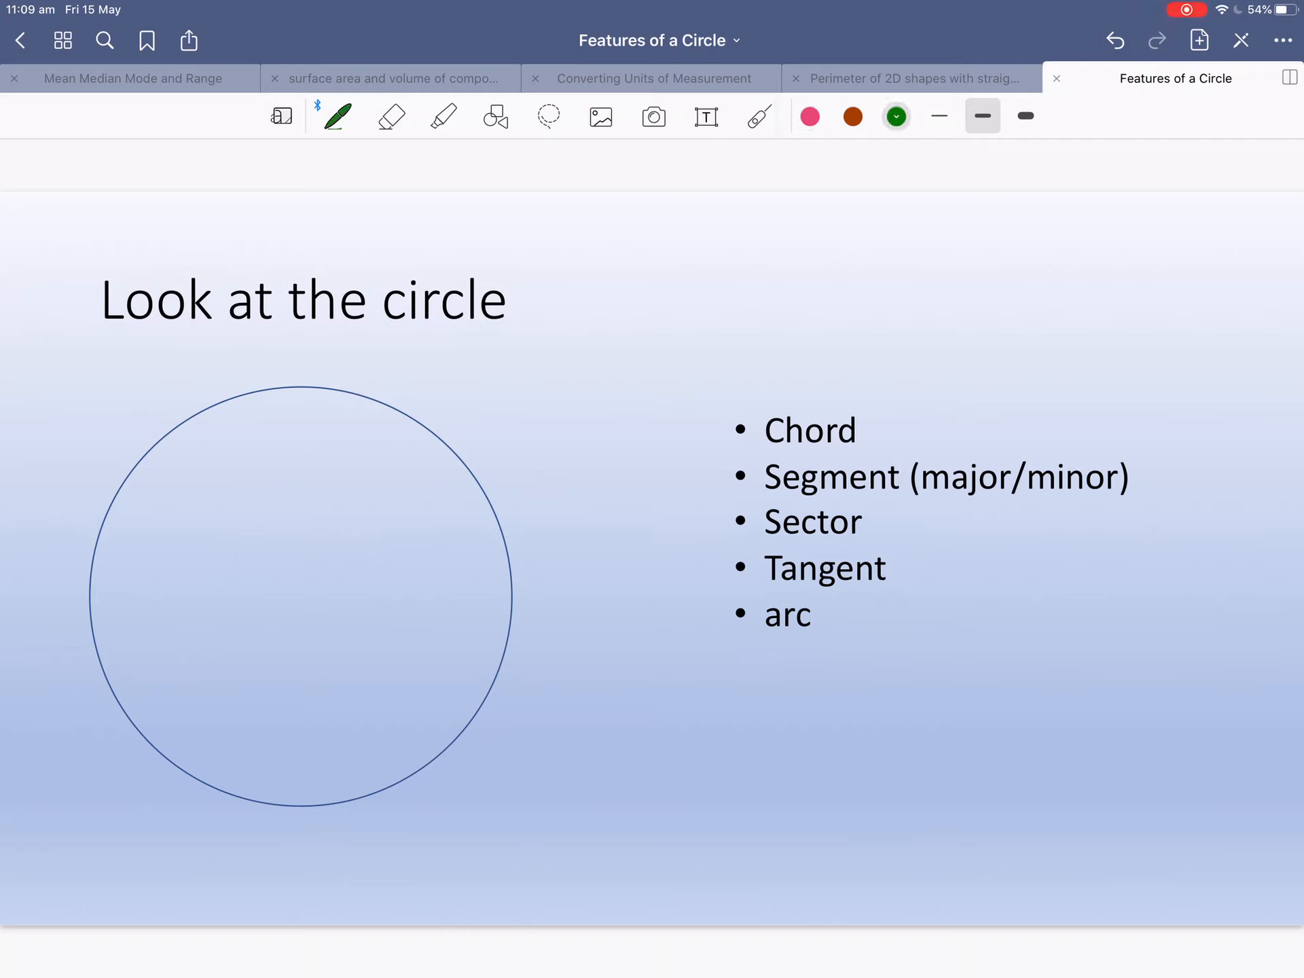
Mark the centre, tick Chord, and draw a straight green chord across the upper left.
{"action": "left_click", "coordinate": [290, 610]}
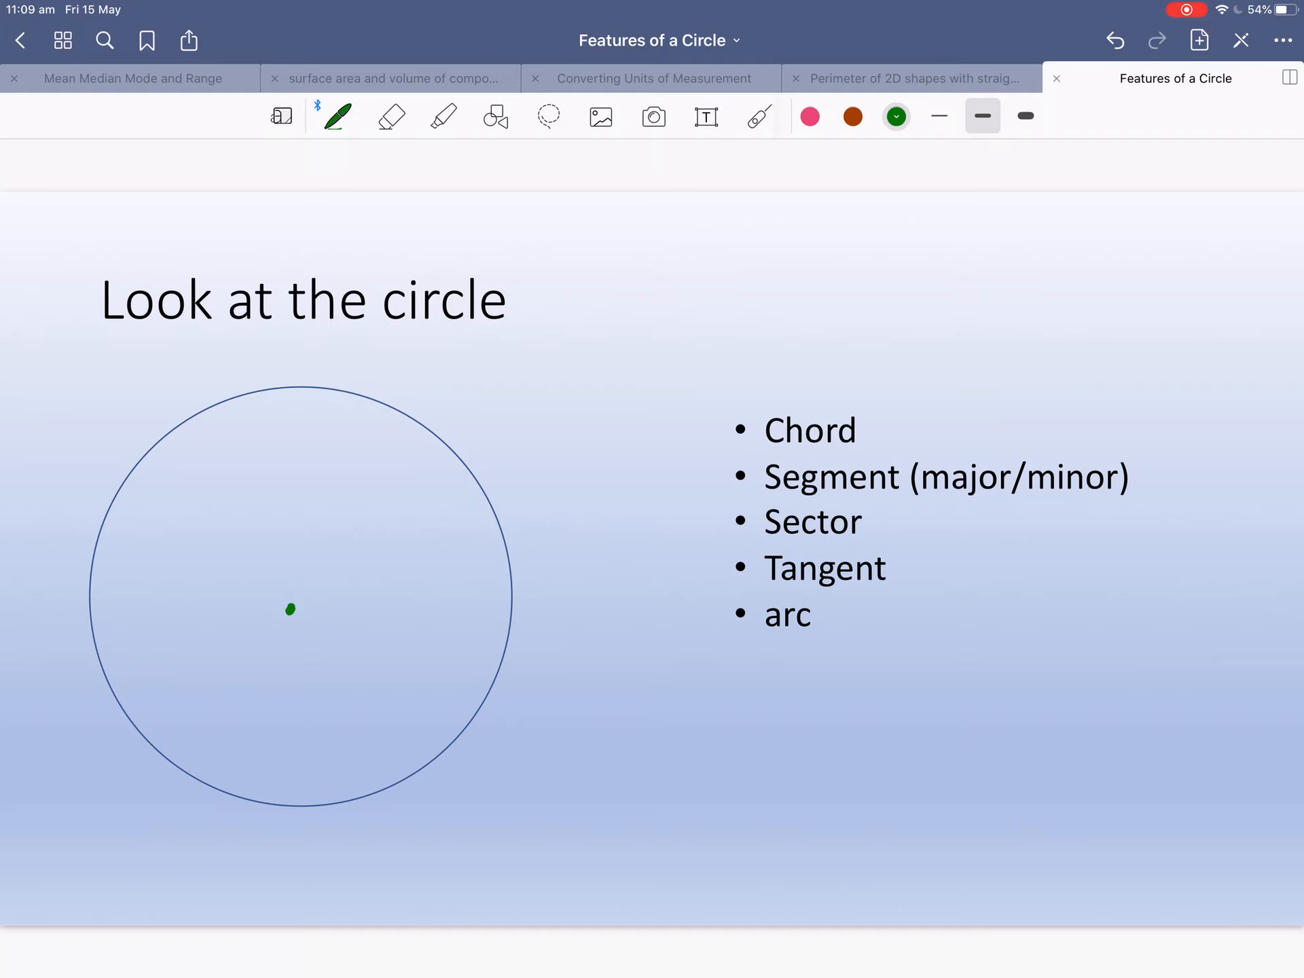
{"action": "left_click_drag", "start_coordinate": [877, 437], "coordinate": [923, 391]}
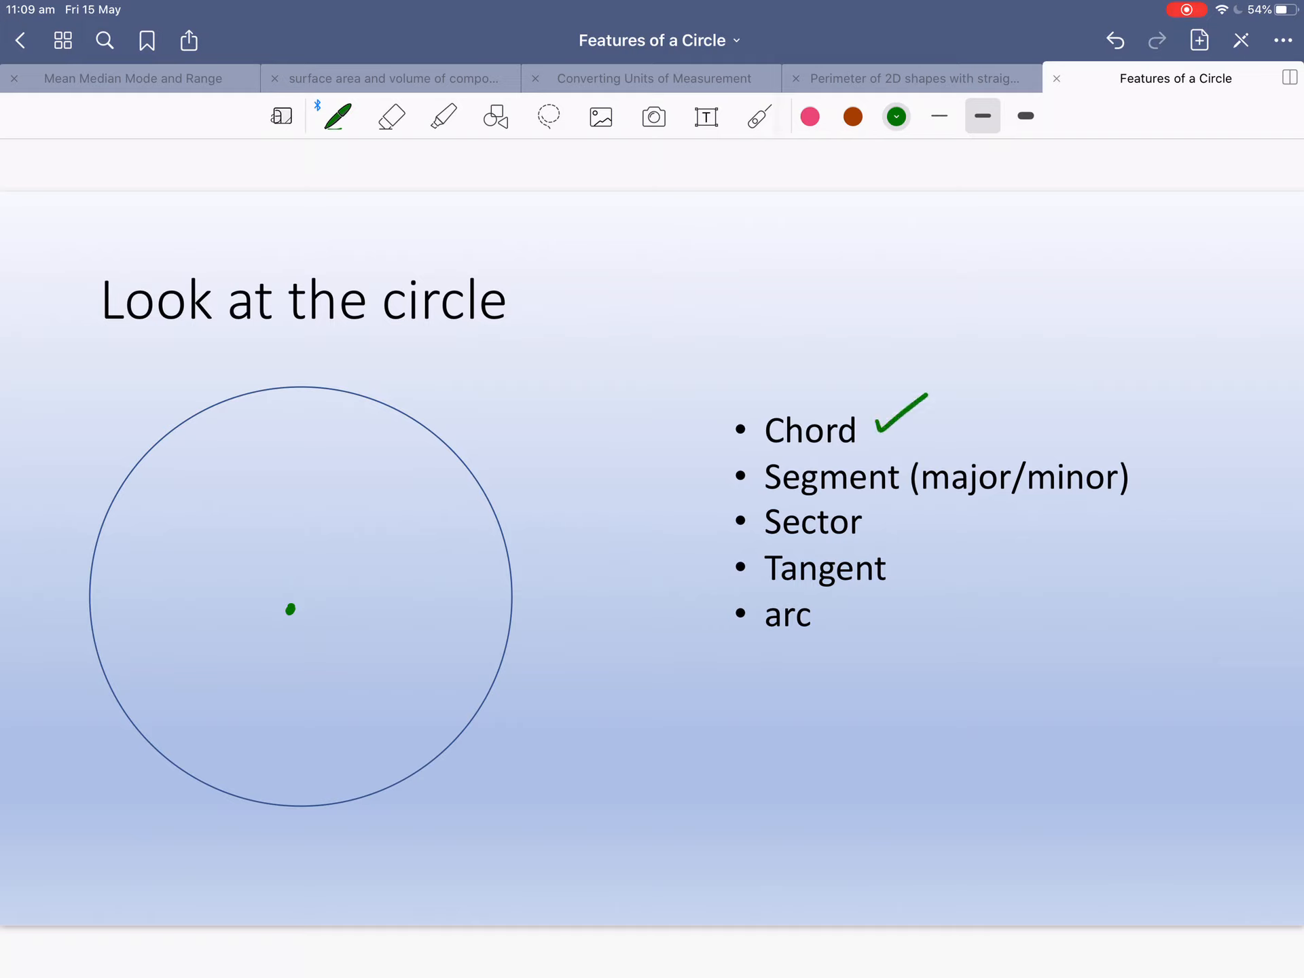
{"action": "left_click_drag", "start_coordinate": [95, 637], "coordinate": [171, 541]}
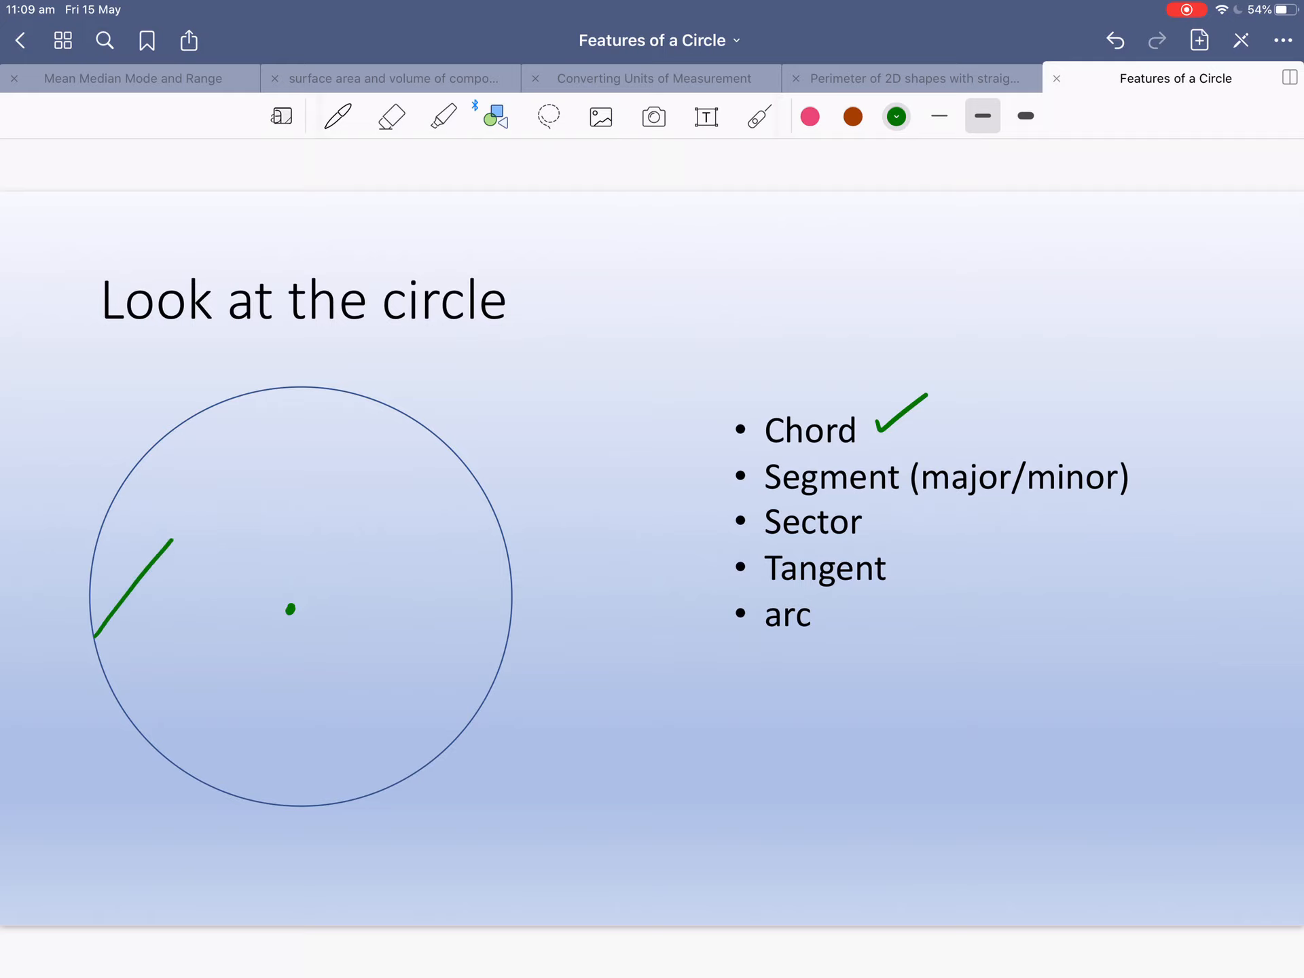
{"action": "left_click_drag", "start_coordinate": [98, 634], "coordinate": [315, 390]}
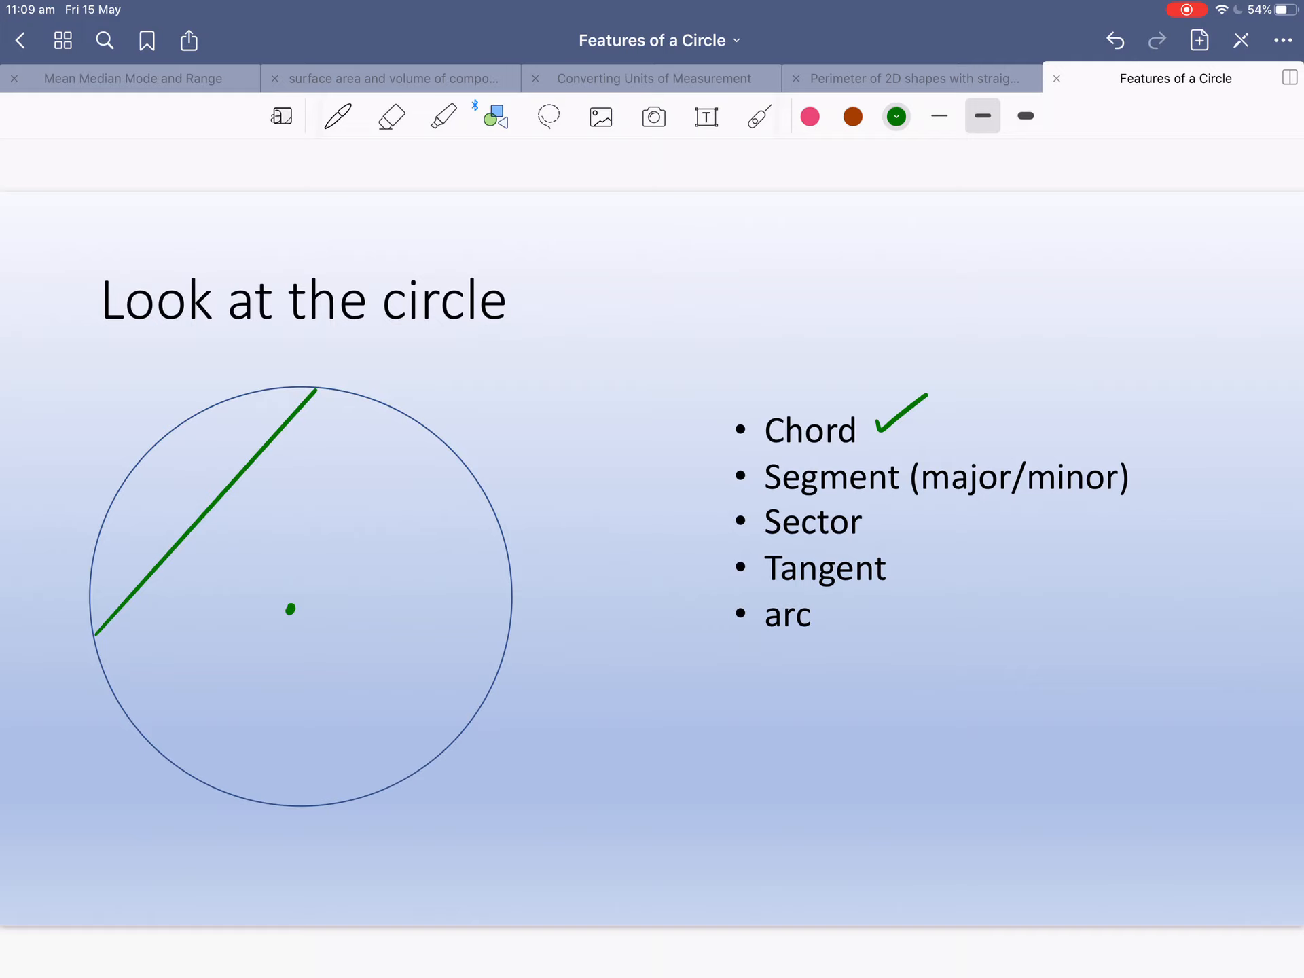
Shade the minor segment above the chord with the yellow highlighter.
{"action": "left_click_drag", "start_coordinate": [150, 499], "coordinate": [166, 524]}
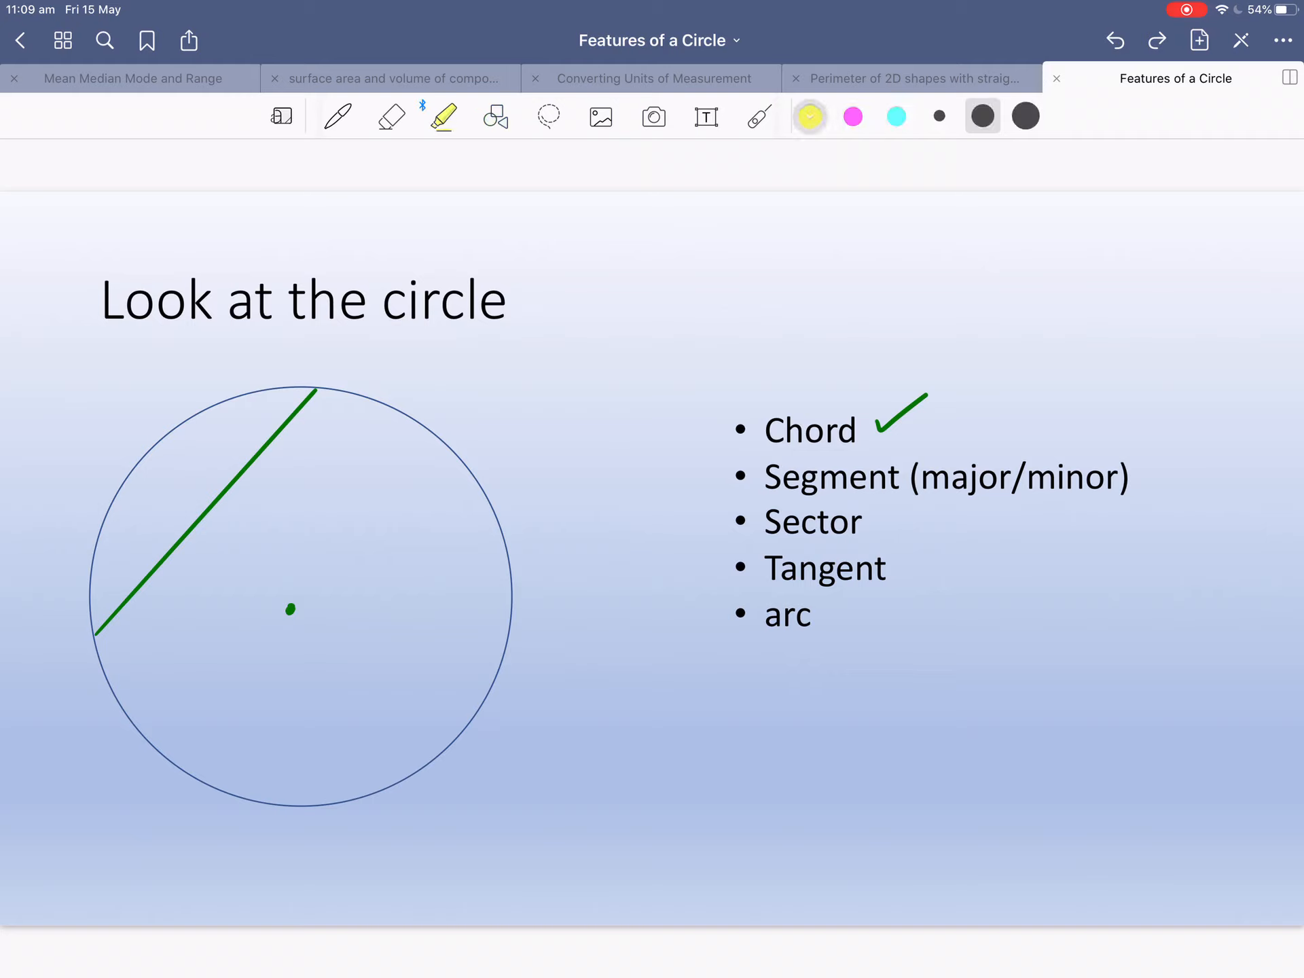
{"action": "left_click_drag", "start_coordinate": [208, 441], "coordinate": [100, 616]}
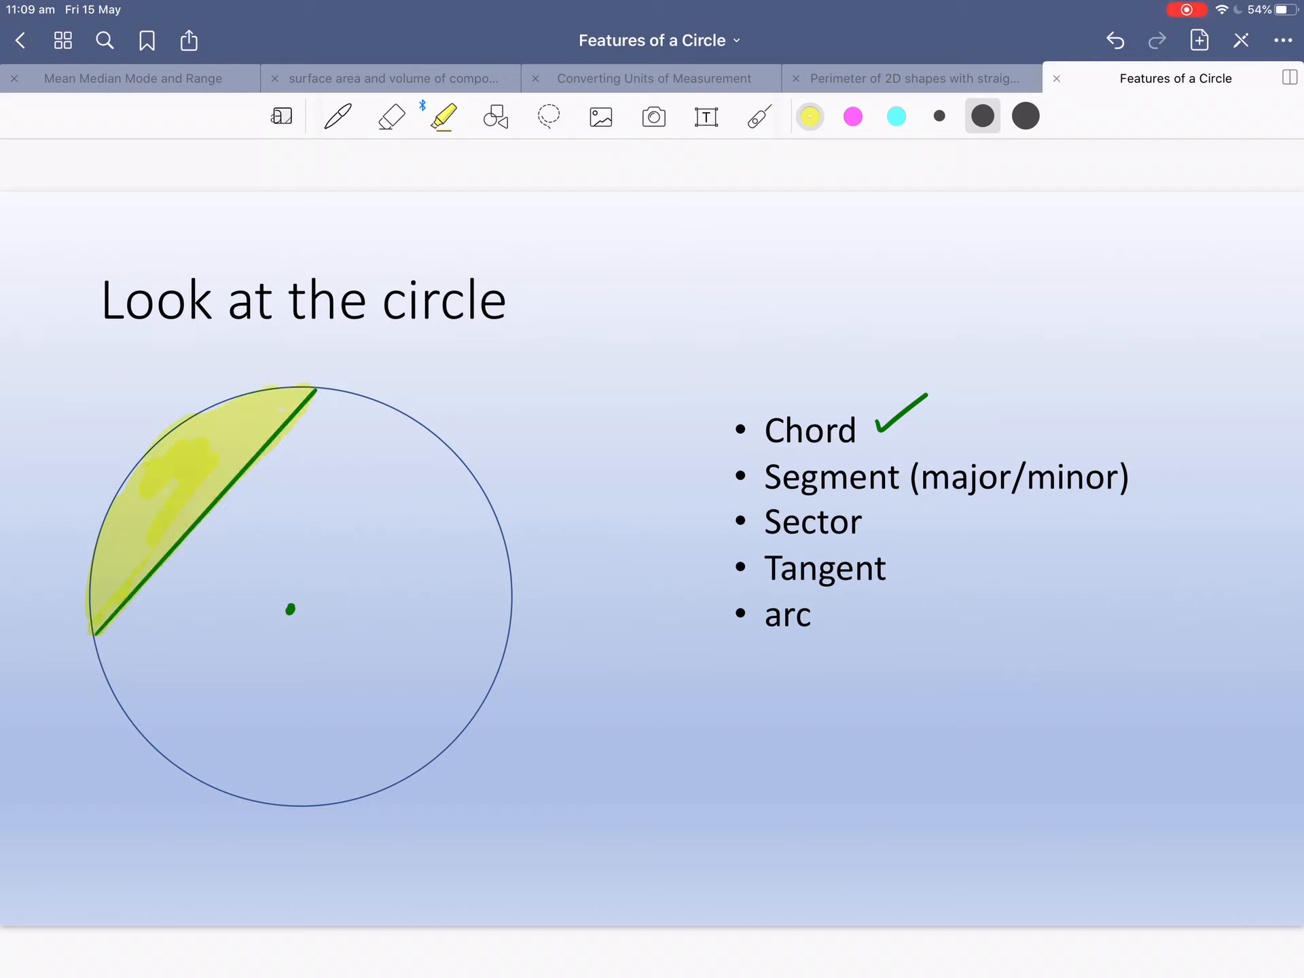
{"action": "left_click", "coordinate": [852, 116]}
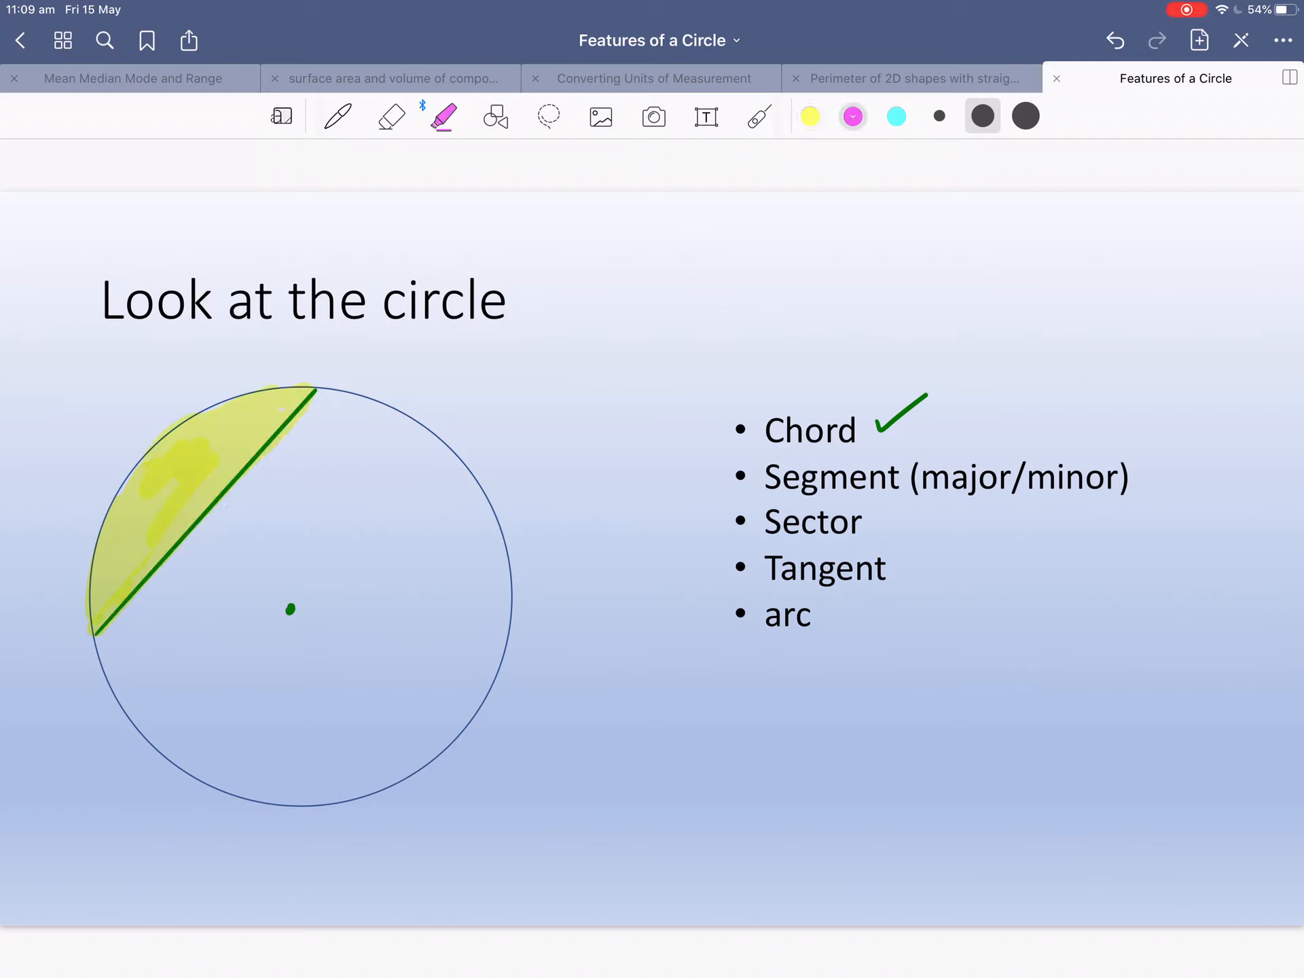
Outline the major segment and fill it with diagonal highlighter stripes.
{"action": "left_click_drag", "start_coordinate": [100, 641], "coordinate": [478, 500]}
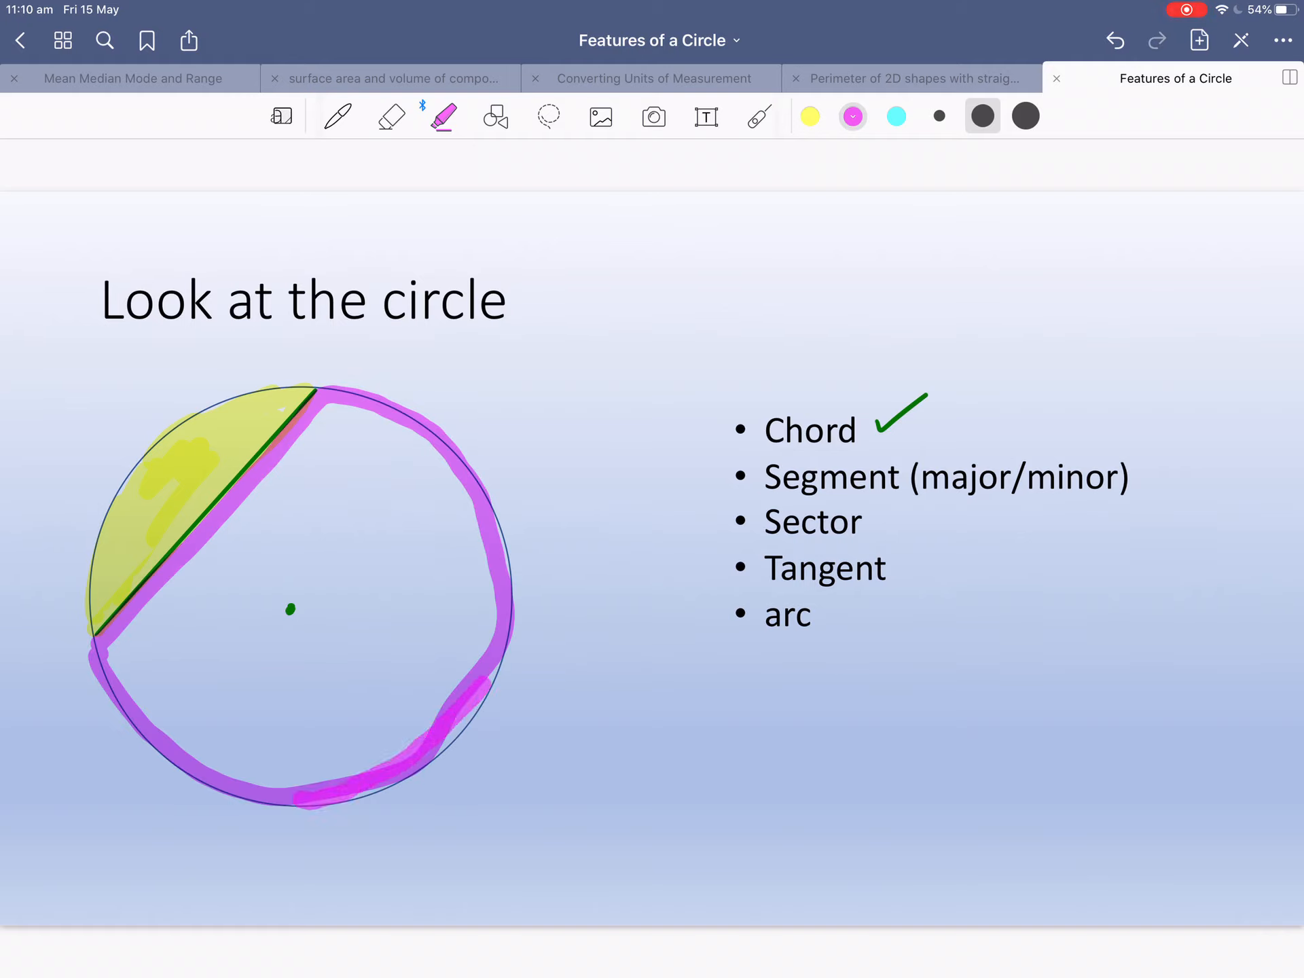
{"action": "left_click_drag", "start_coordinate": [449, 405], "coordinate": [117, 674]}
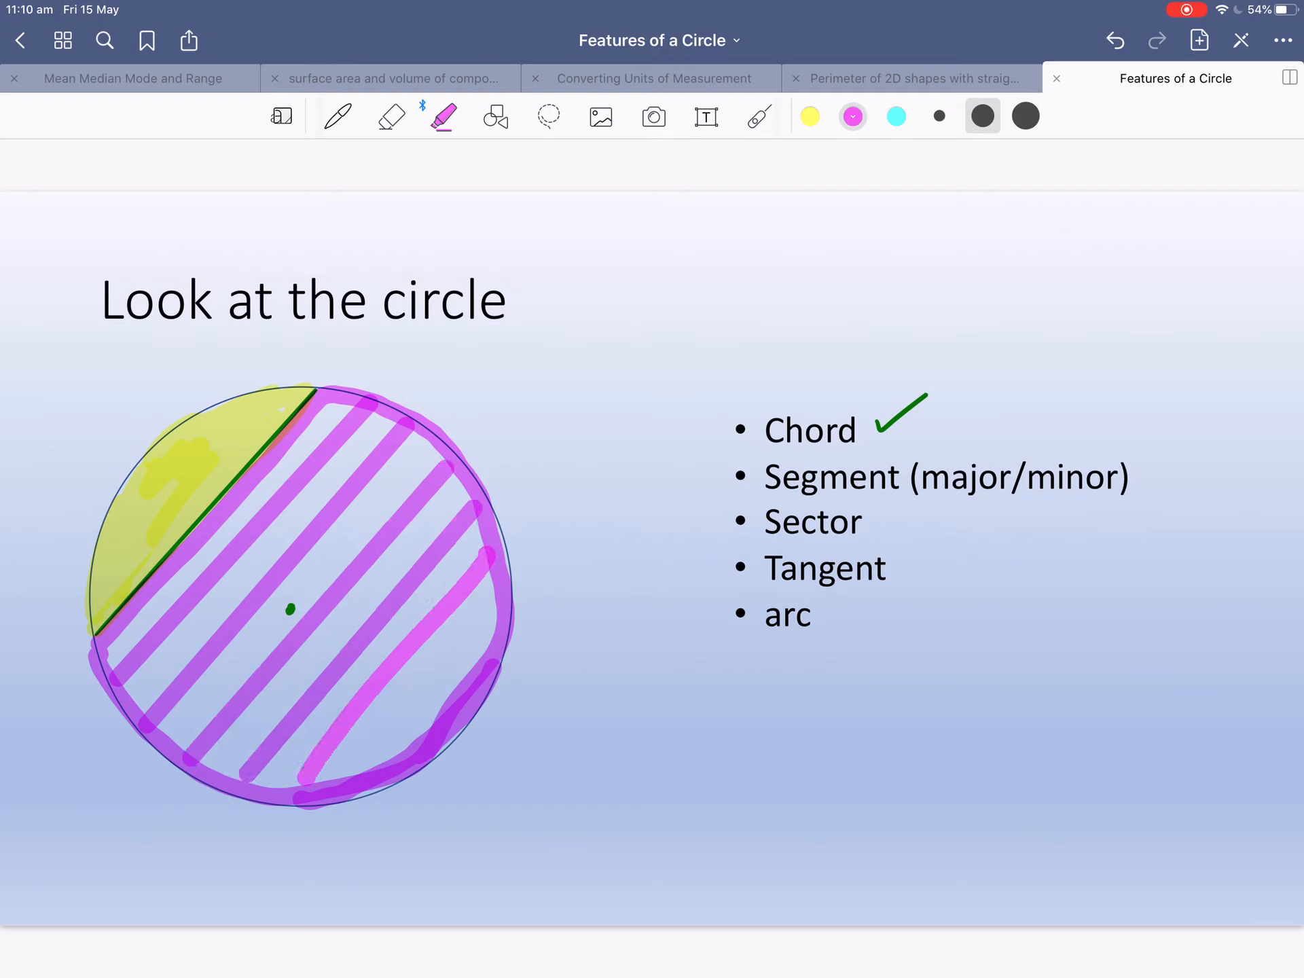
{"action": "left_click_drag", "start_coordinate": [466, 549], "coordinate": [358, 782]}
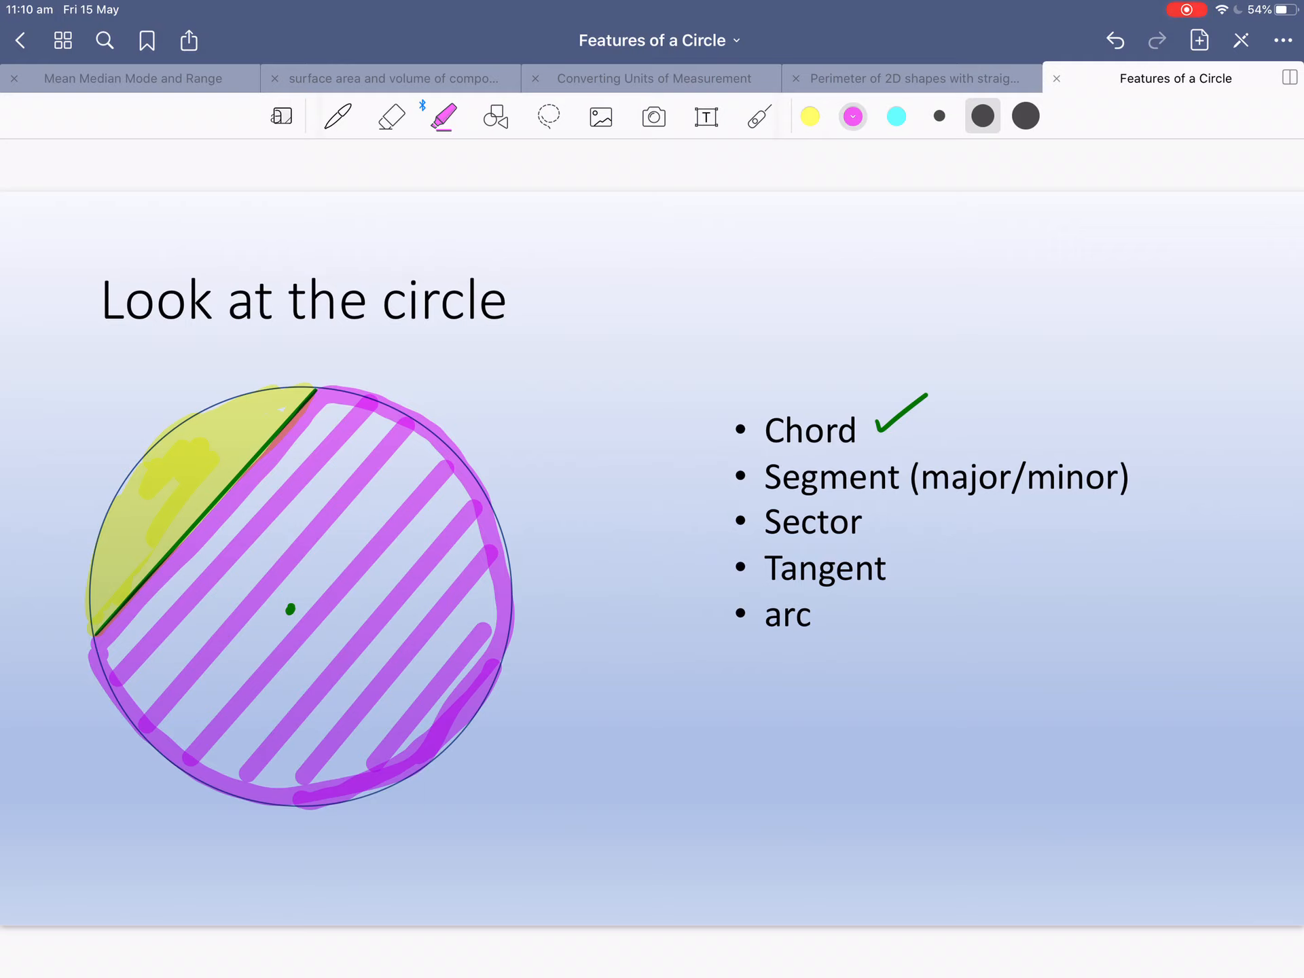
Handwrite the labels 'minor' and 'Major' on the two segments in green.
{"action": "left_click", "coordinate": [337, 115]}
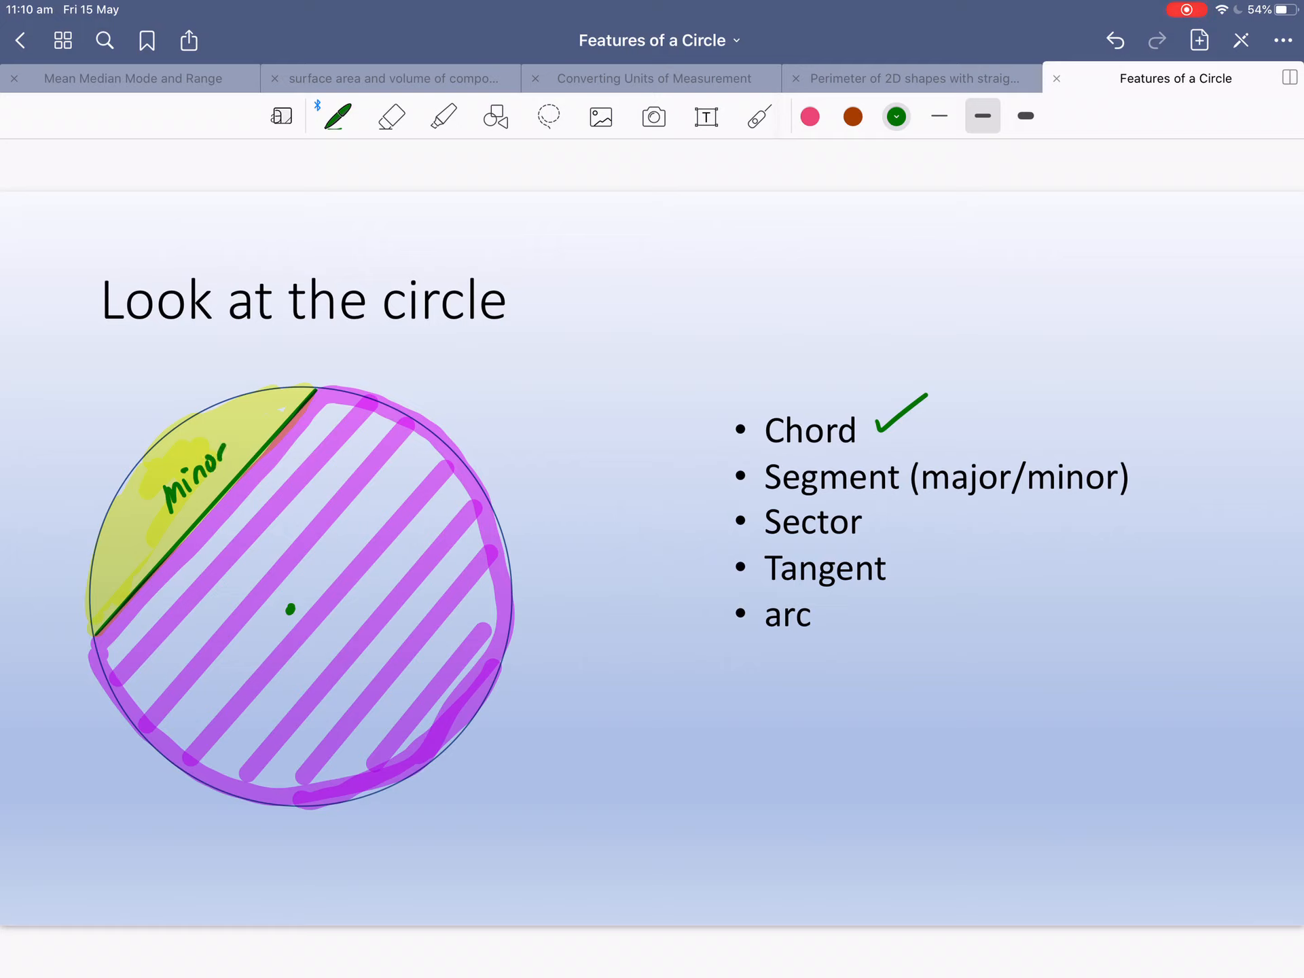
{"action": "left_click_drag", "start_coordinate": [304, 490], "coordinate": [358, 524]}
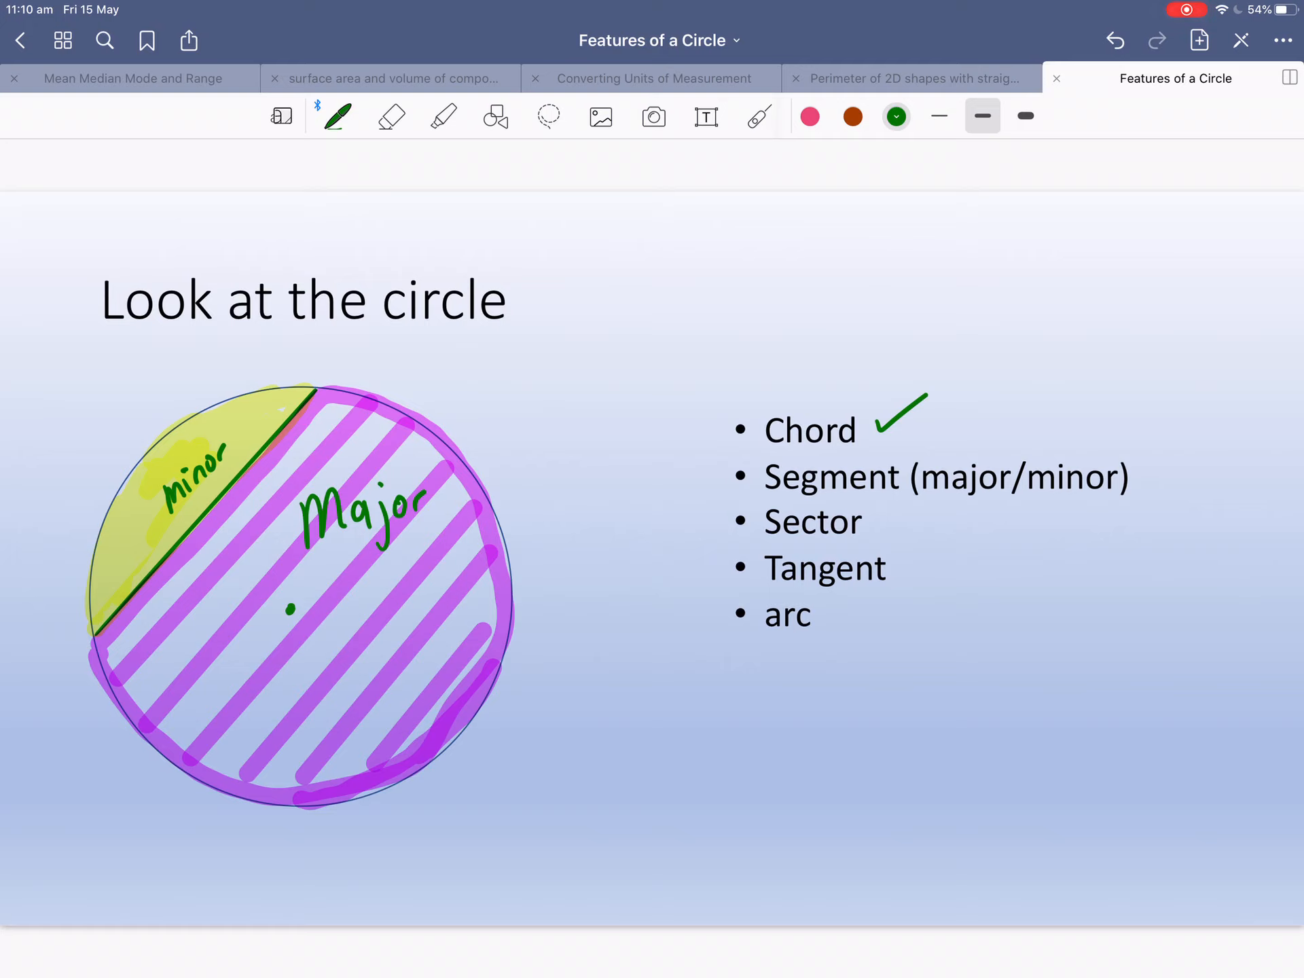
{"action": "left_click", "coordinate": [809, 116]}
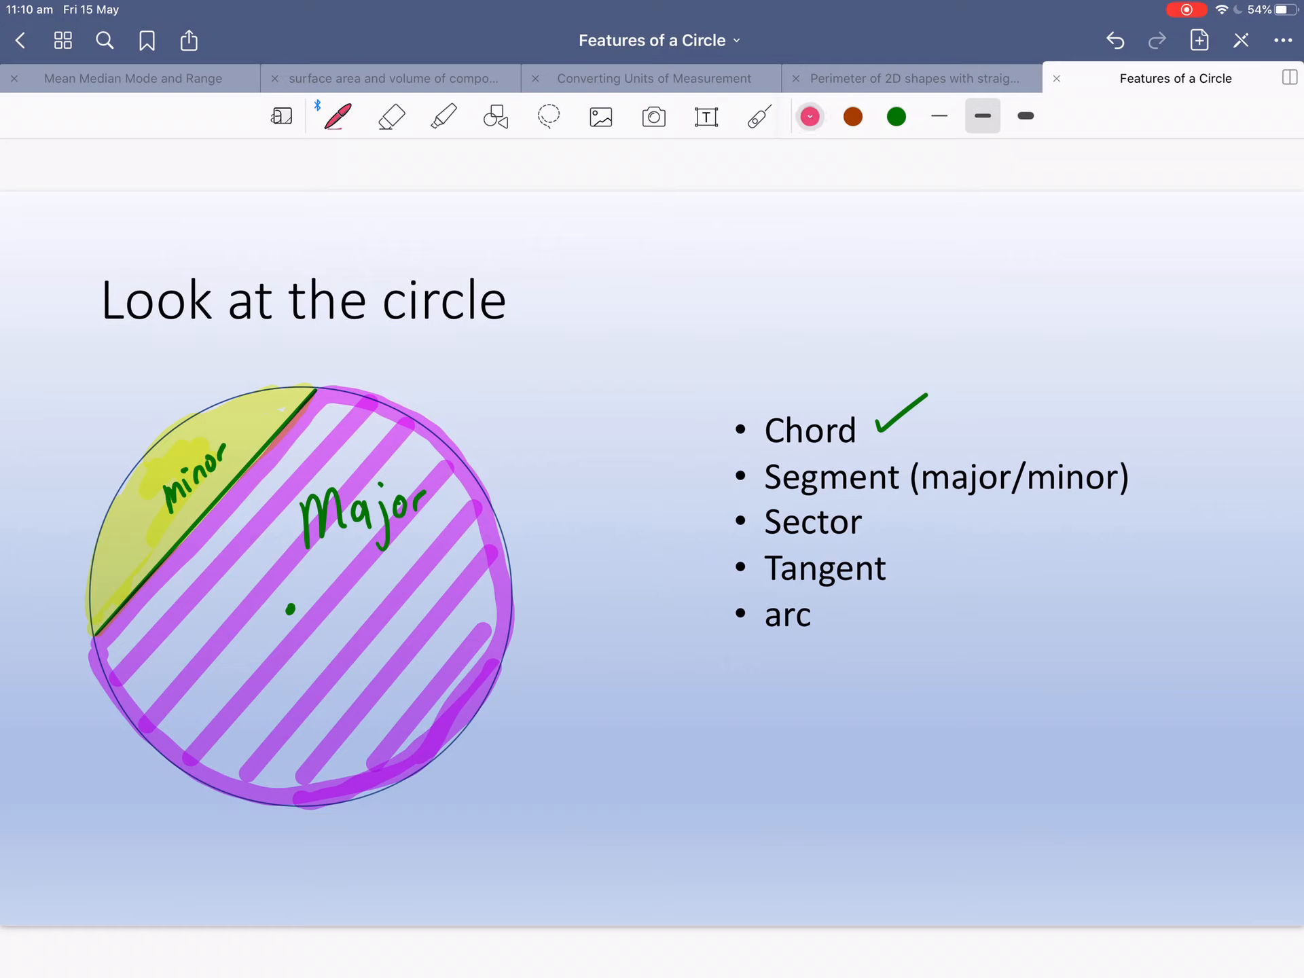
Draw two straight radii forming a sector, an arrow labelled 'sector', and tick the bullets.
{"action": "left_click", "coordinate": [496, 115]}
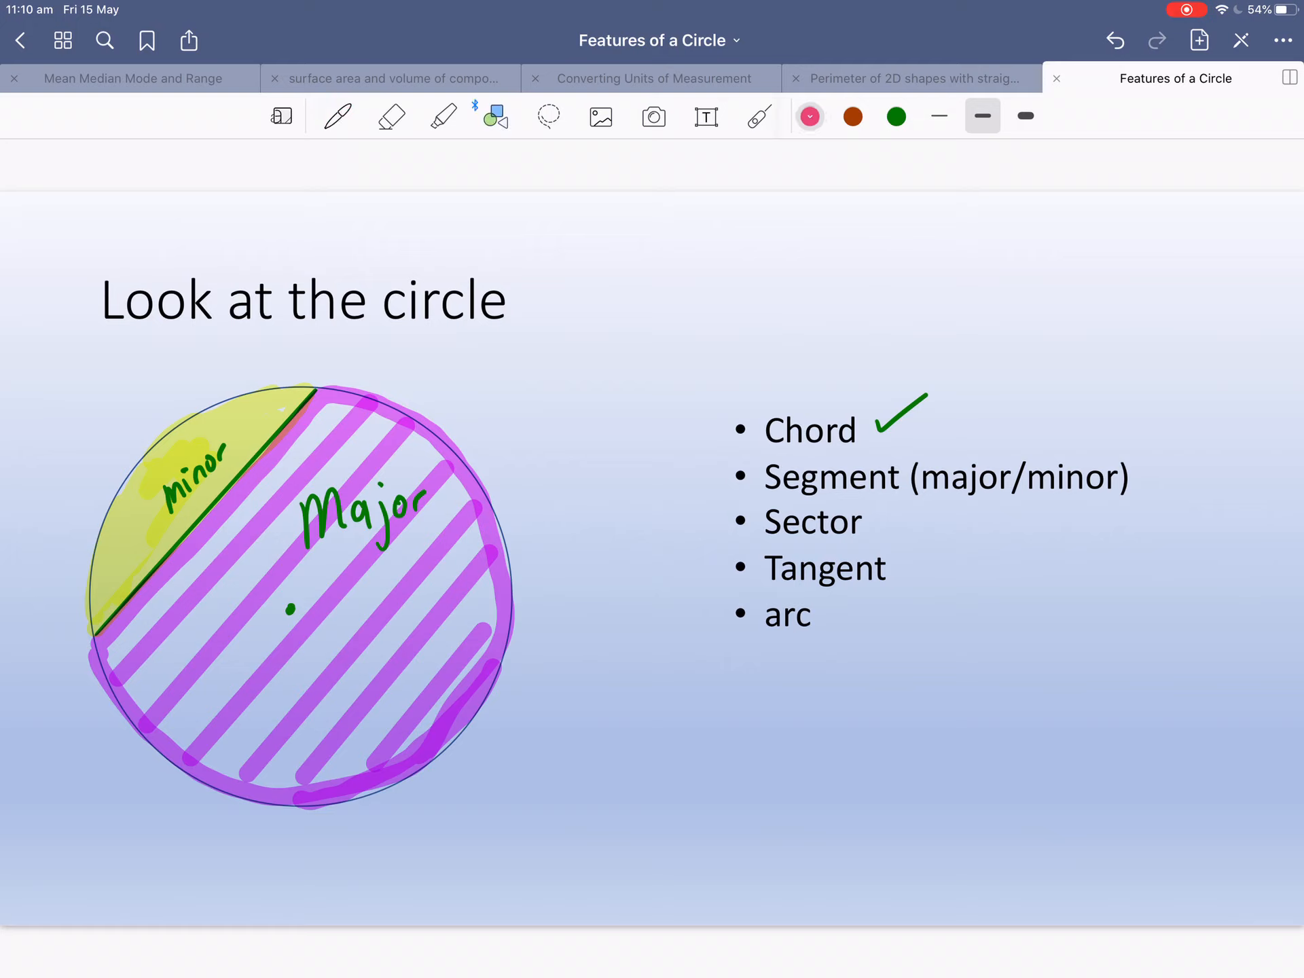
{"action": "left_click_drag", "start_coordinate": [290, 609], "coordinate": [293, 749]}
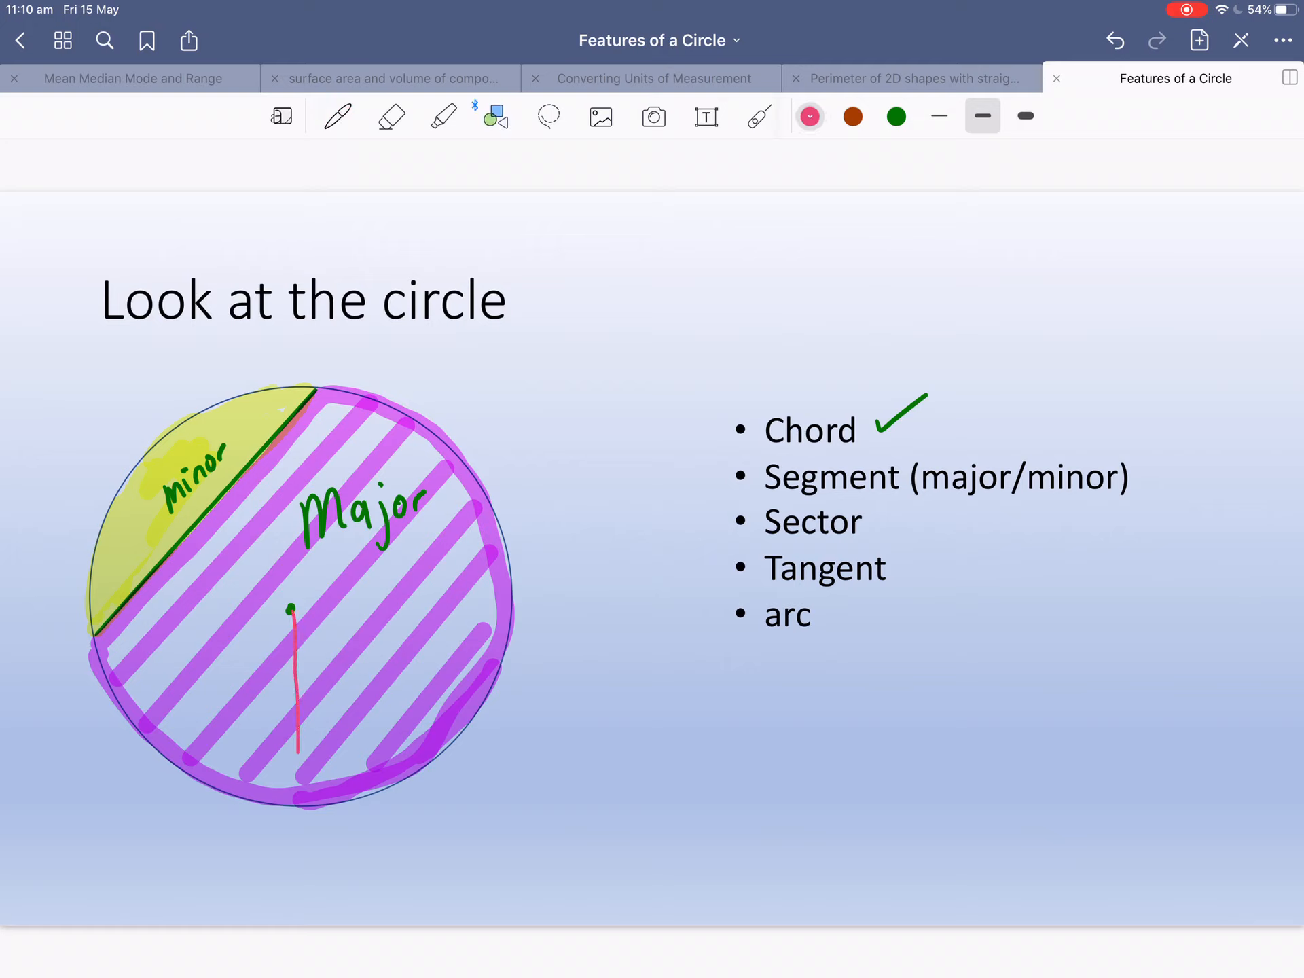
{"action": "left_click_drag", "start_coordinate": [292, 611], "coordinate": [456, 705]}
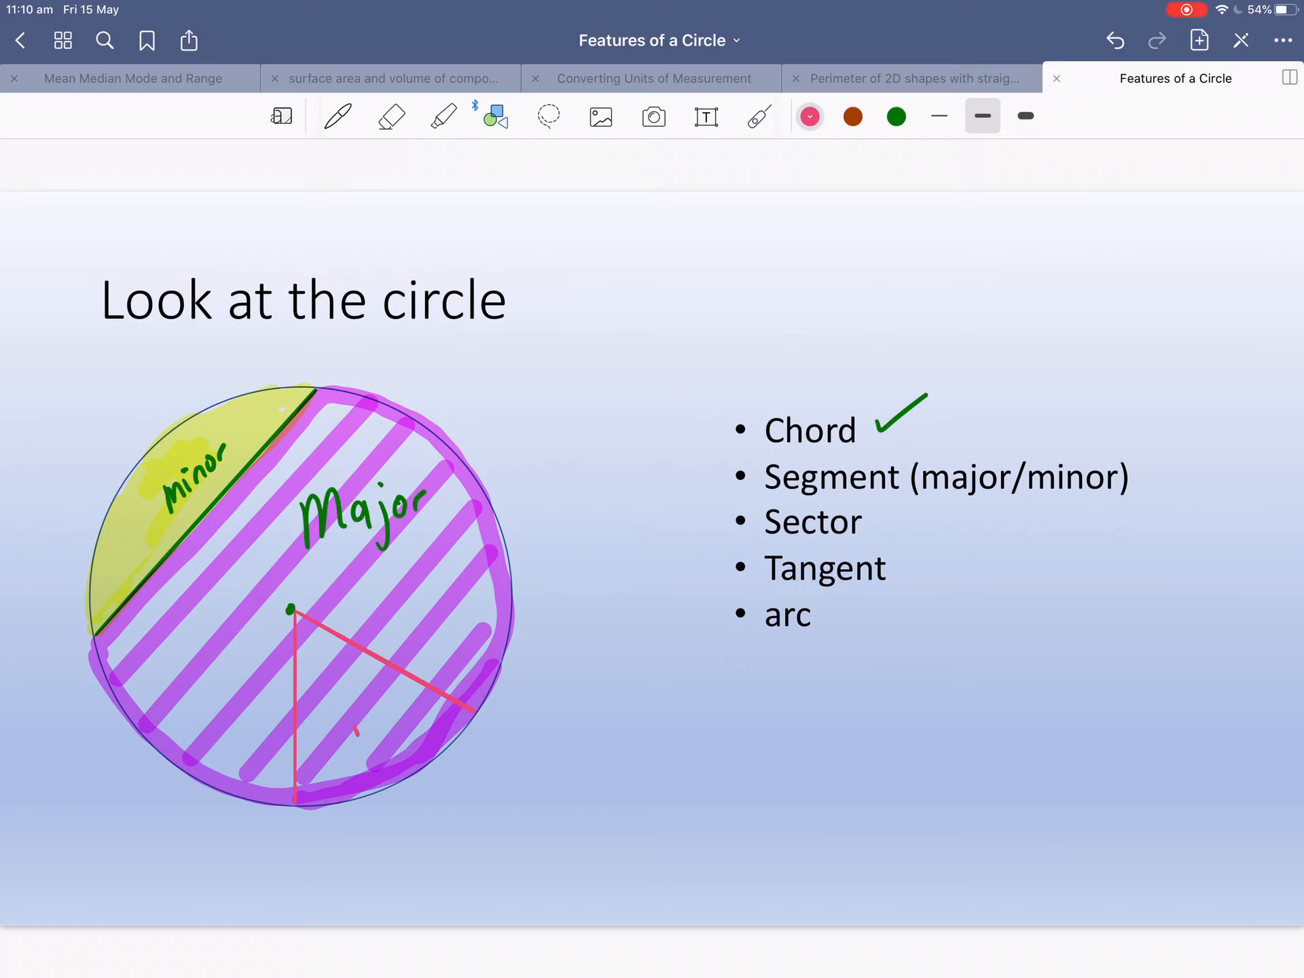
{"action": "left_click_drag", "start_coordinate": [429, 824], "coordinate": [358, 732]}
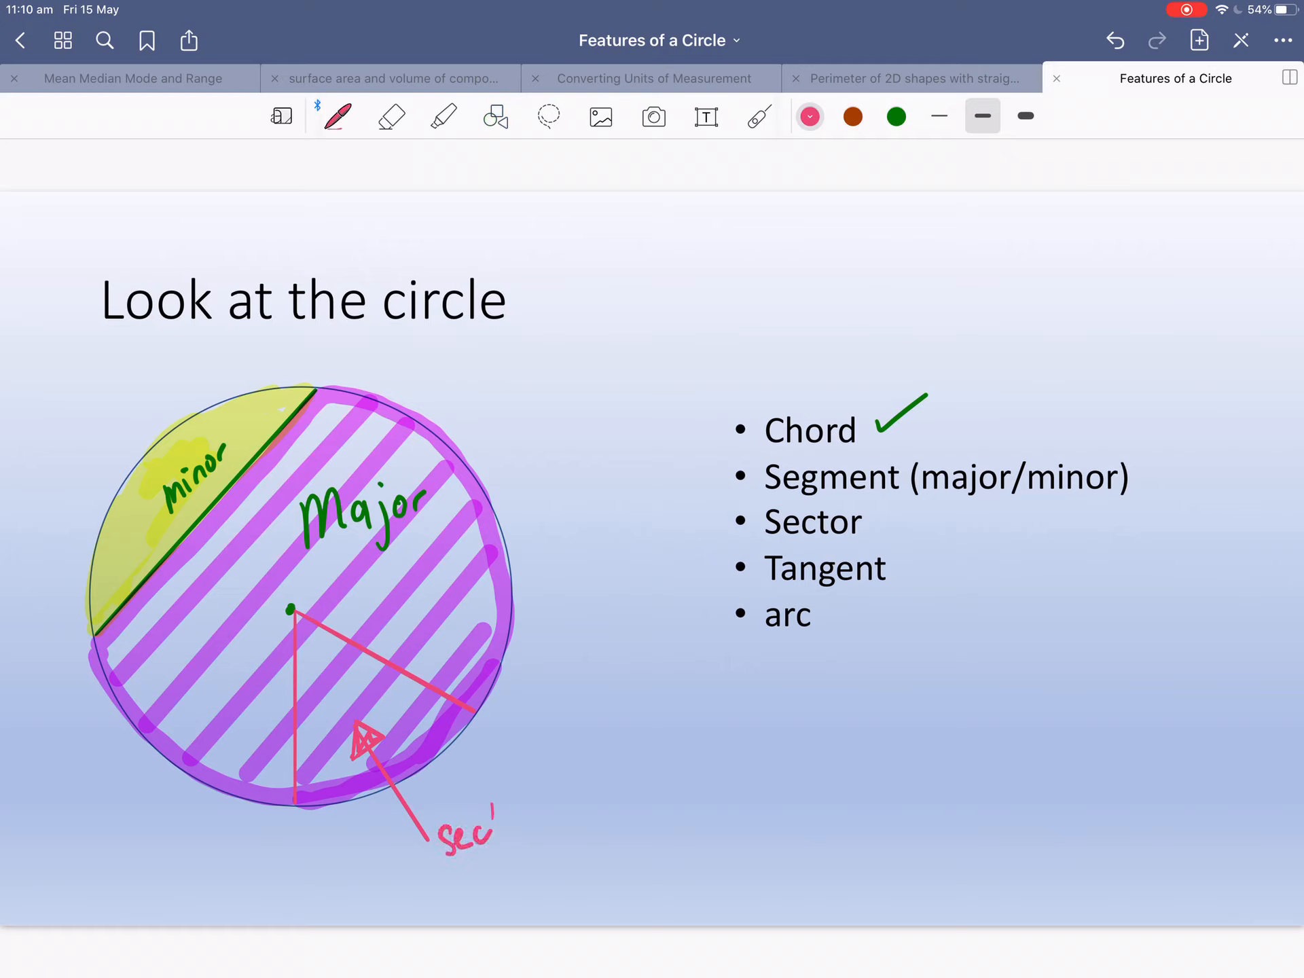
{"action": "left_click_drag", "start_coordinate": [470, 827], "coordinate": [533, 815]}
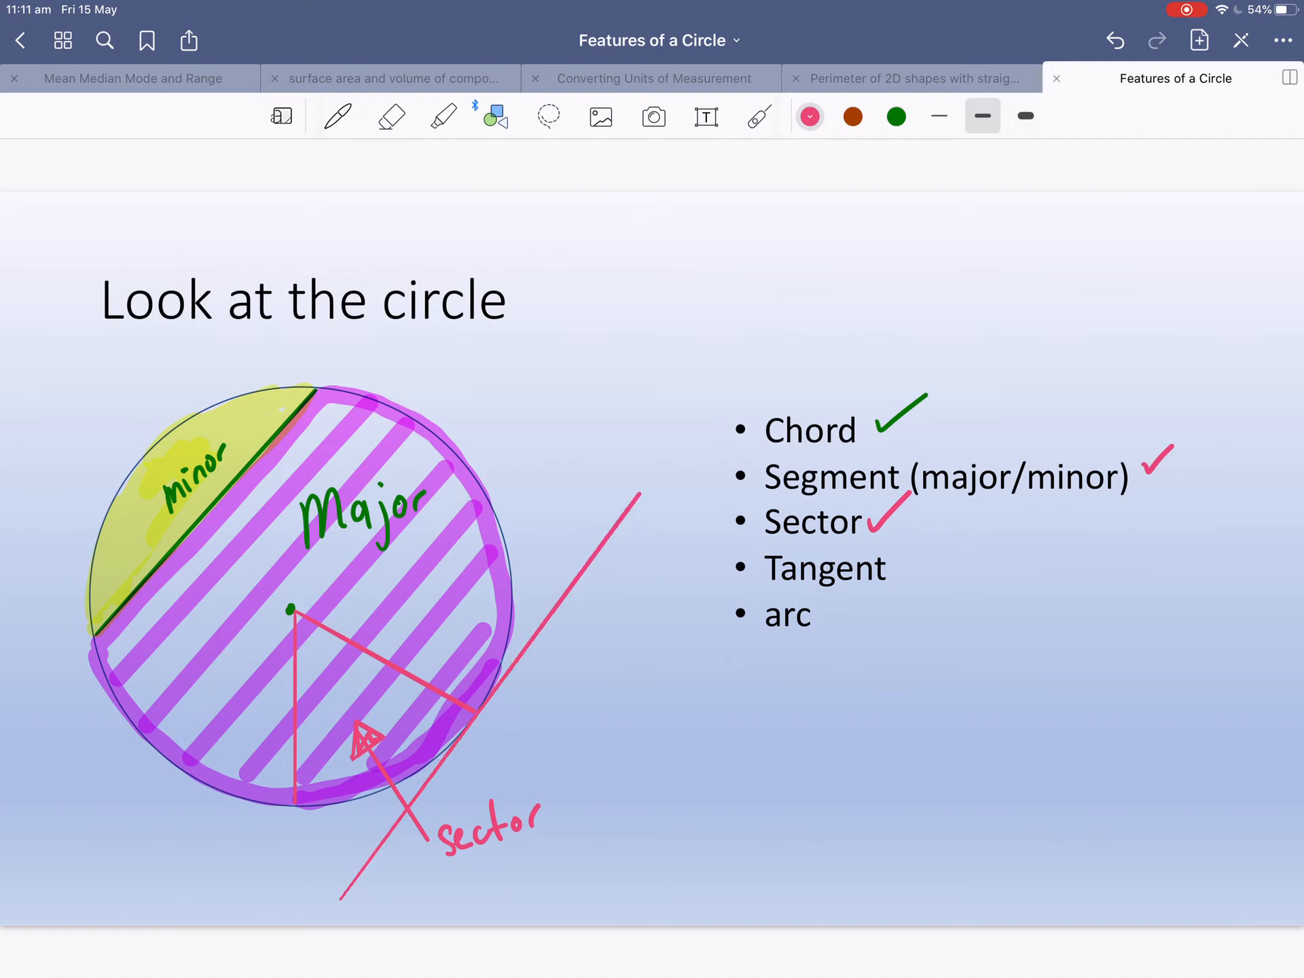
Draw a freehand arrow from the word Tangent to the tangent line.
{"action": "left_click", "coordinate": [337, 115]}
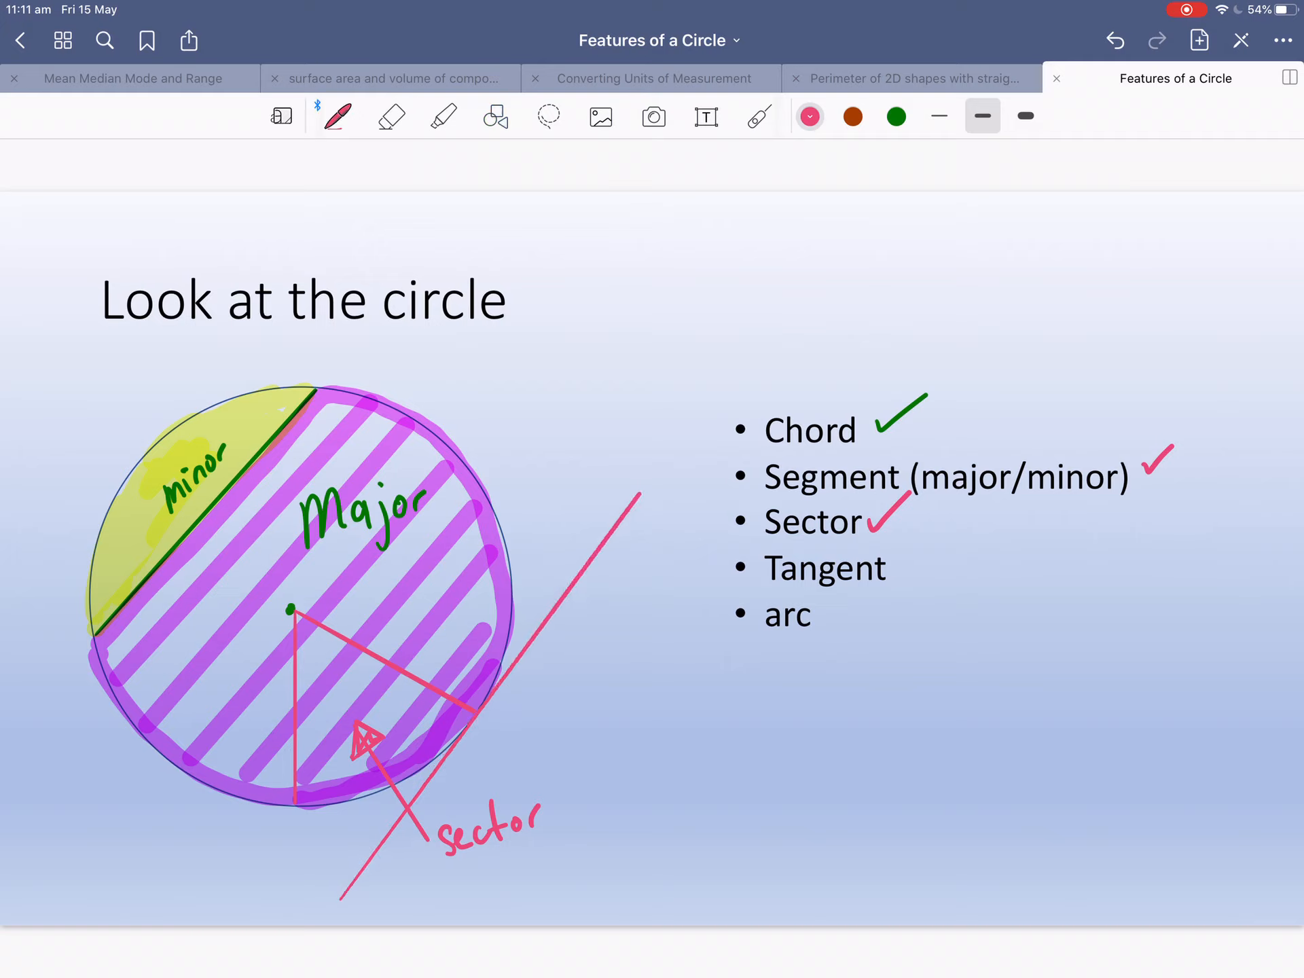
{"action": "left_click_drag", "start_coordinate": [628, 574], "coordinate": [732, 566]}
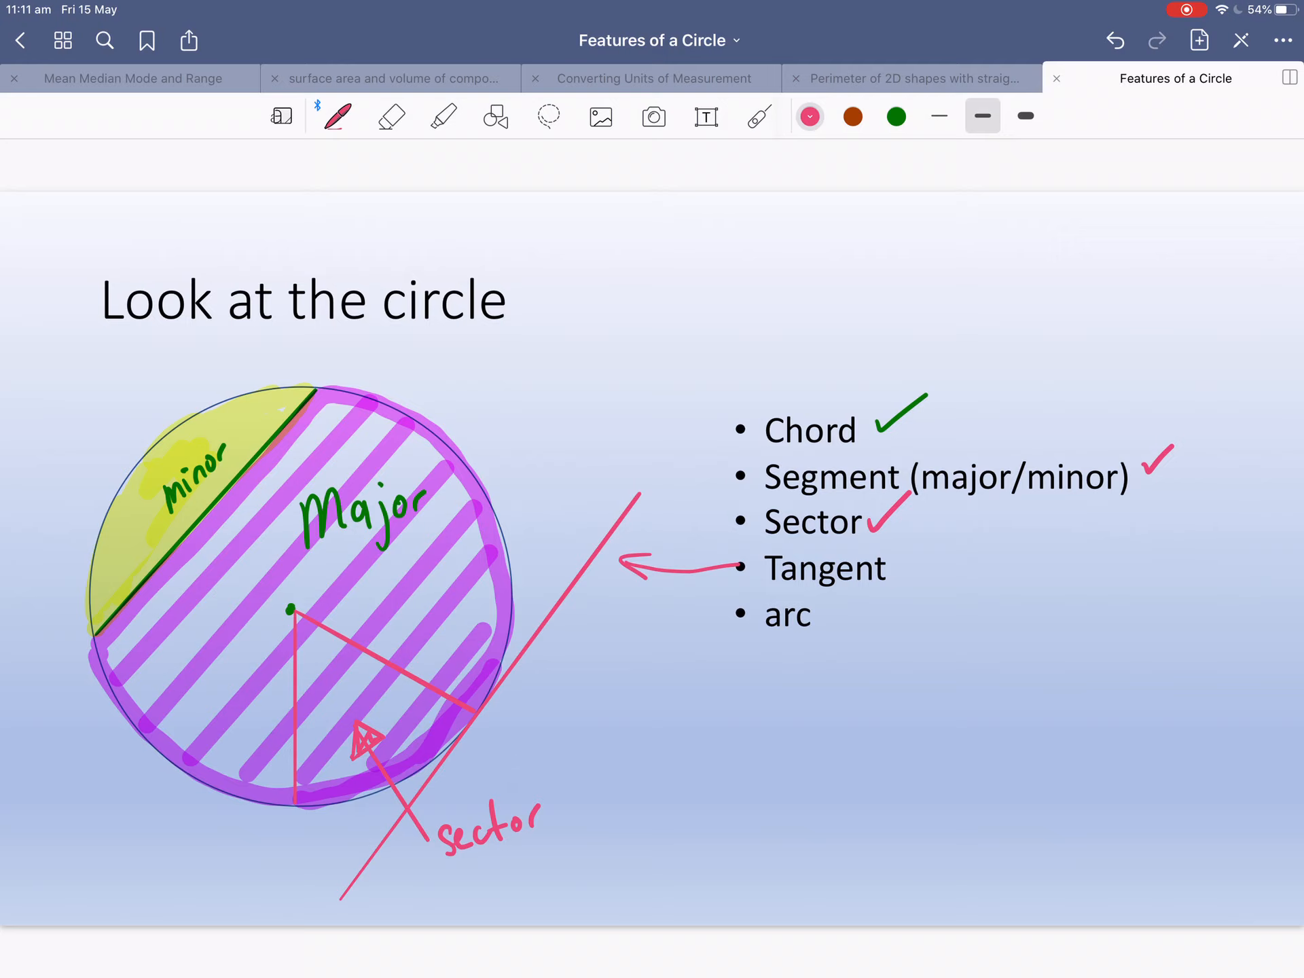
{"action": "left_click", "coordinate": [444, 115]}
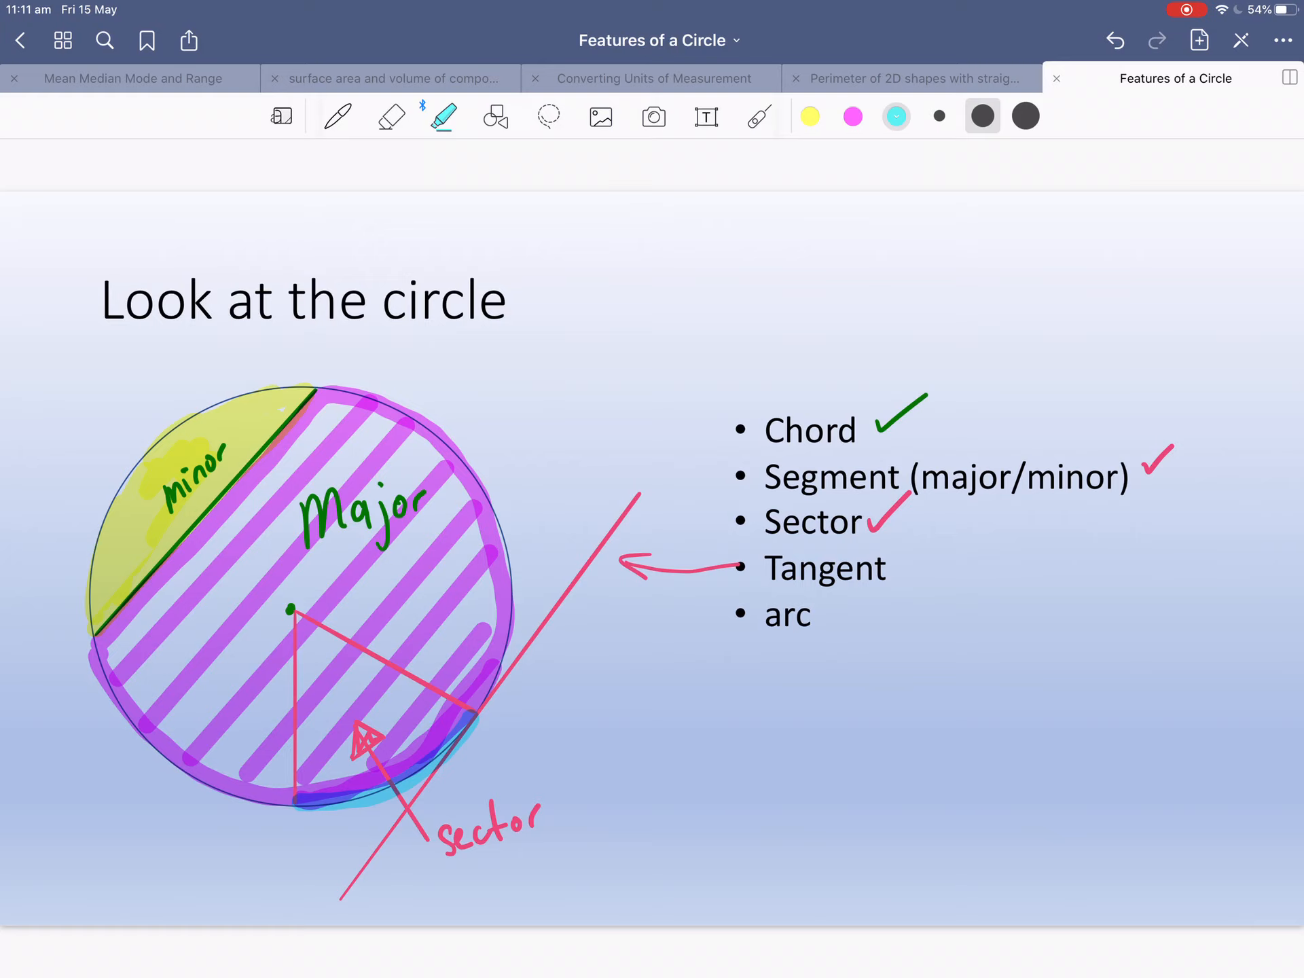
Highlight the arc orange from the colour presets and label it 'Arc' with an arrow.
{"action": "left_click", "coordinate": [897, 116]}
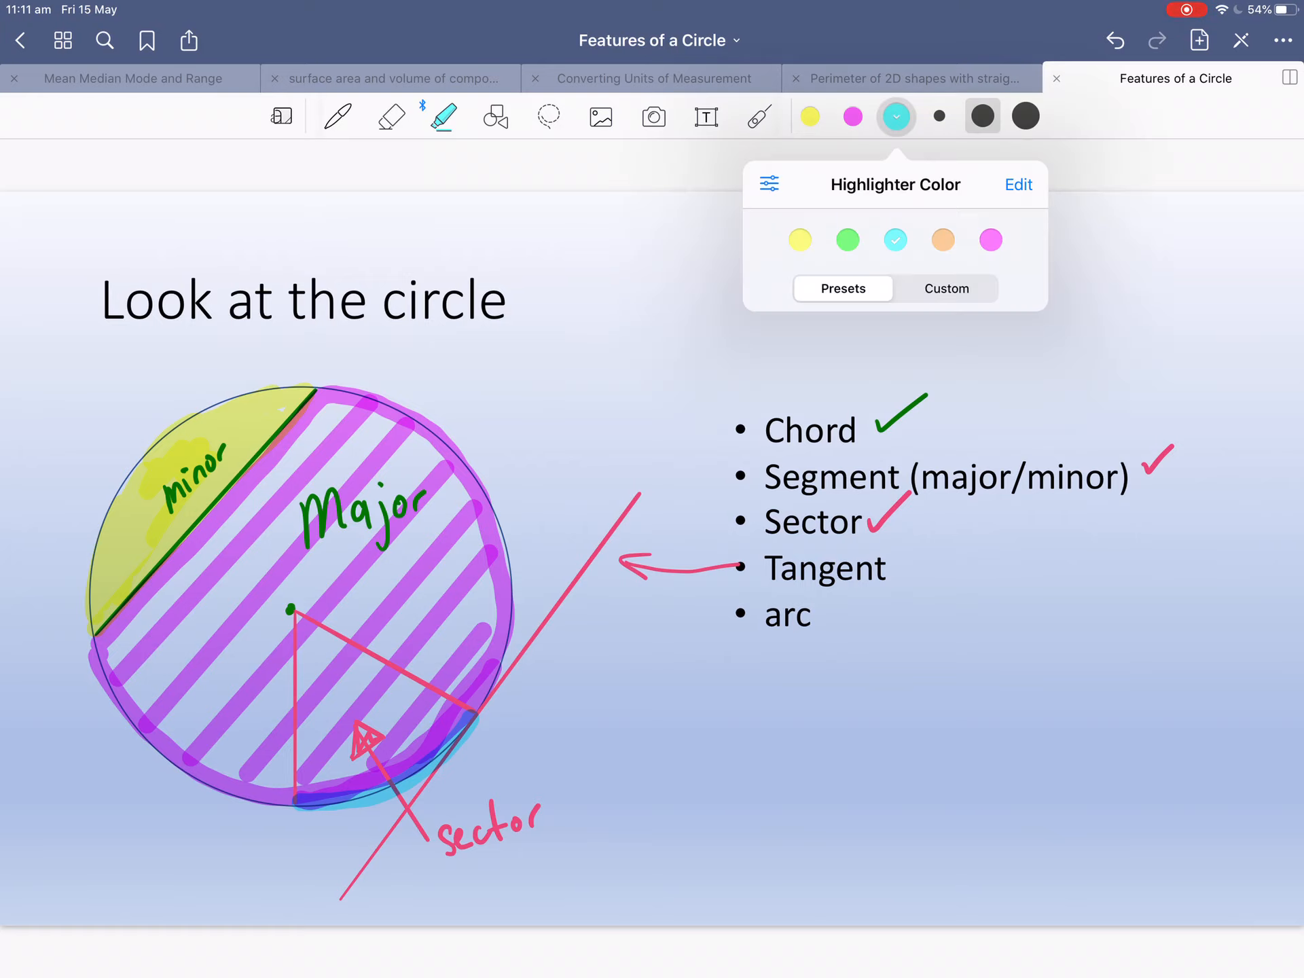
{"action": "left_click", "coordinate": [943, 240]}
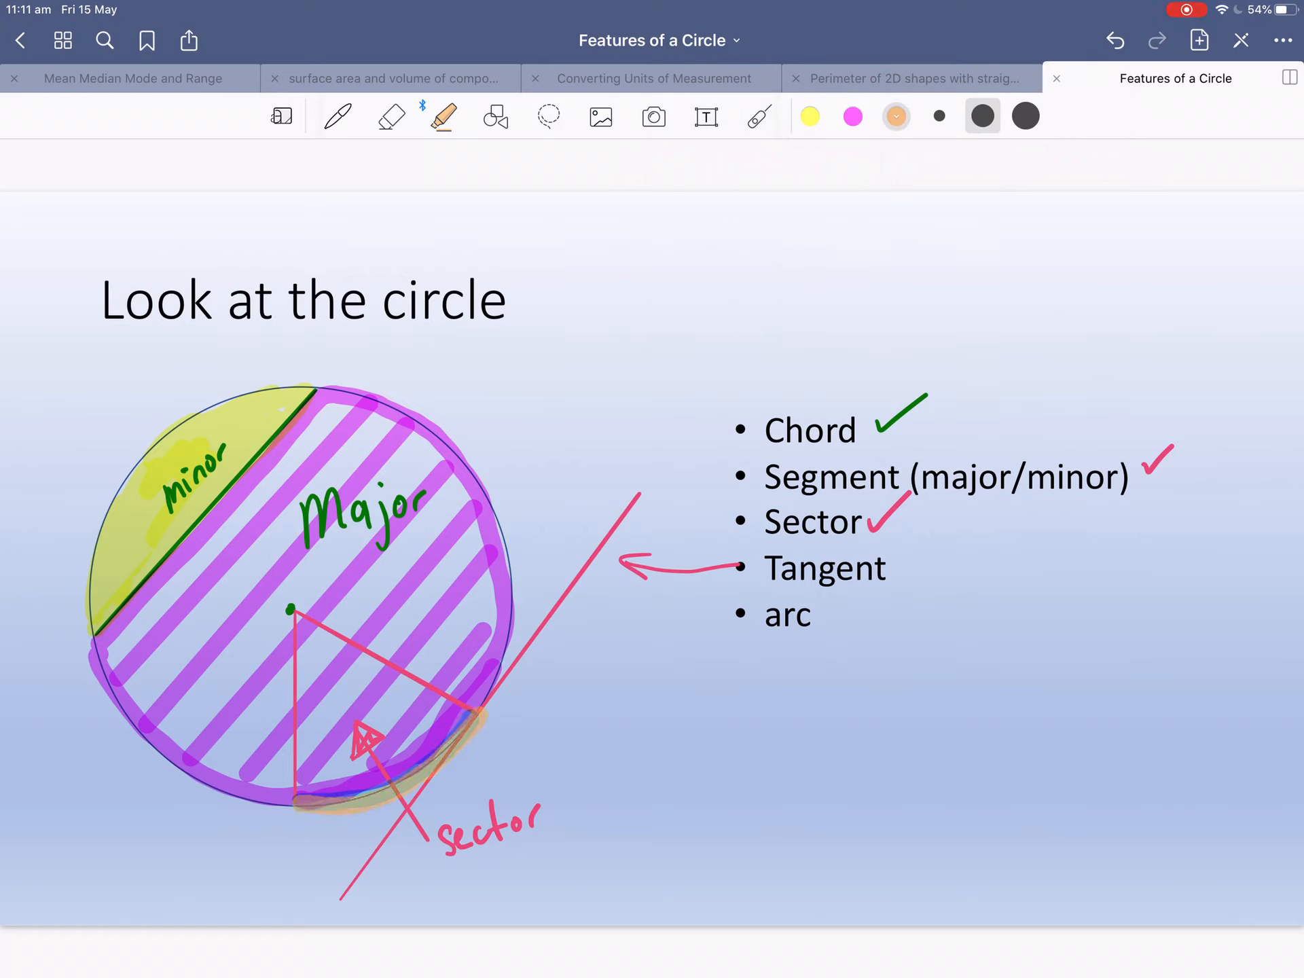
{"action": "left_click", "coordinate": [337, 115]}
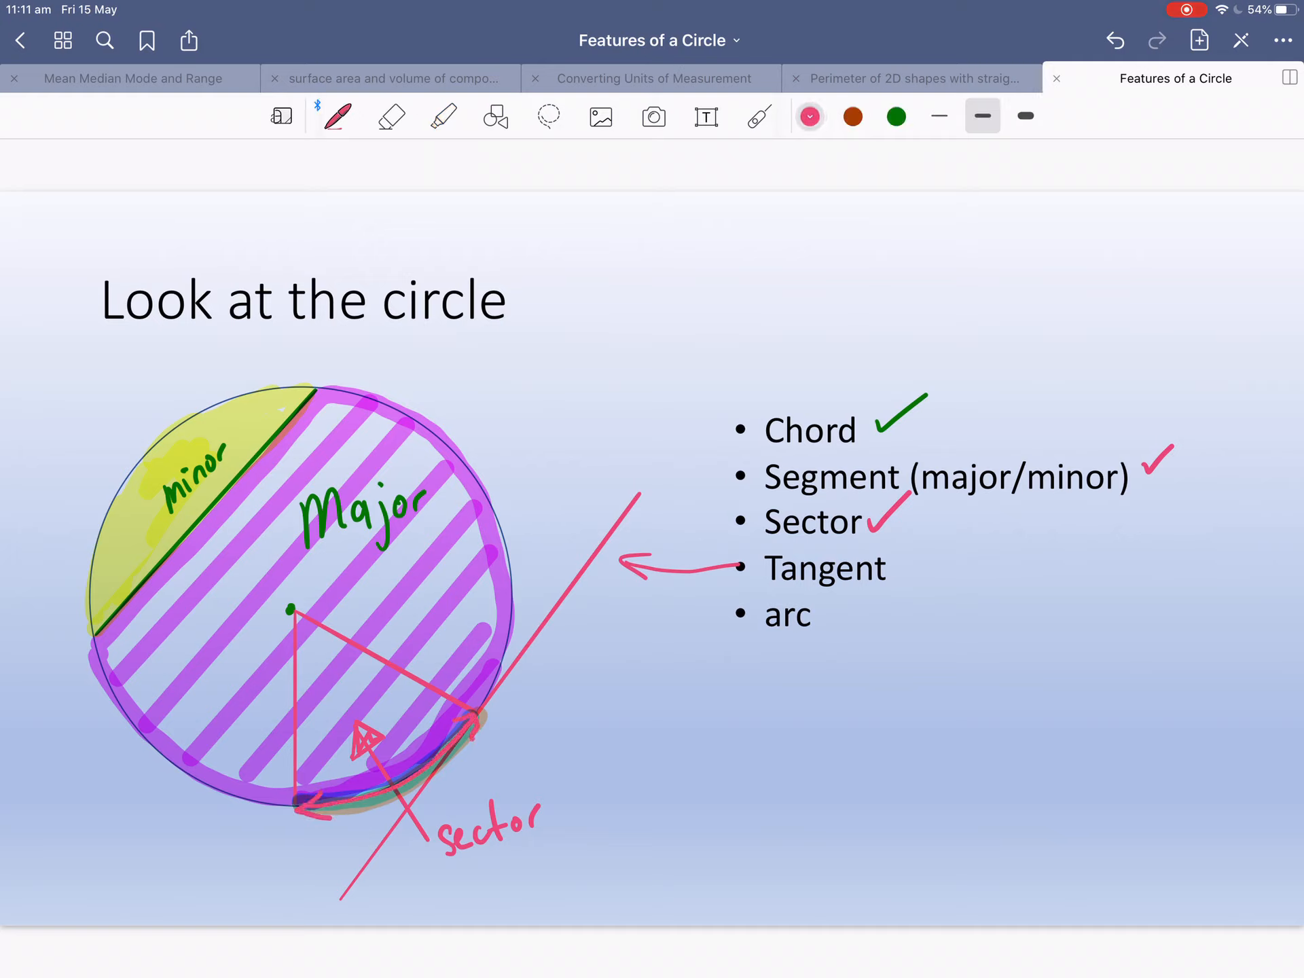
{"action": "left_click_drag", "start_coordinate": [533, 782], "coordinate": [449, 757]}
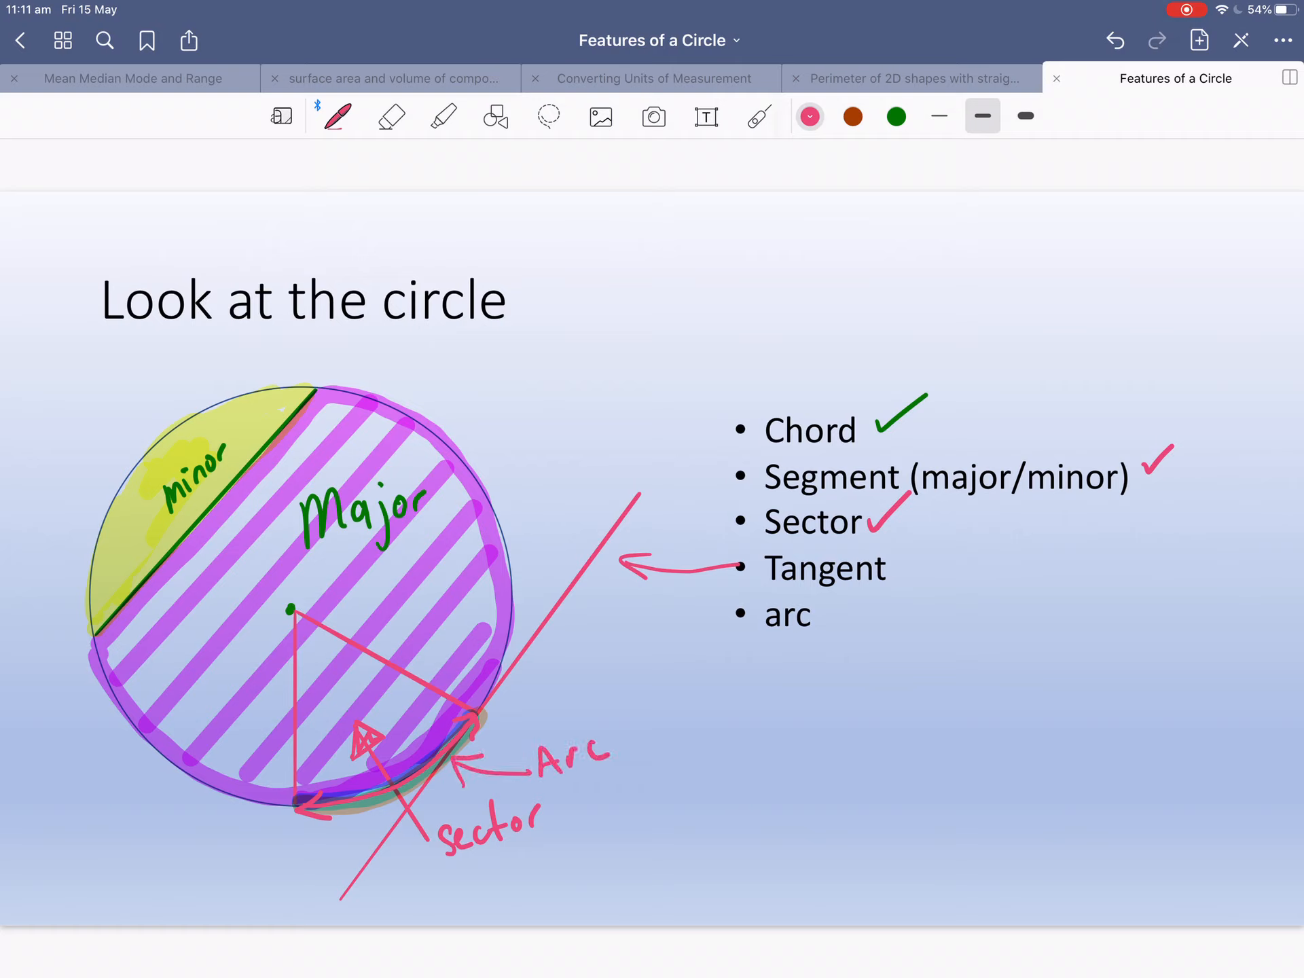
{"action": "left_click", "coordinate": [896, 115]}
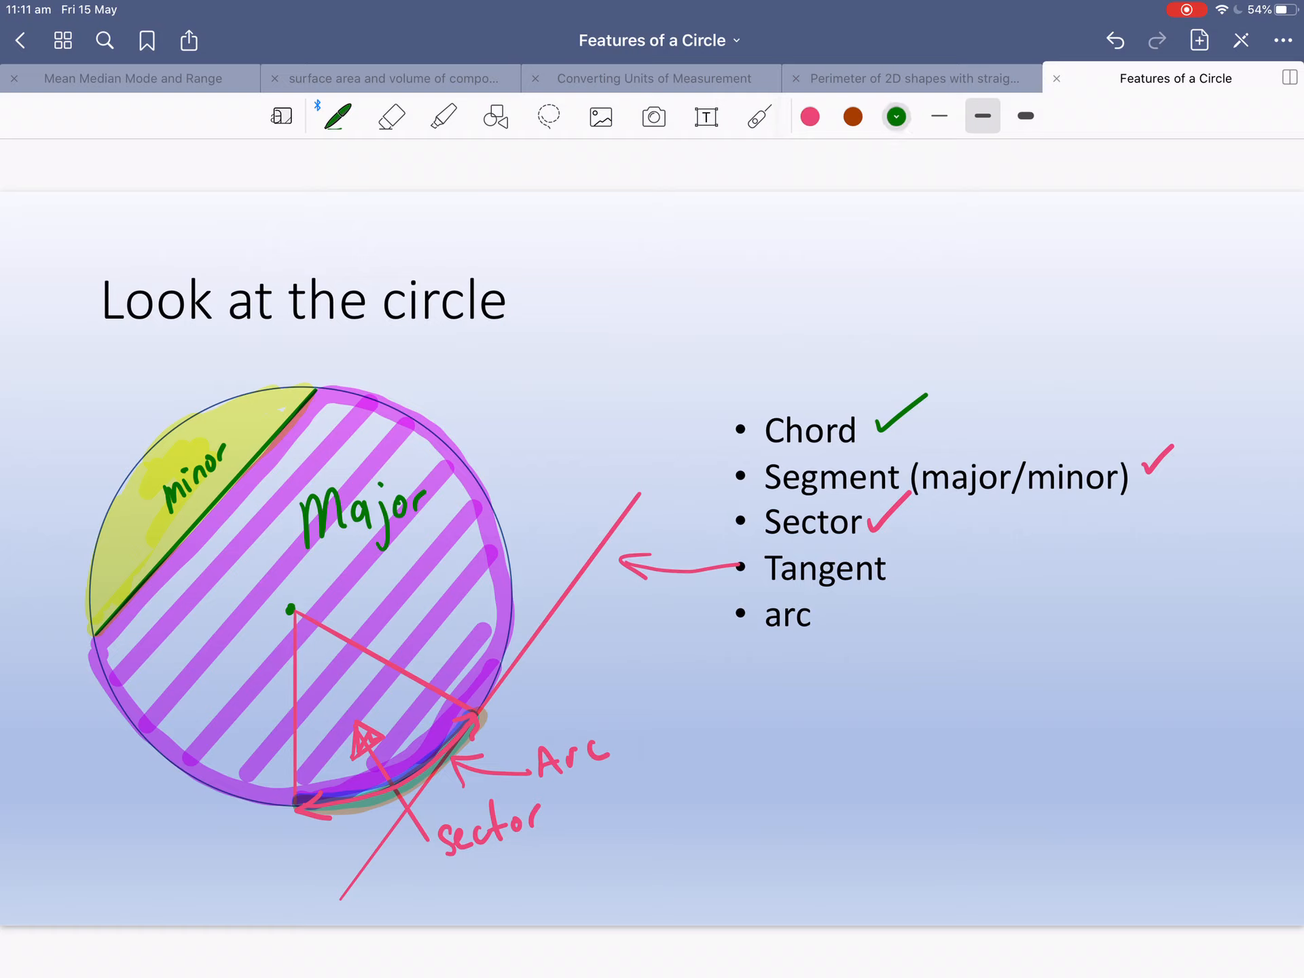
{"action": "left_click_drag", "start_coordinate": [620, 724], "coordinate": [628, 757]}
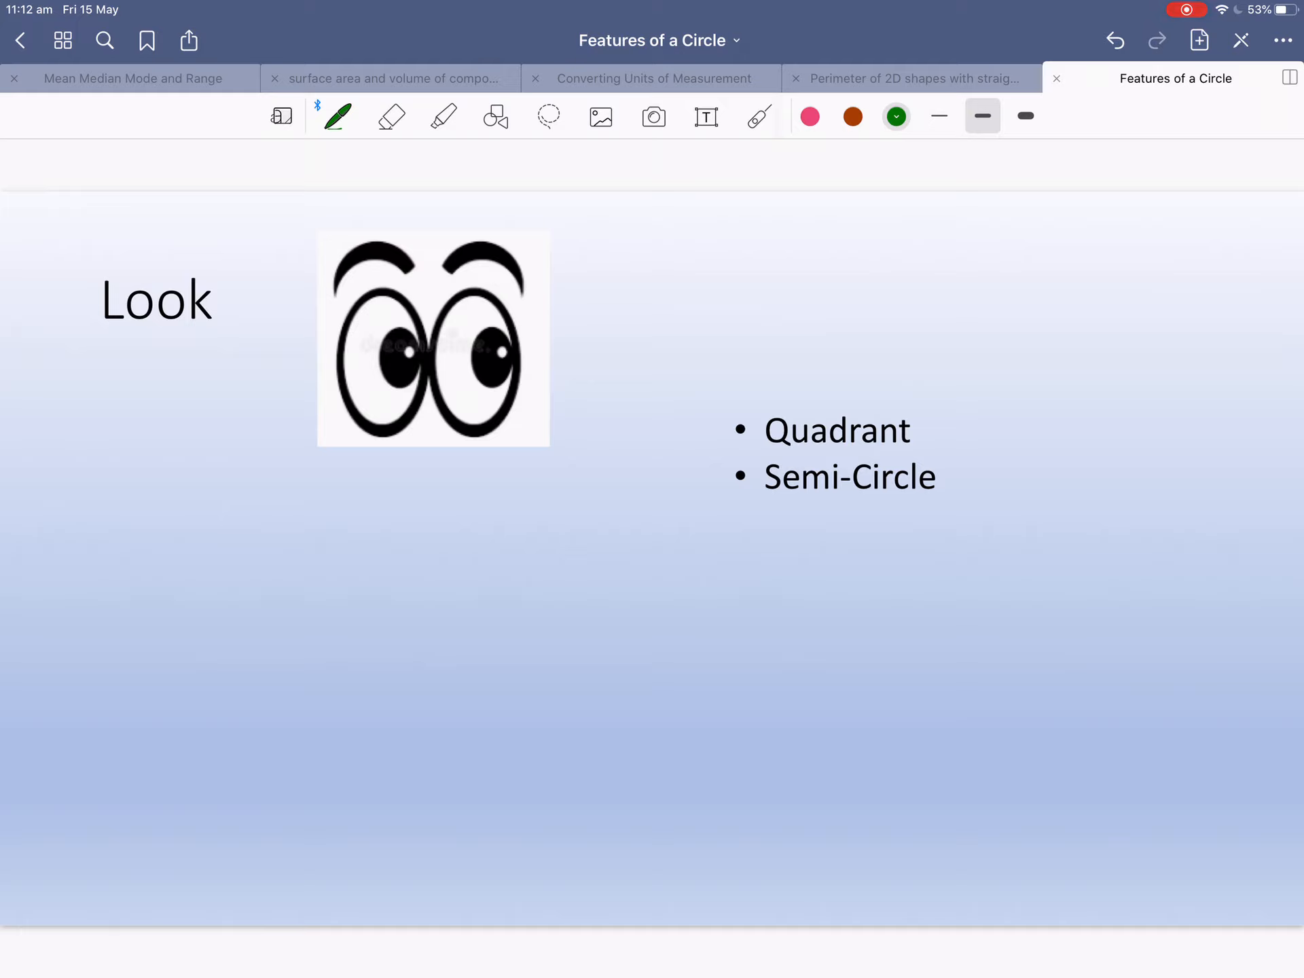
Draw a green quadrant with a right-angle mark and lasso it beside the Quadrant bullet.
{"action": "left_click", "coordinate": [171, 659]}
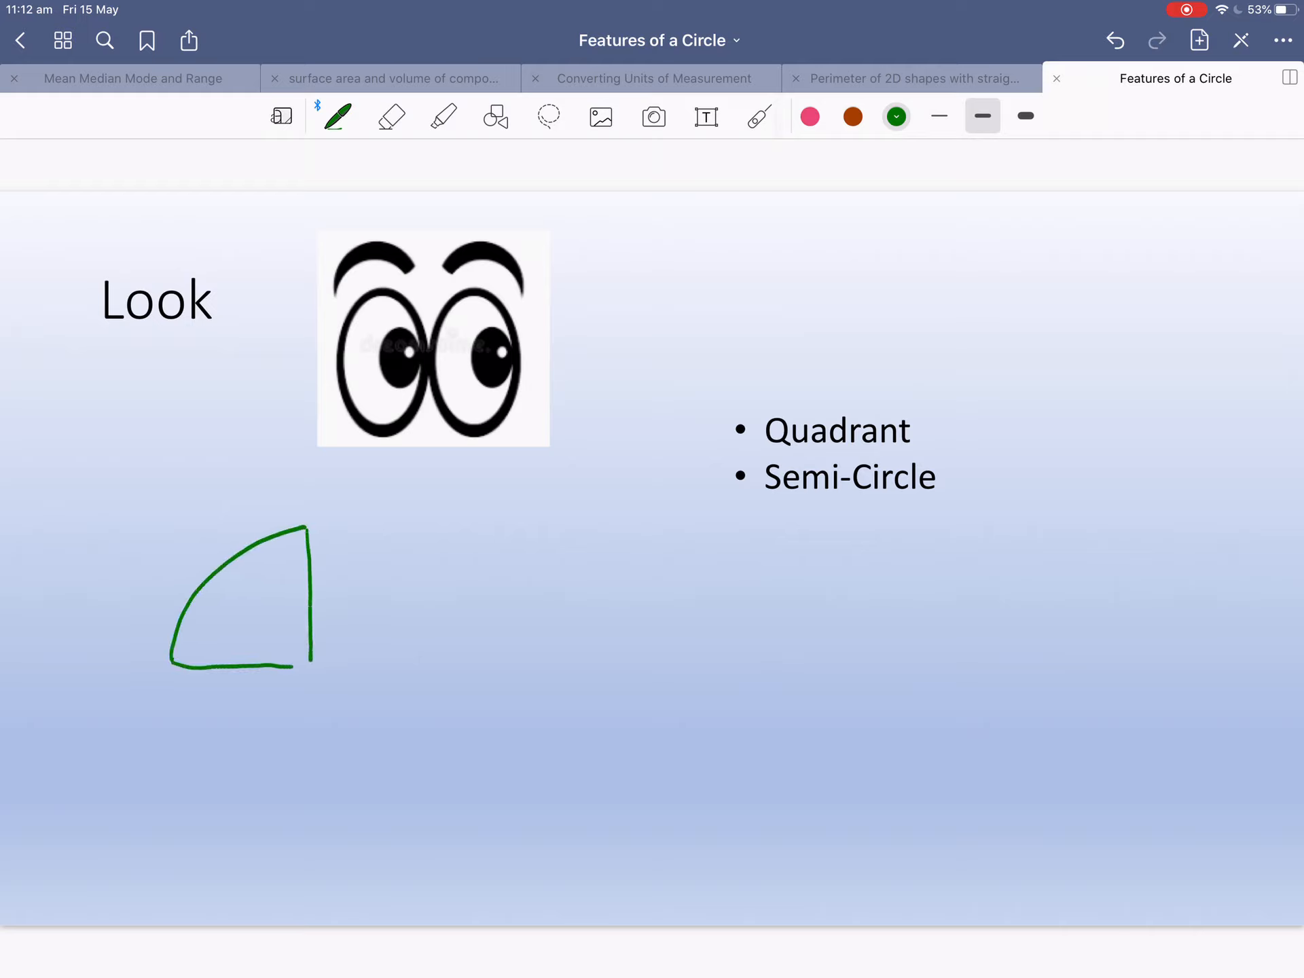
{"action": "left_click_drag", "start_coordinate": [271, 644], "coordinate": [307, 666]}
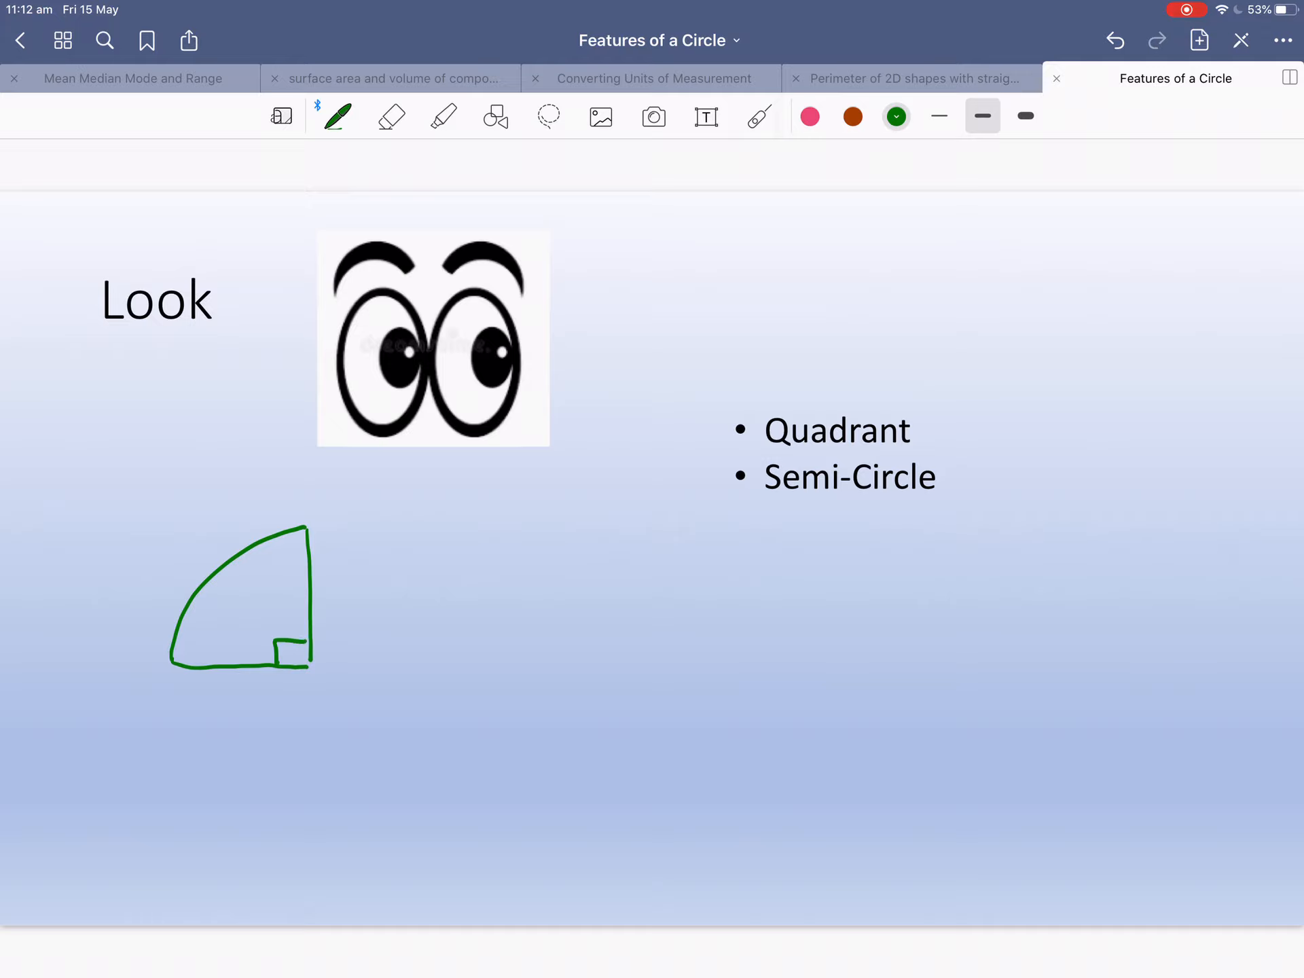
{"action": "left_click", "coordinate": [549, 116]}
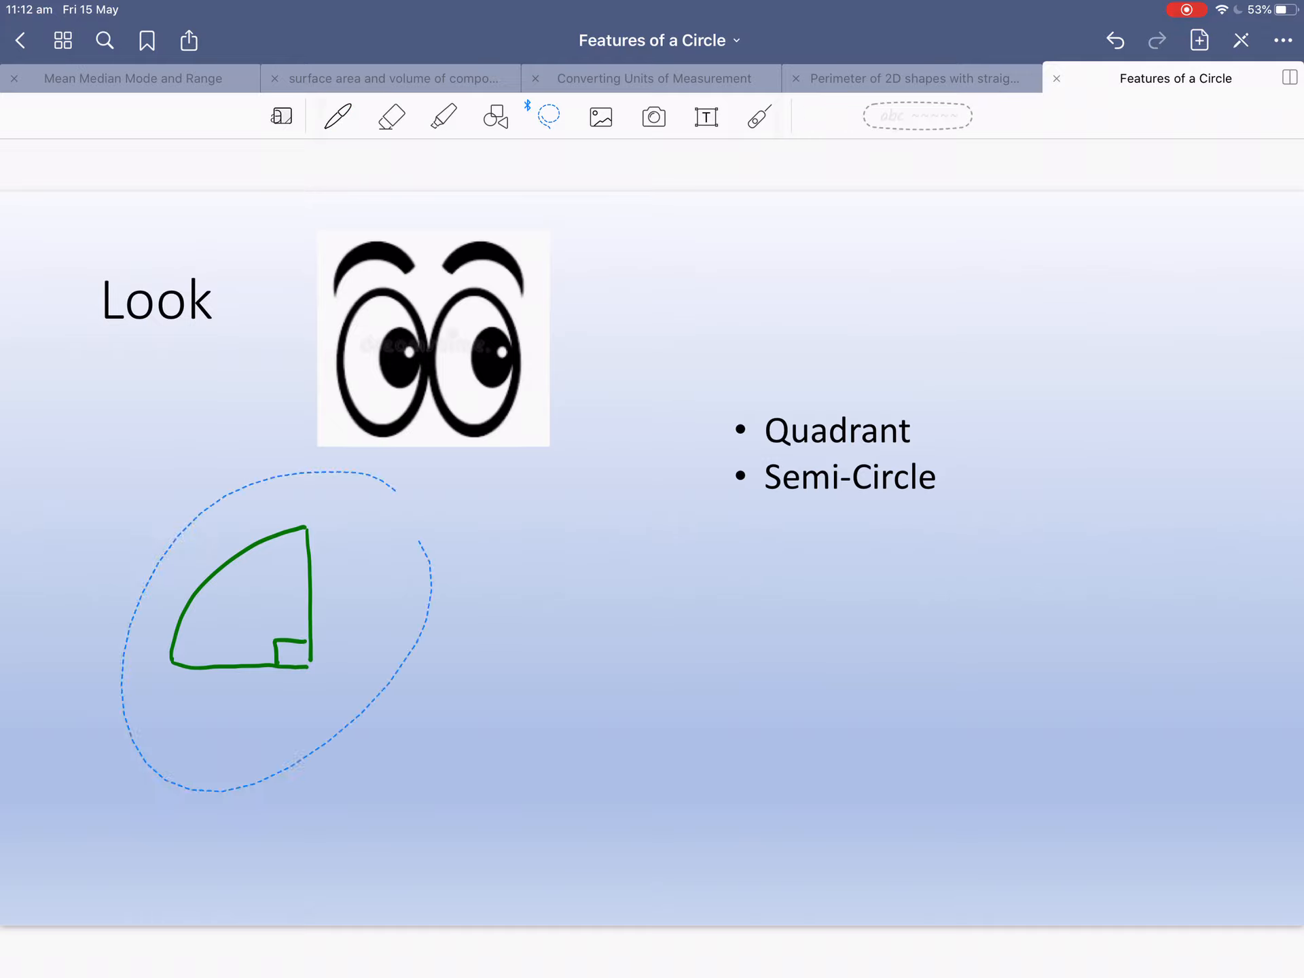
{"action": "left_click_drag", "start_coordinate": [242, 607], "coordinate": [1040, 366]}
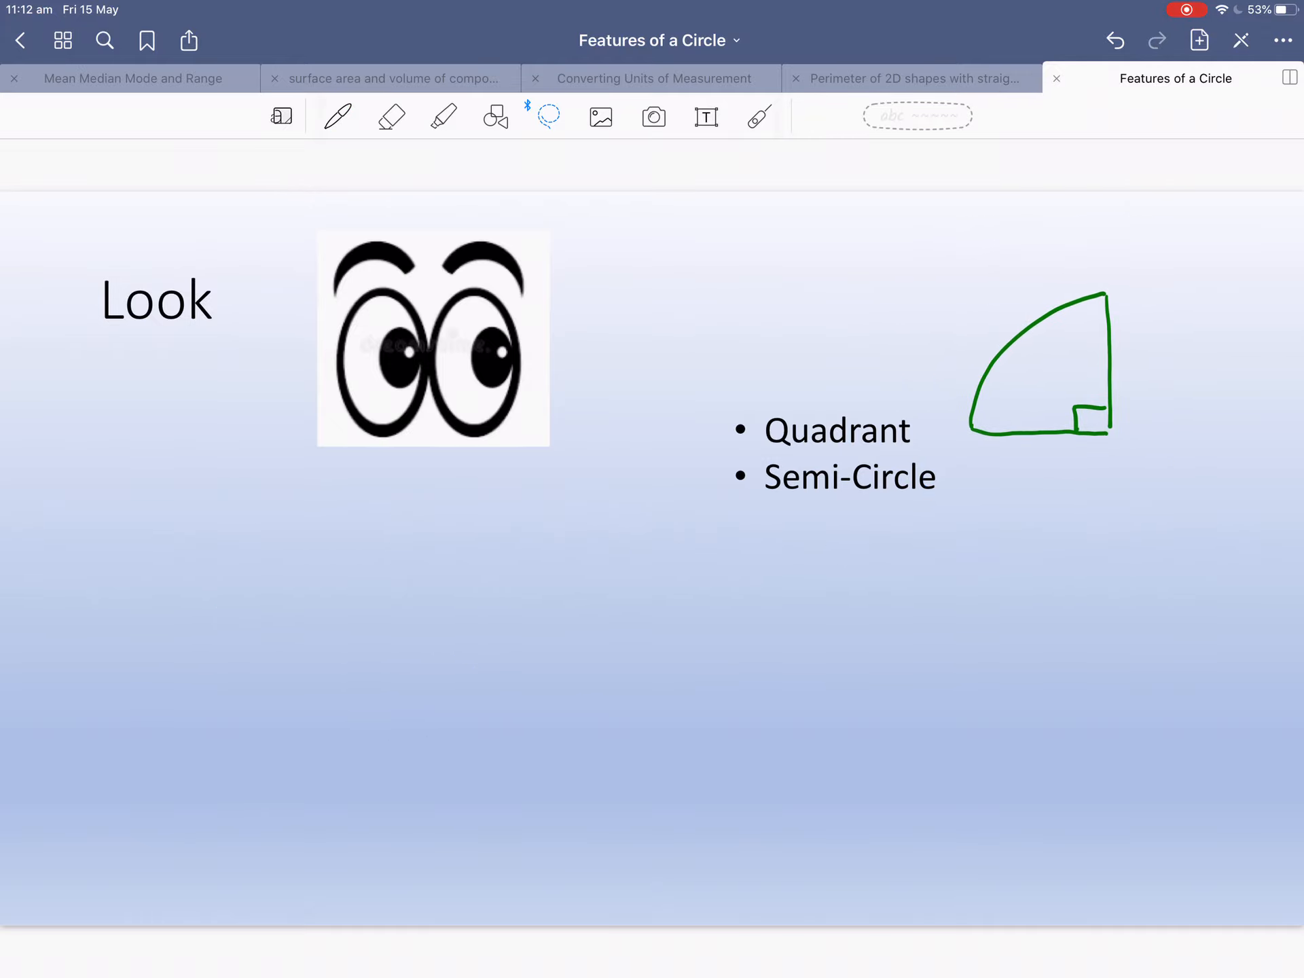
{"action": "left_click", "coordinate": [337, 115]}
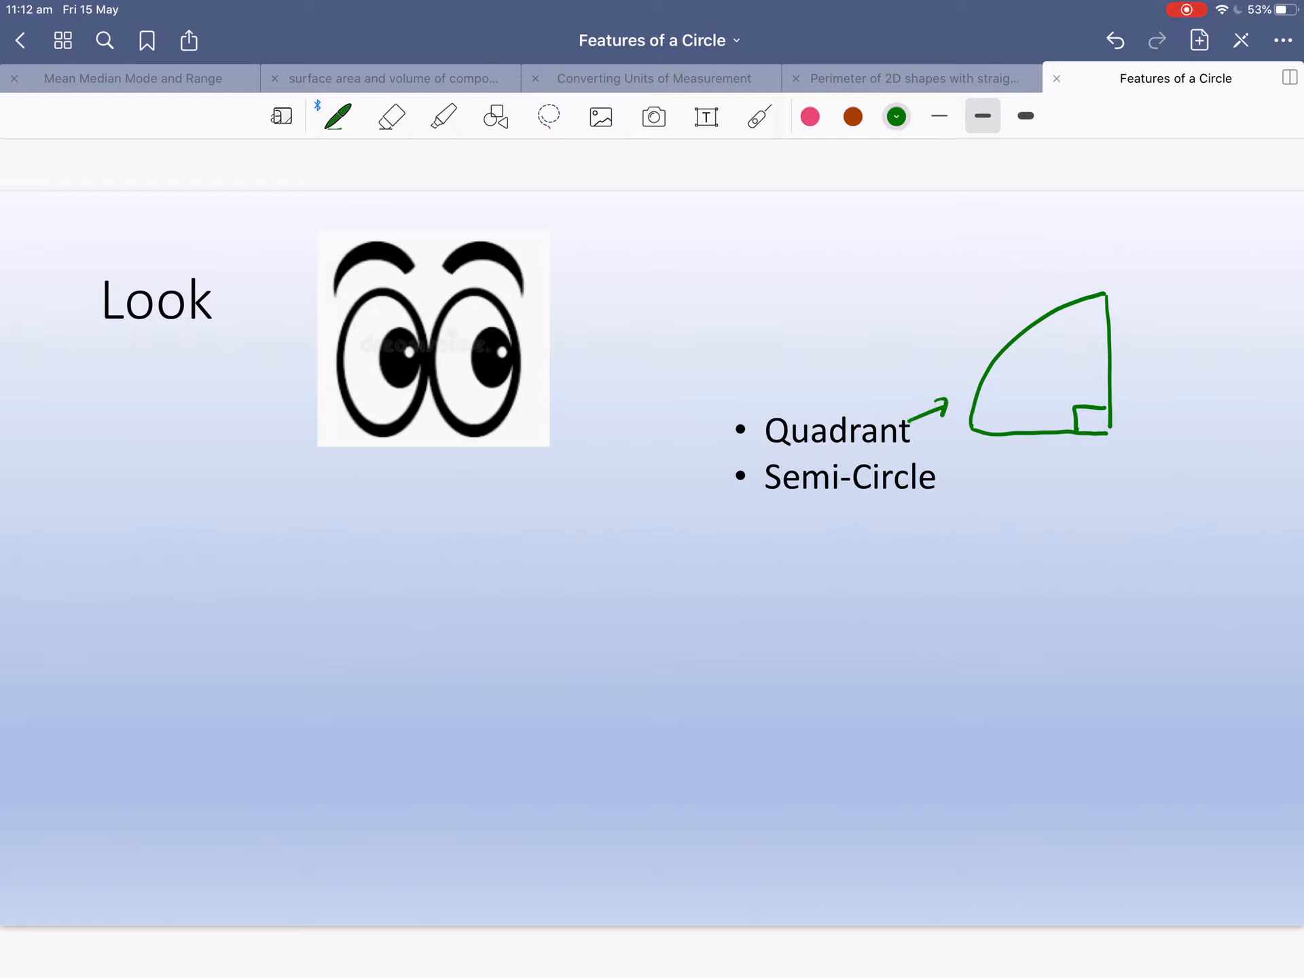
{"action": "left_click", "coordinate": [444, 115]}
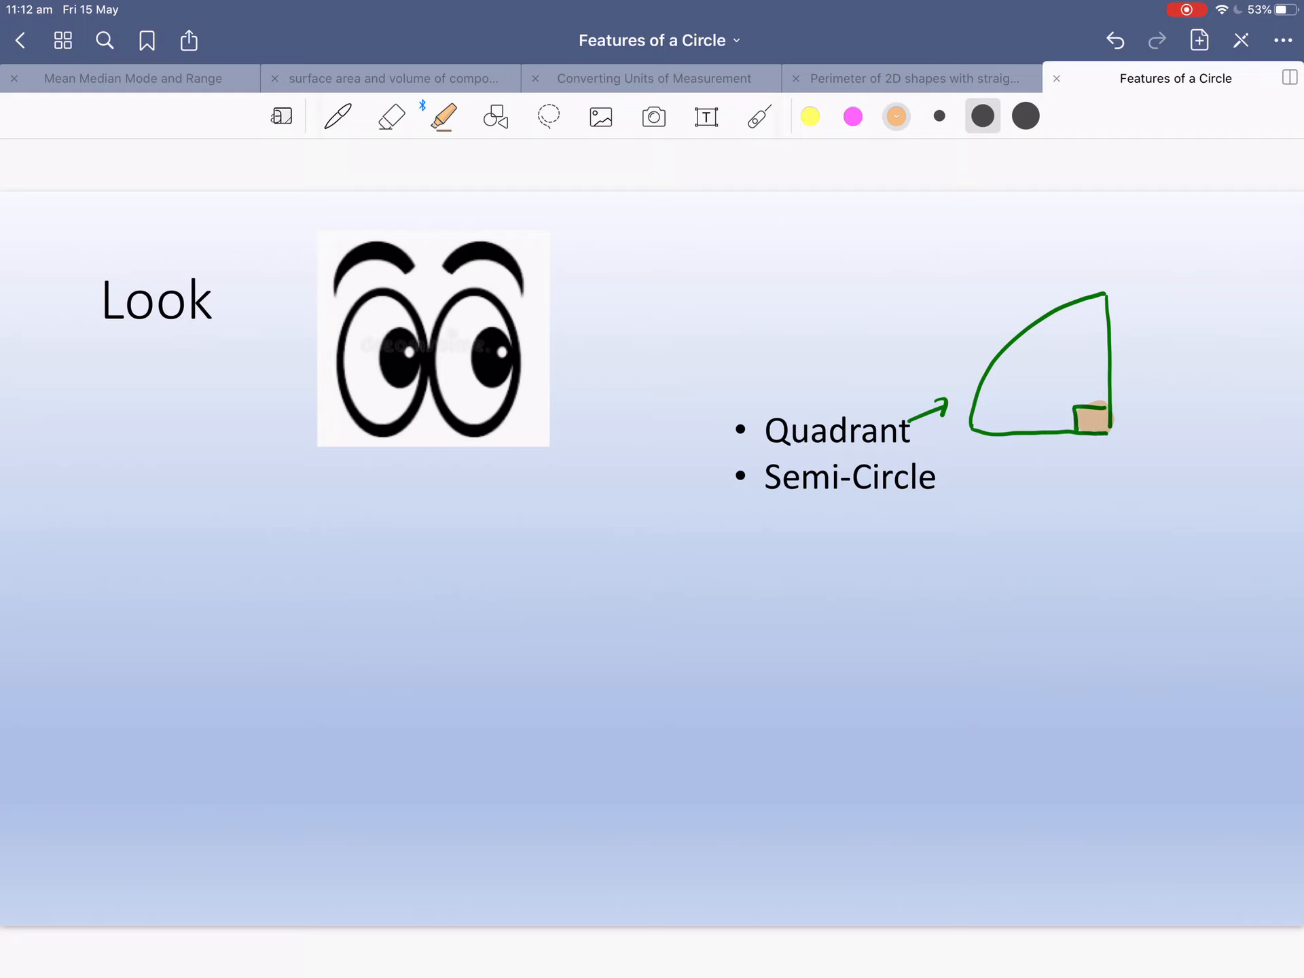
{"action": "left_click", "coordinate": [337, 115]}
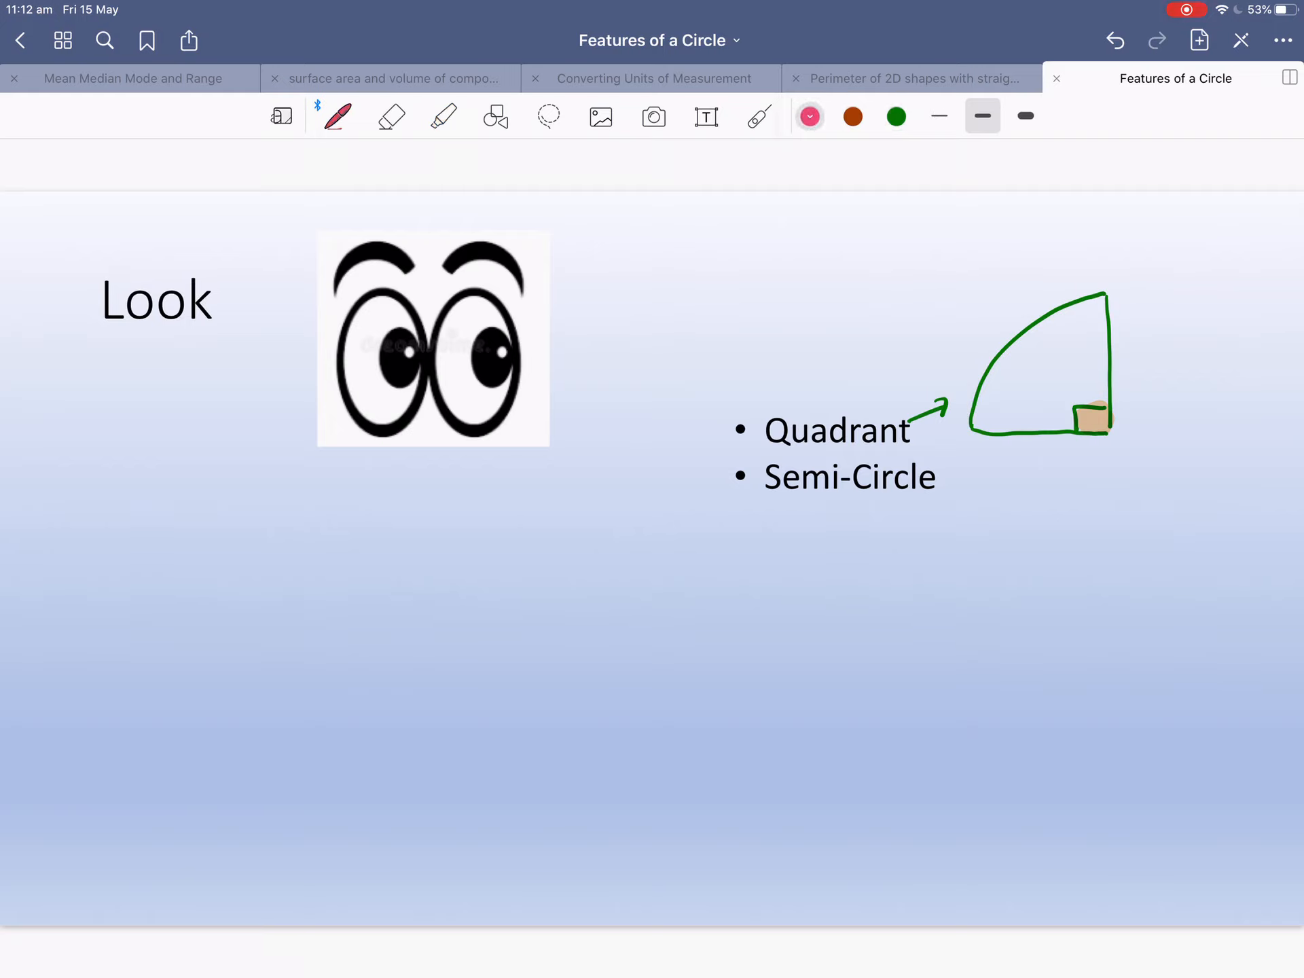
Draw a red arrow from Semi-Circle to a semicircle with its diameter, then switch to green.
{"action": "left_click_drag", "start_coordinate": [784, 499], "coordinate": [707, 657]}
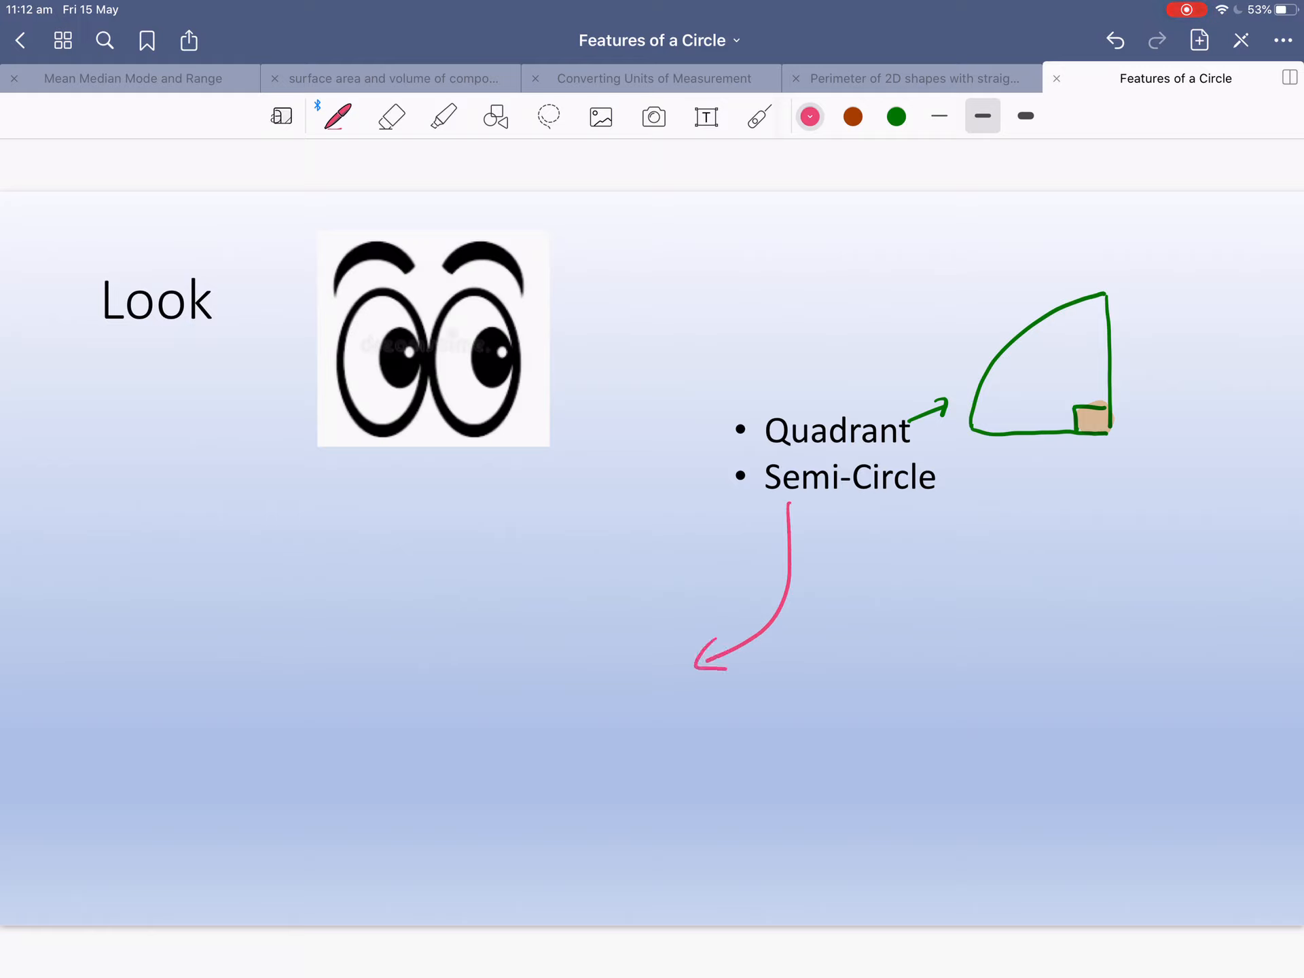
{"action": "left_click_drag", "start_coordinate": [472, 693], "coordinate": [424, 811]}
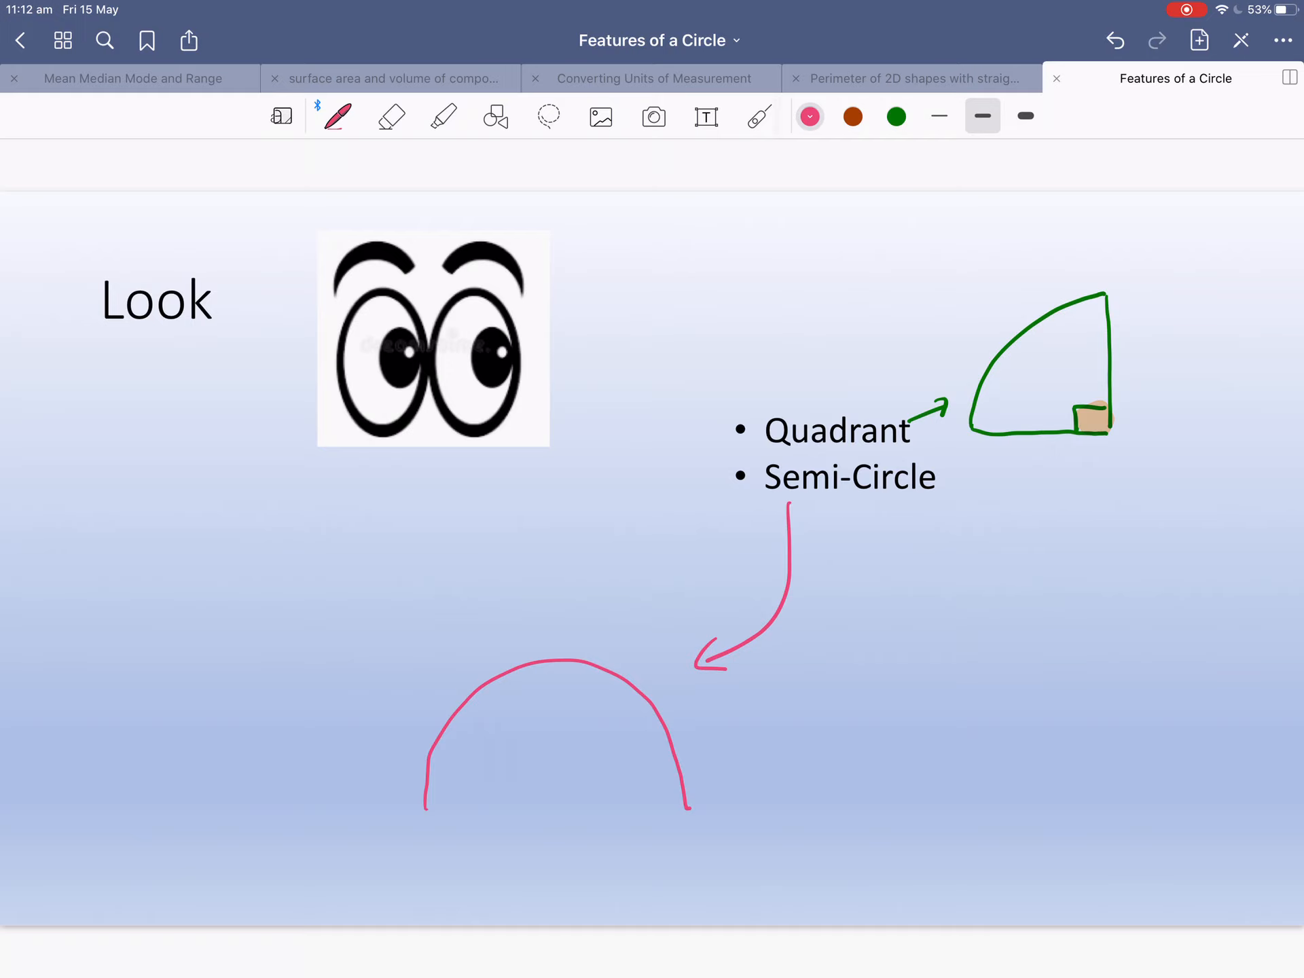
{"action": "left_click_drag", "start_coordinate": [424, 811], "coordinate": [690, 815]}
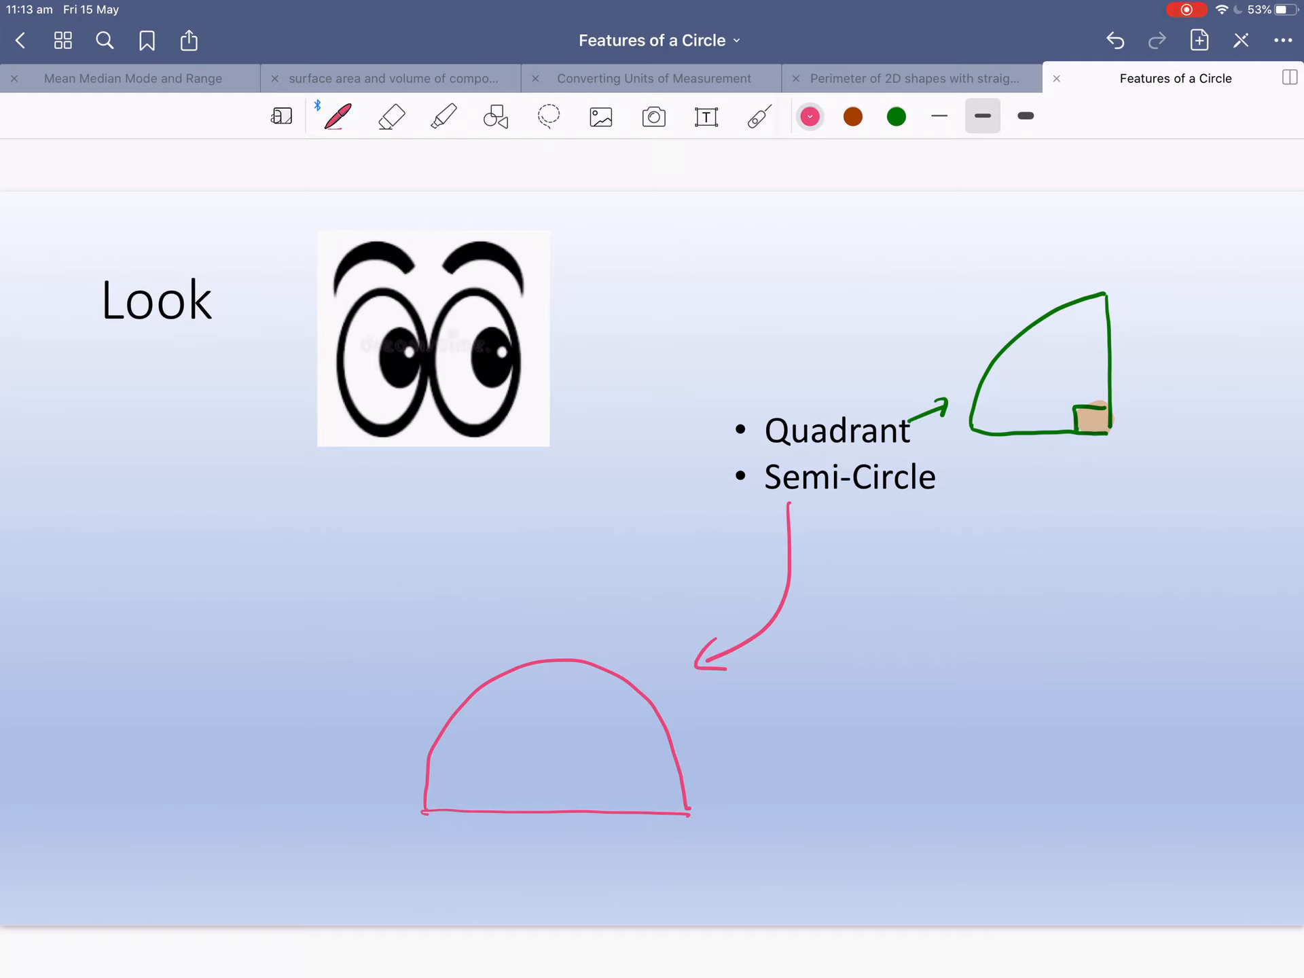
{"action": "left_click", "coordinate": [896, 115]}
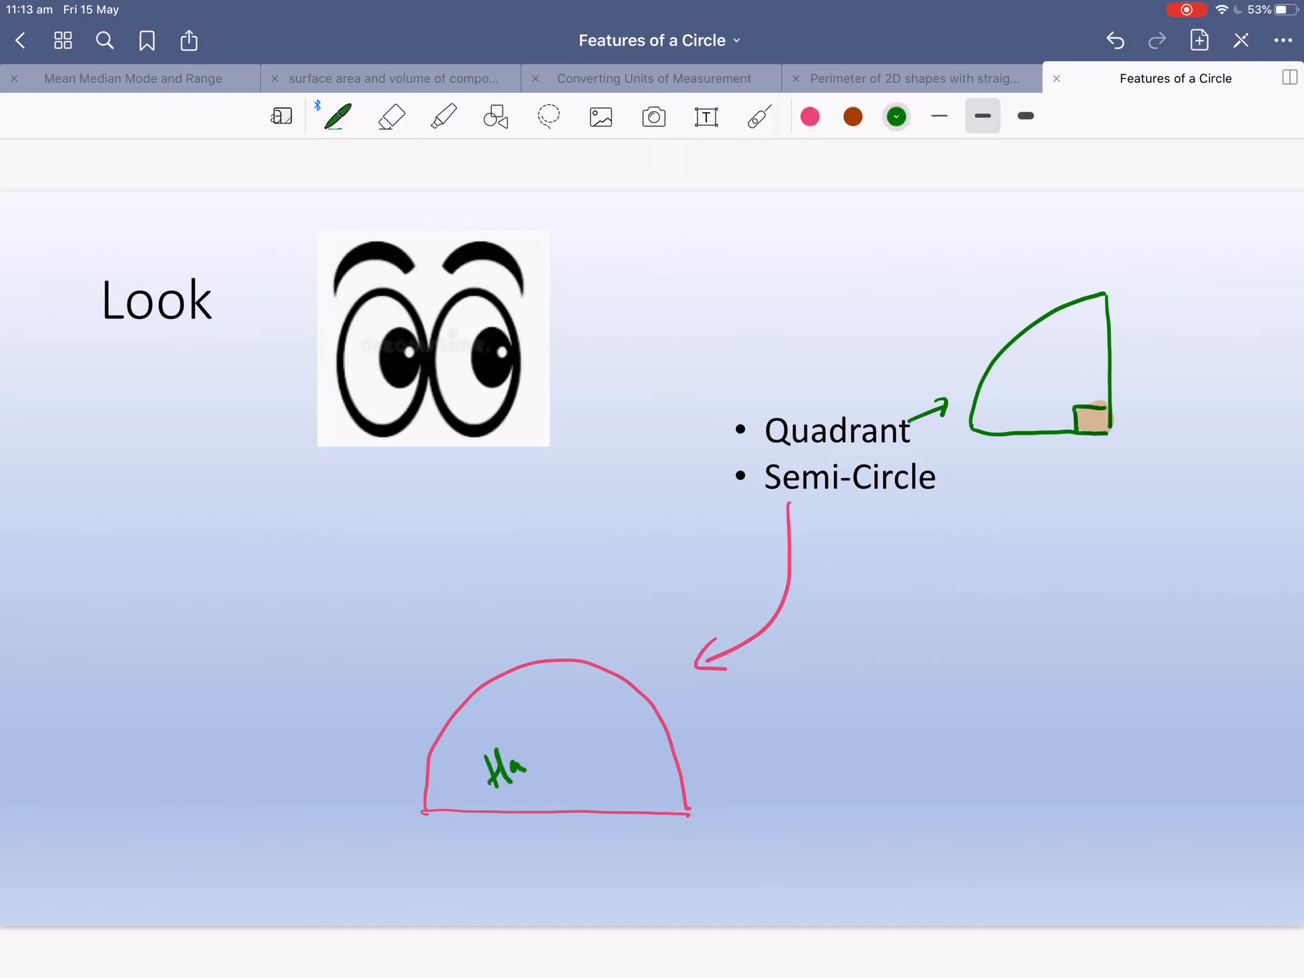